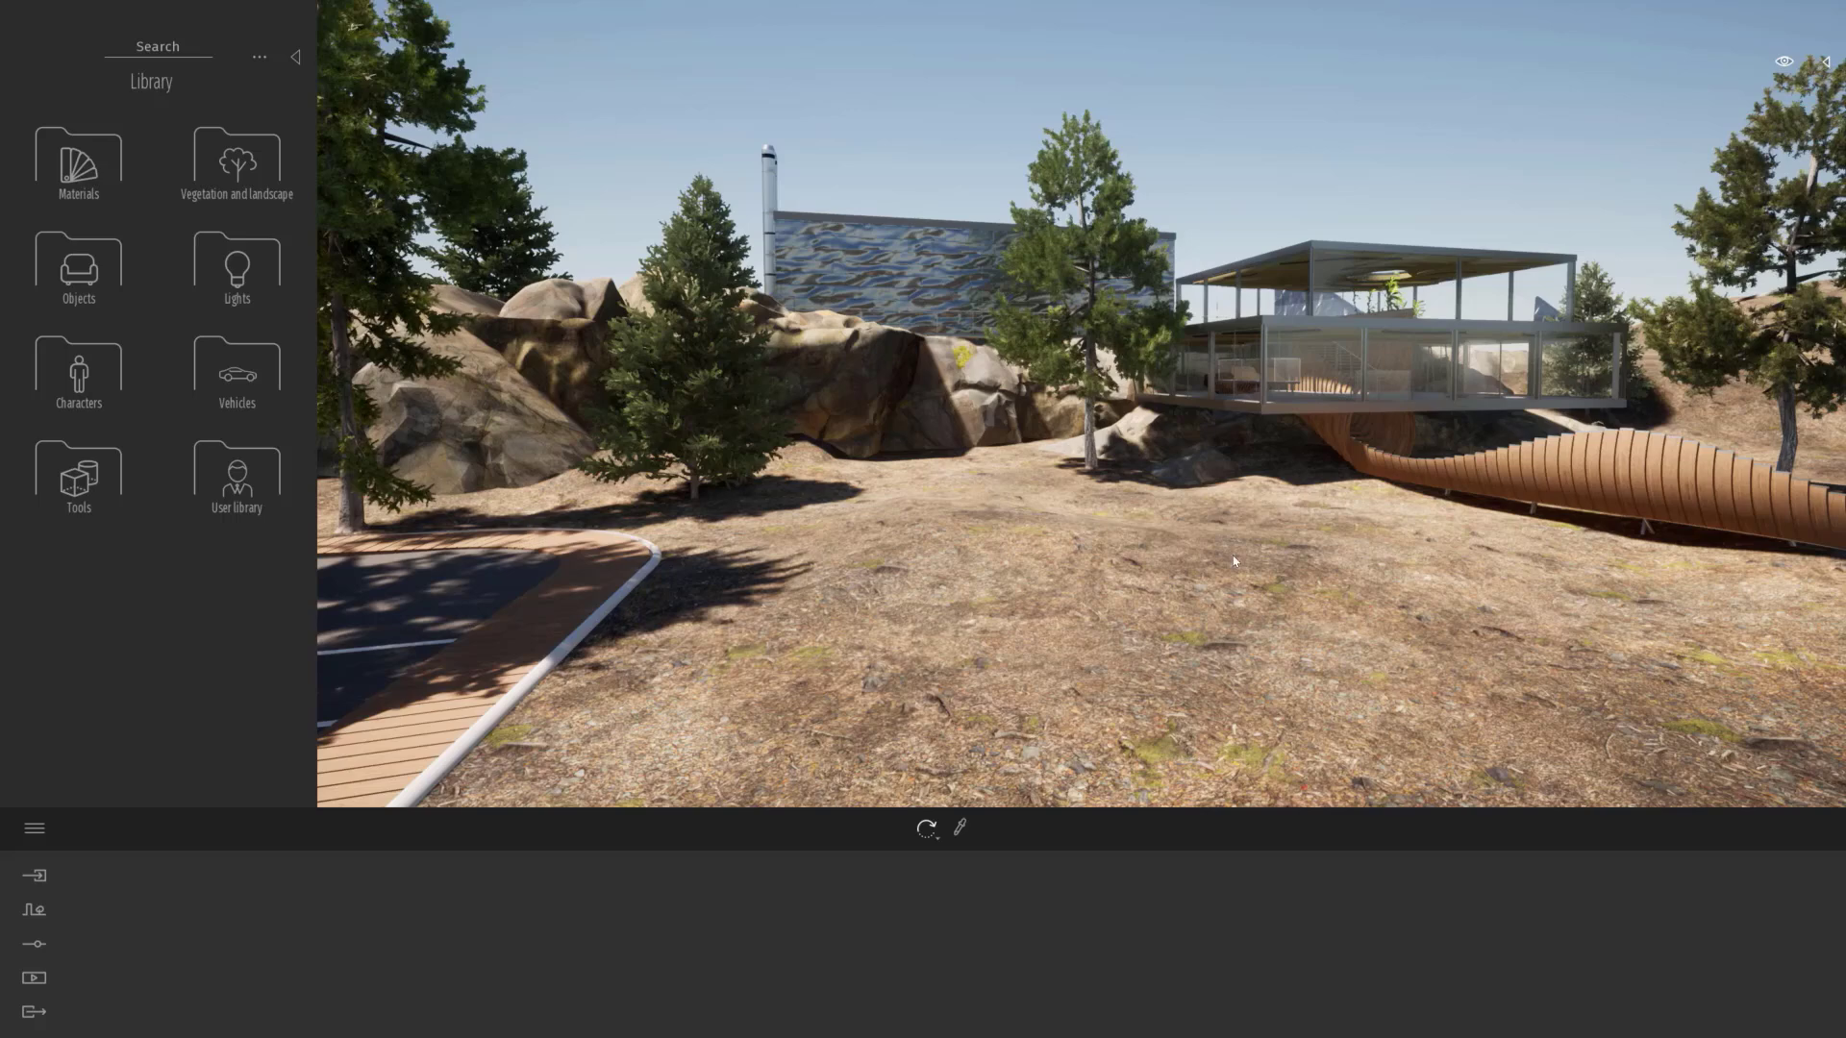
mouse_move(1251, 610)
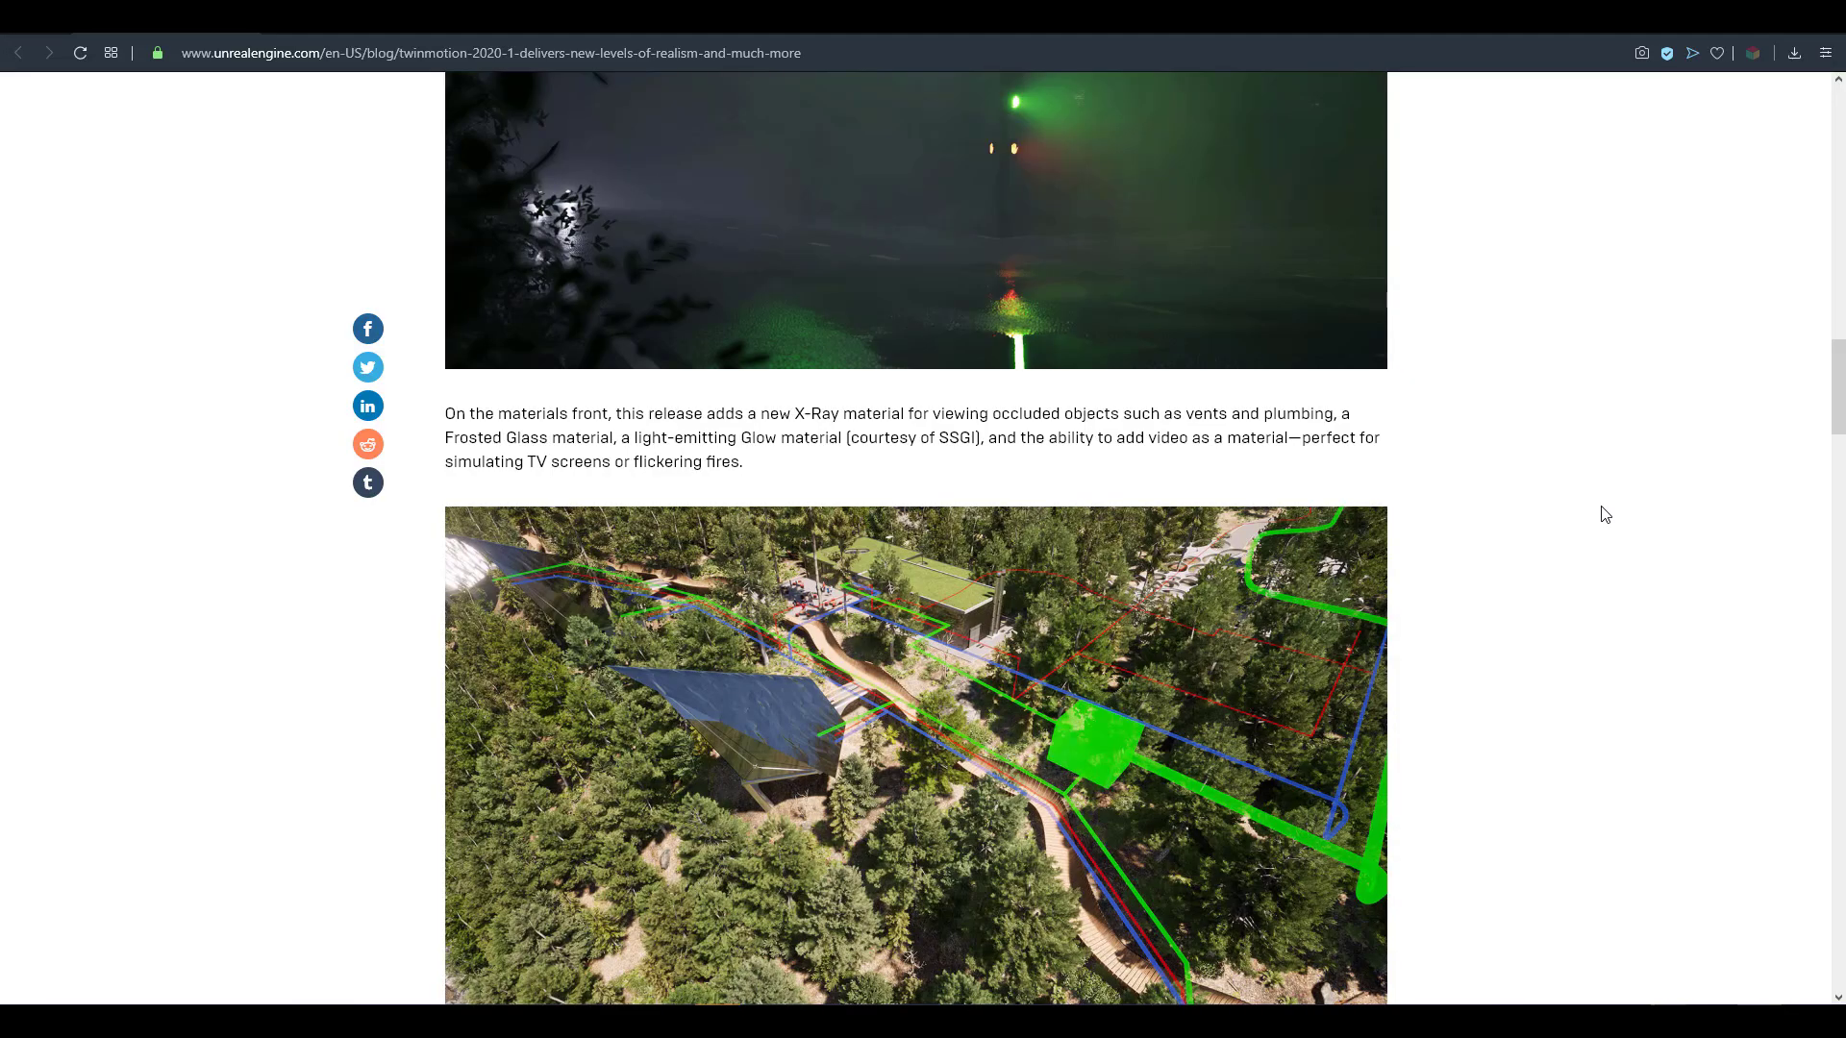
Scroll the blog article to the paragraph on X-Ray, Frosted Glass and Glow materials.
scroll("down", 3)
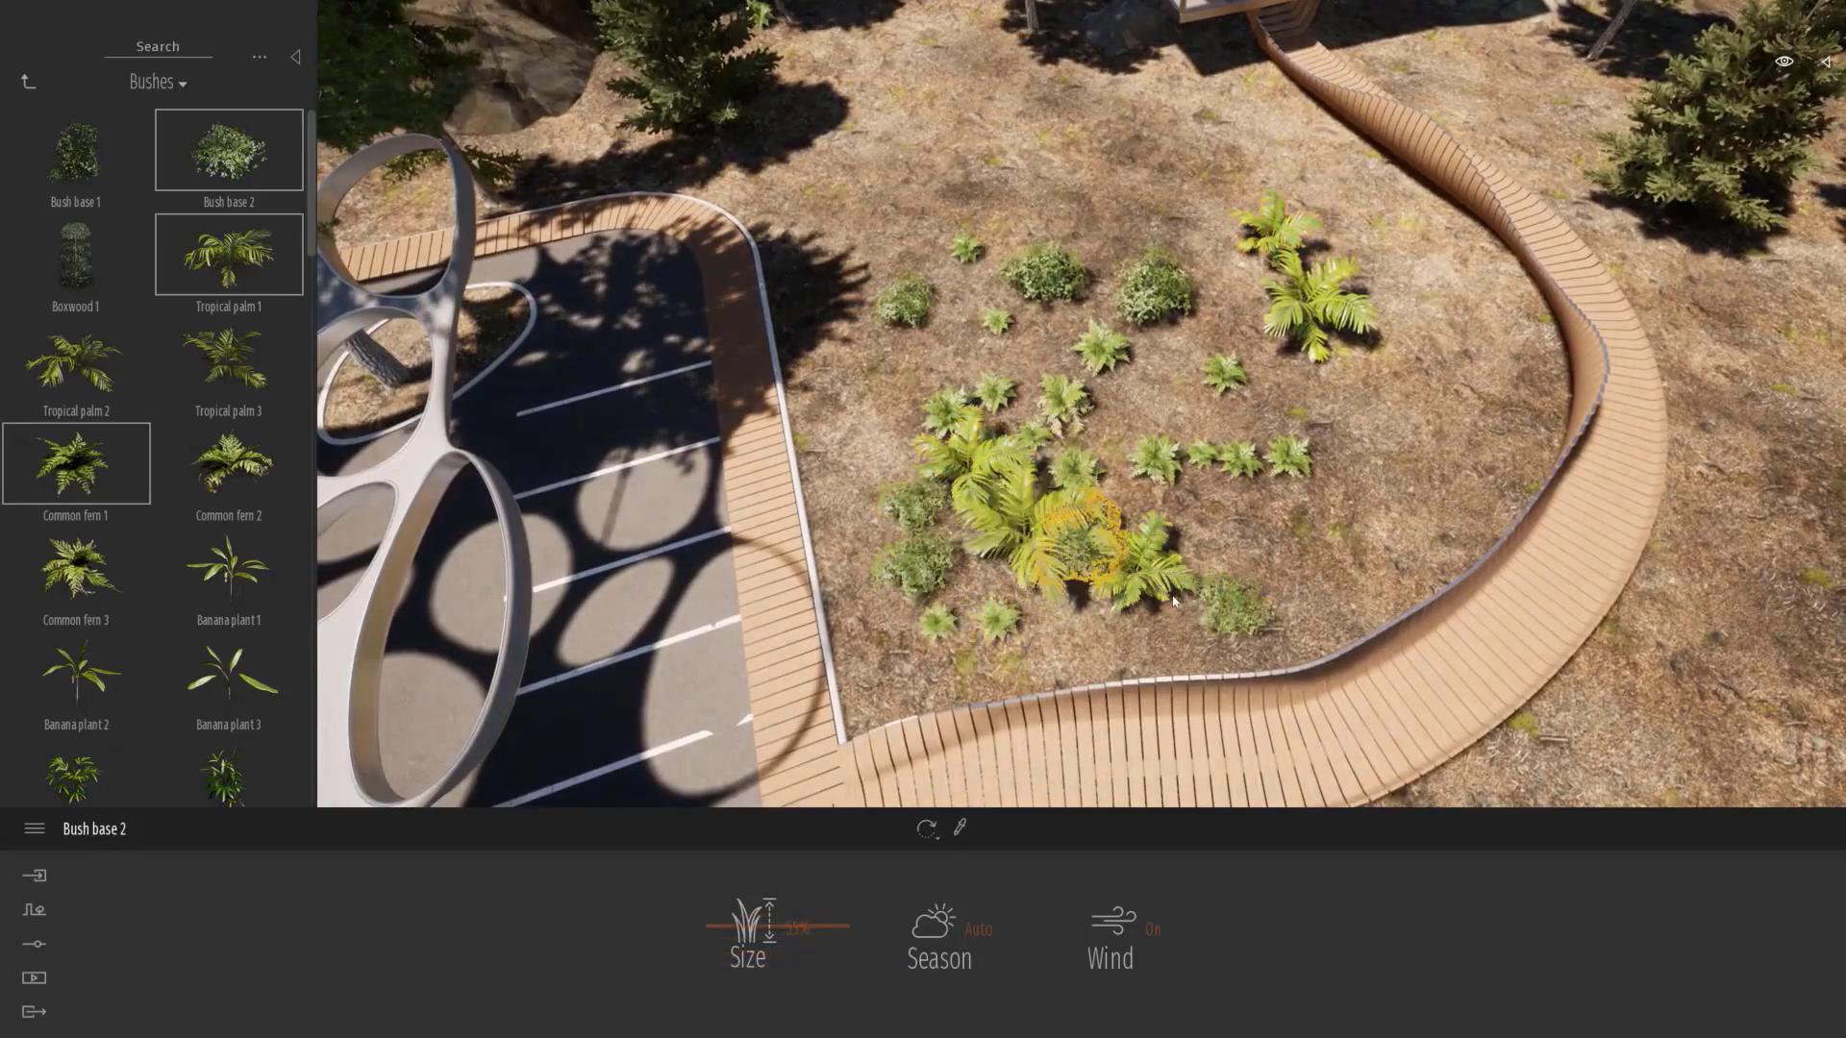
Paint bushes and ferns, set Weather Season to autumn, and raise the Norway Spruce Age to grow it taller.
left_click_drag(753, 927, 788, 926)
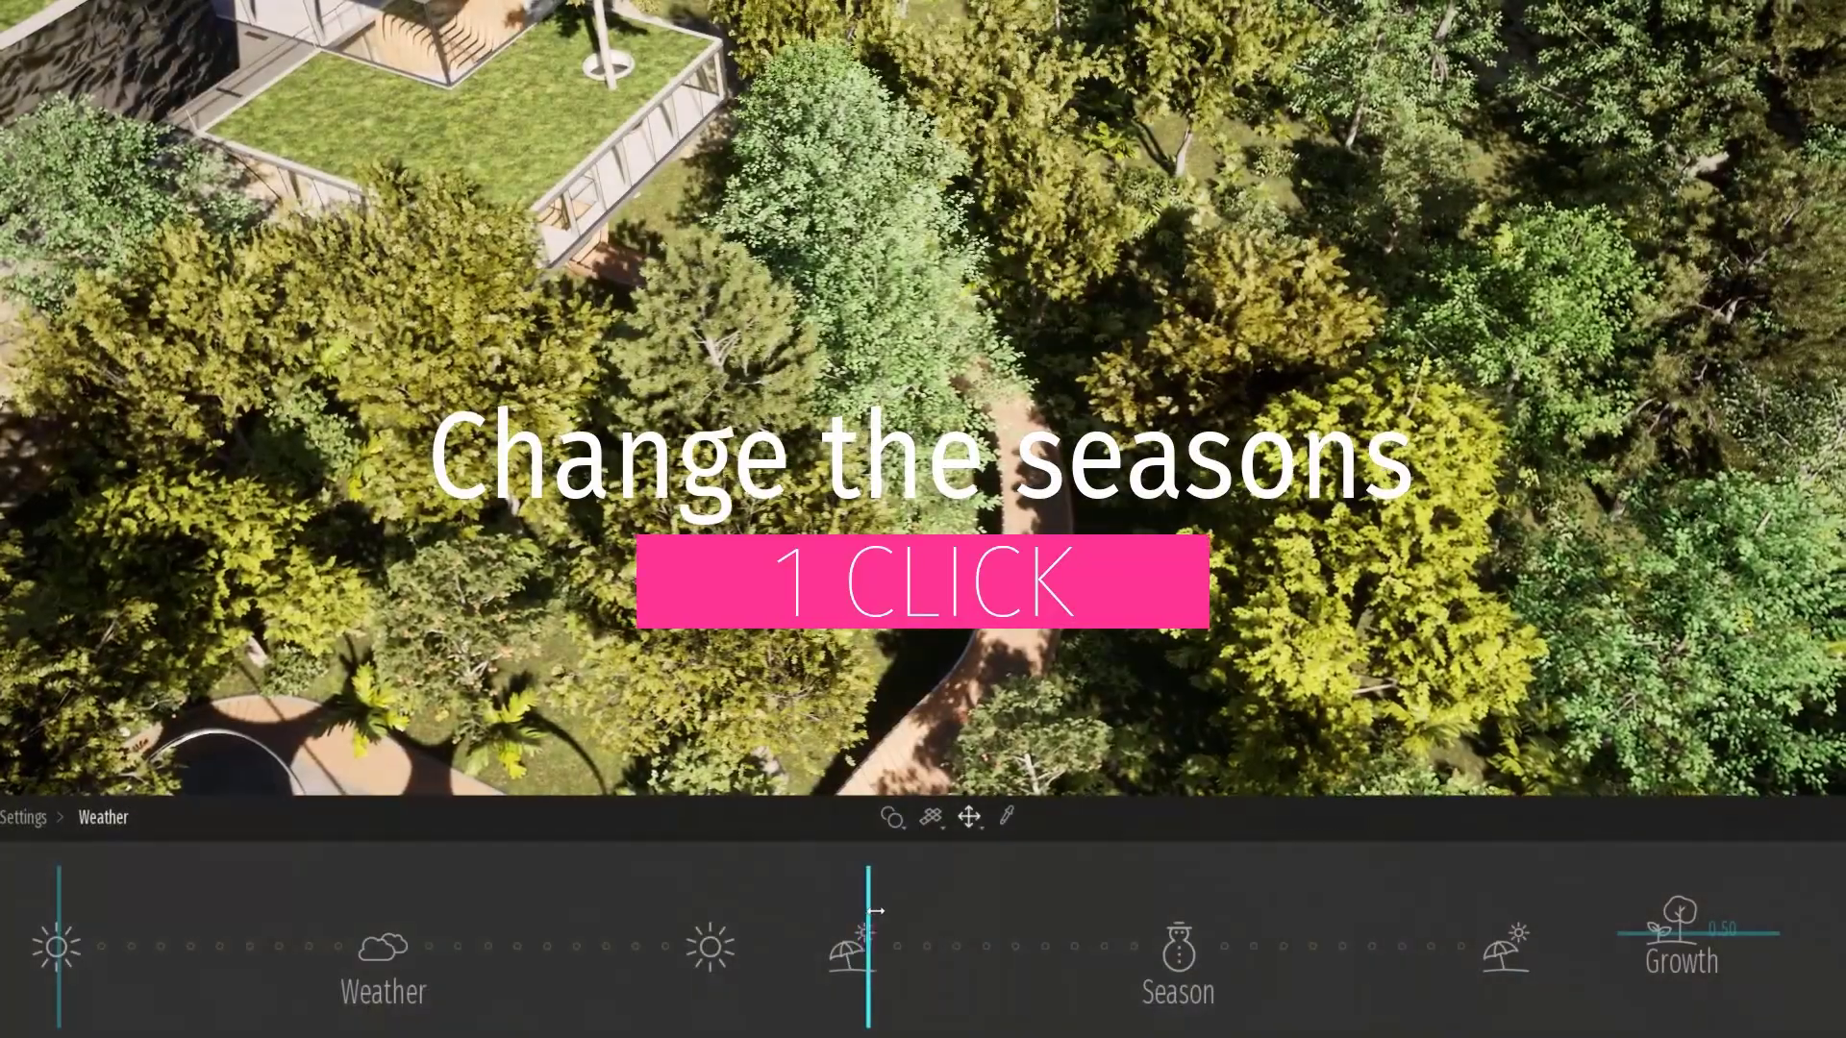
left_click_drag(865, 909, 1031, 909)
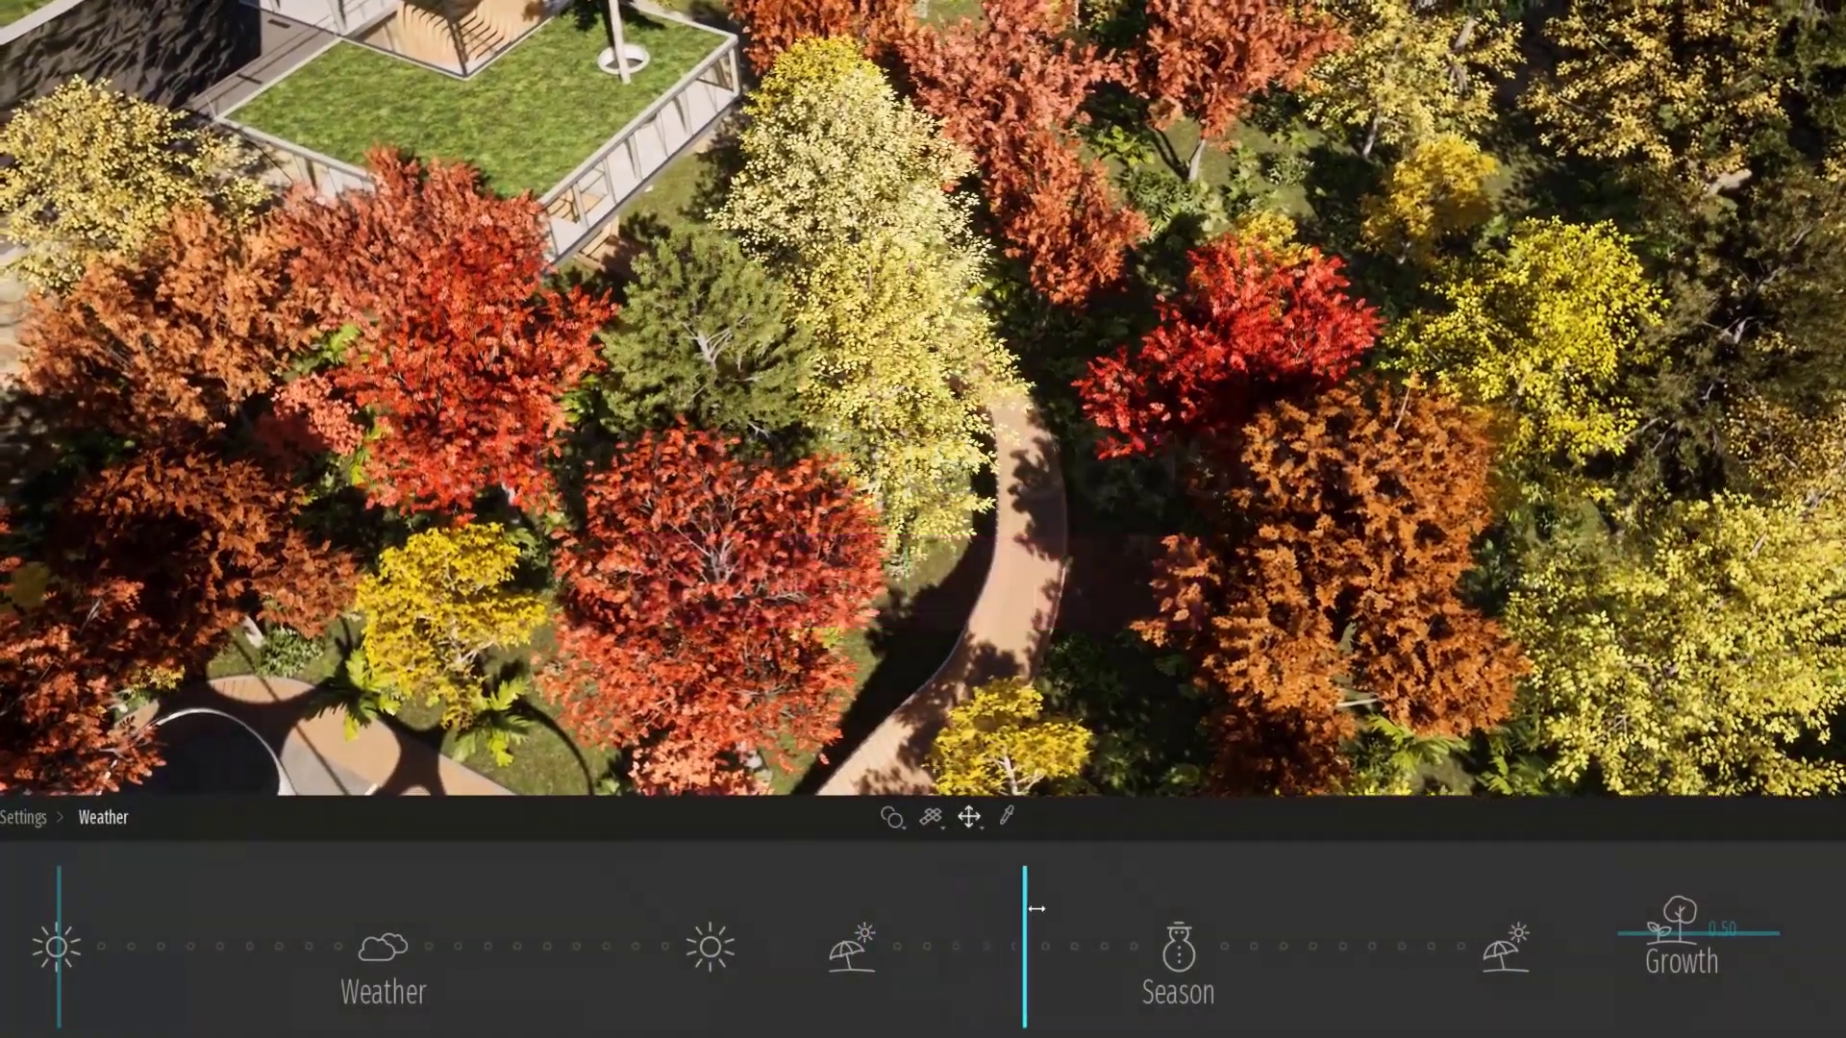
left_click_drag(1031, 911, 1213, 917)
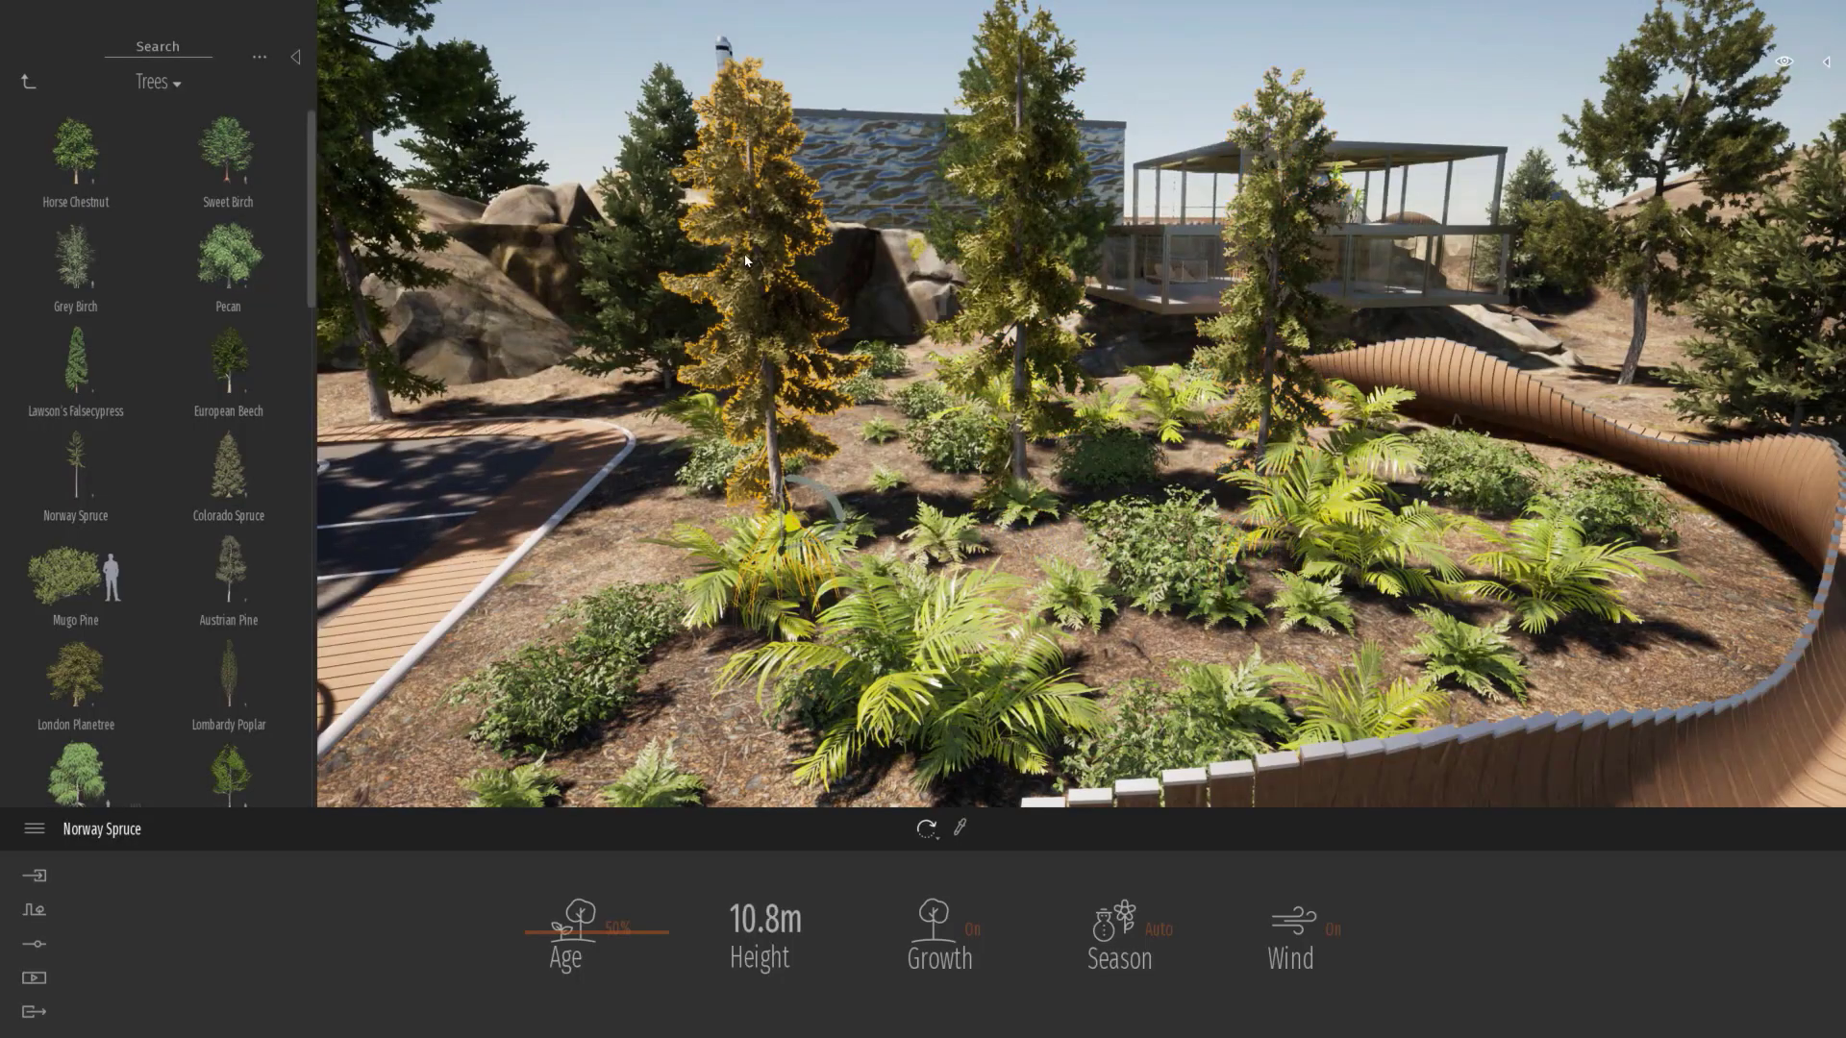
left_click_drag(617, 930, 581, 930)
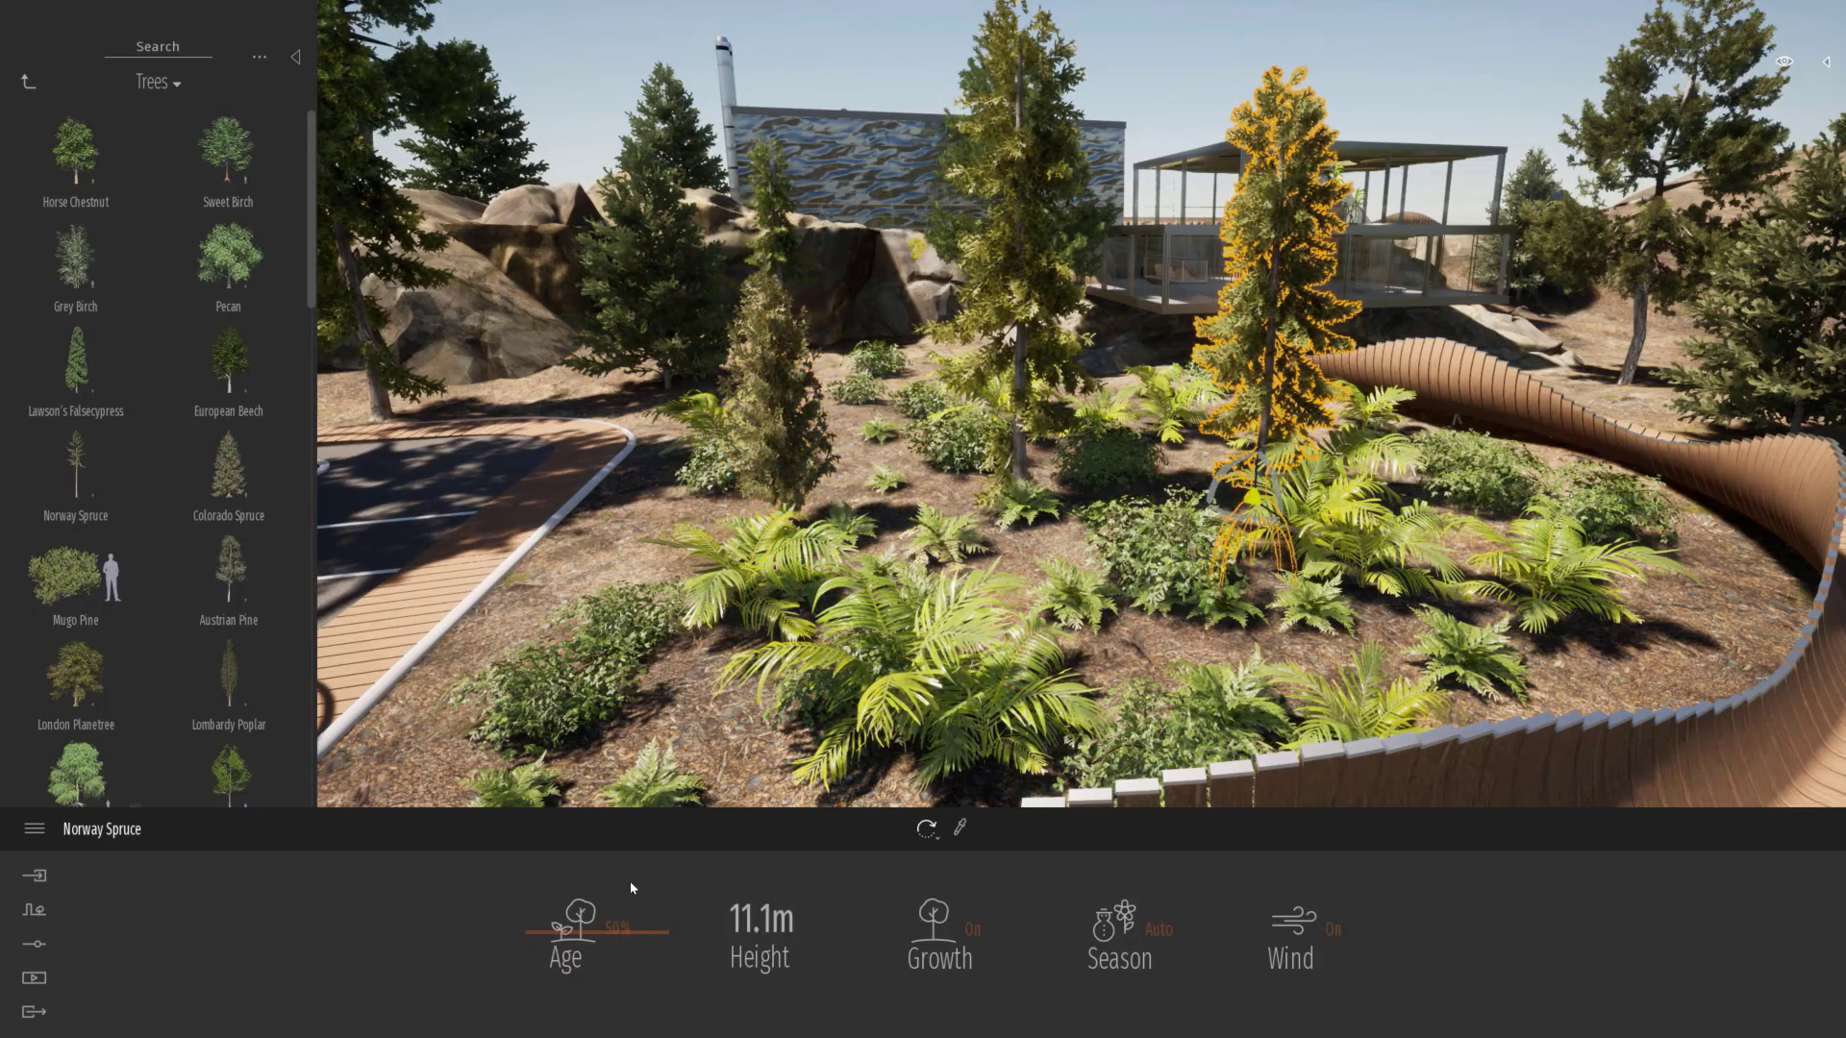
left_click_drag(578, 936, 659, 936)
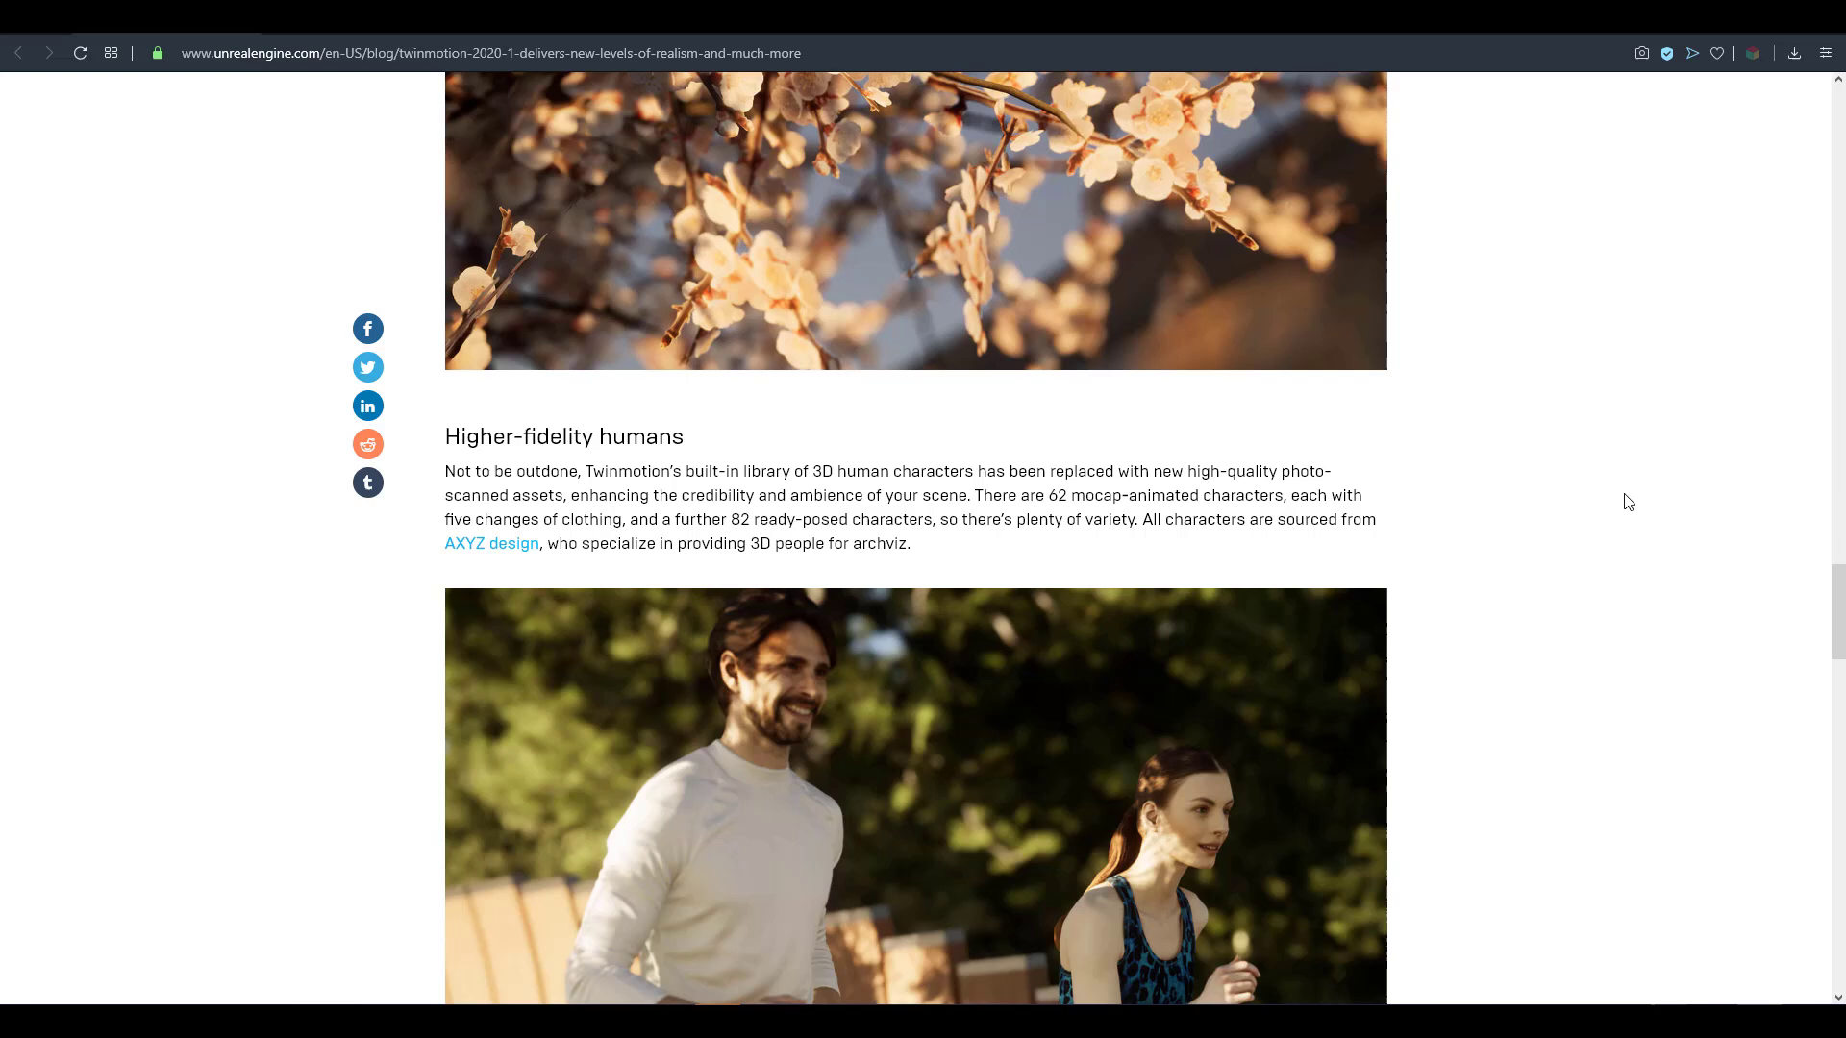
mouse_move(1649, 625)
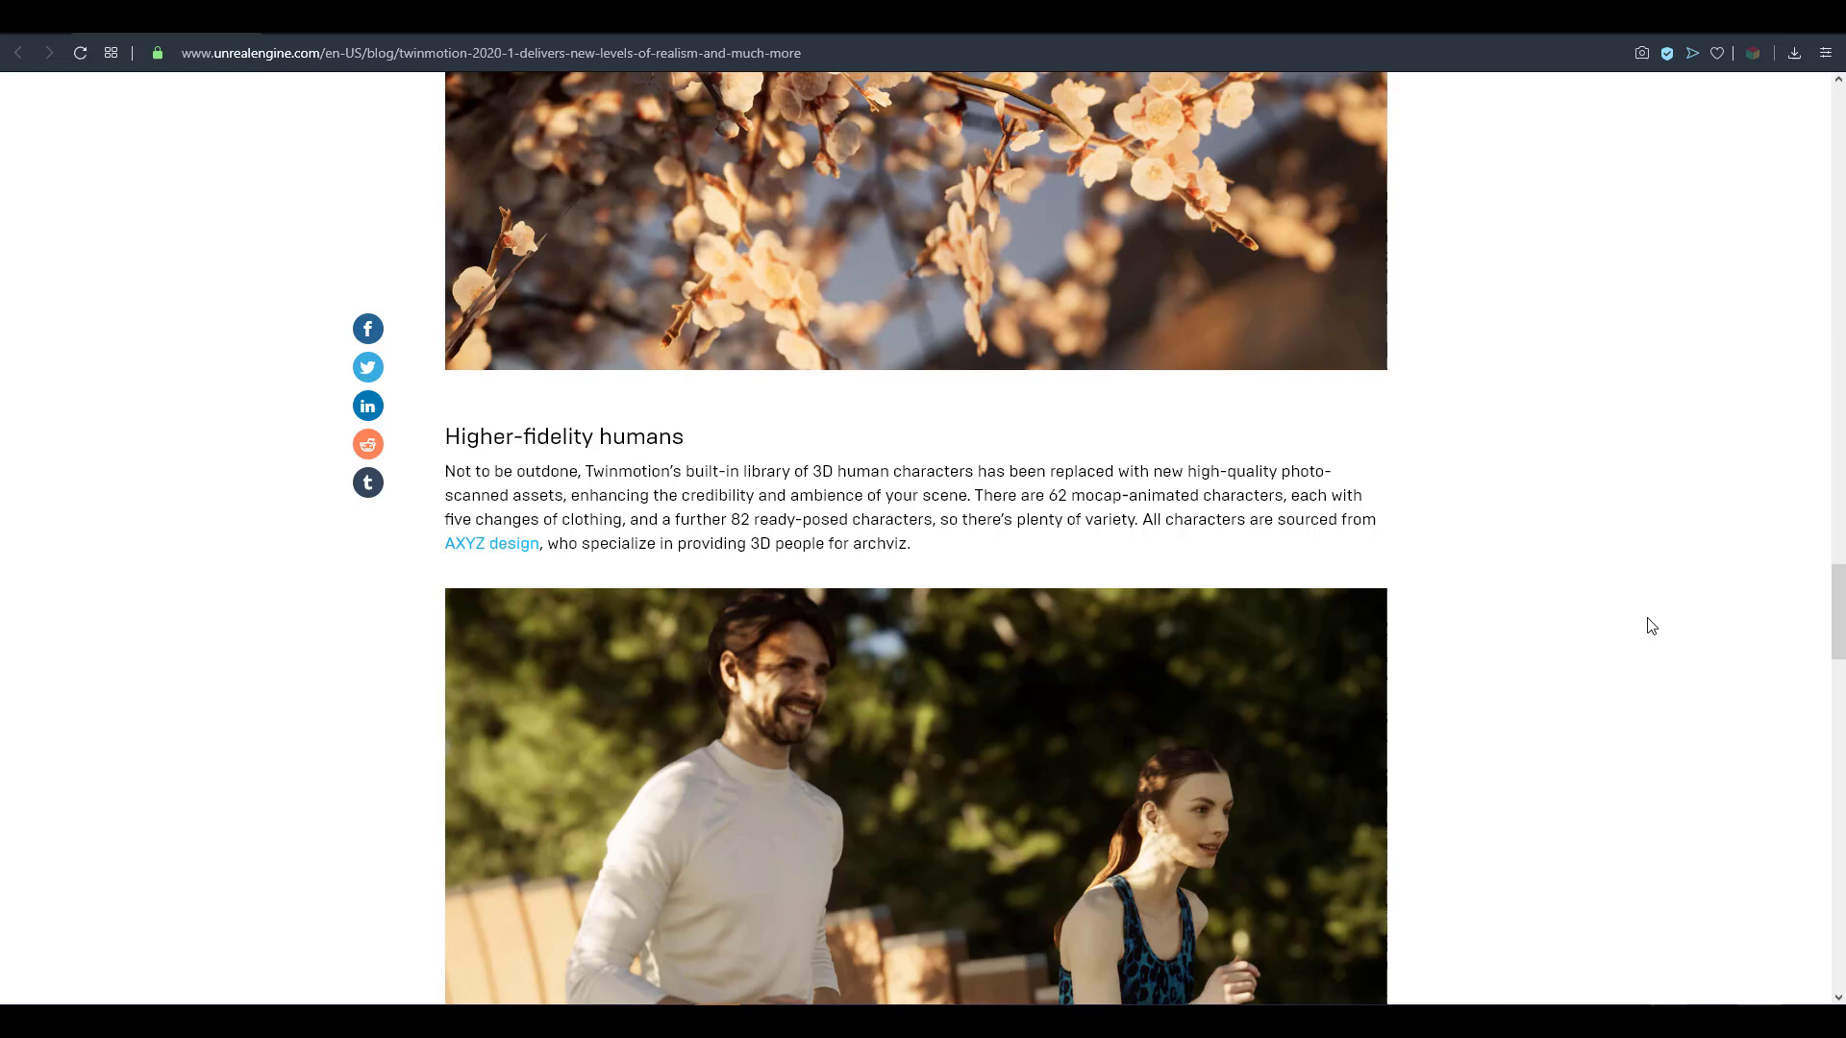
Scroll the blog article to the Higher-fidelity humans section on scanned characters.
scroll("down", 3)
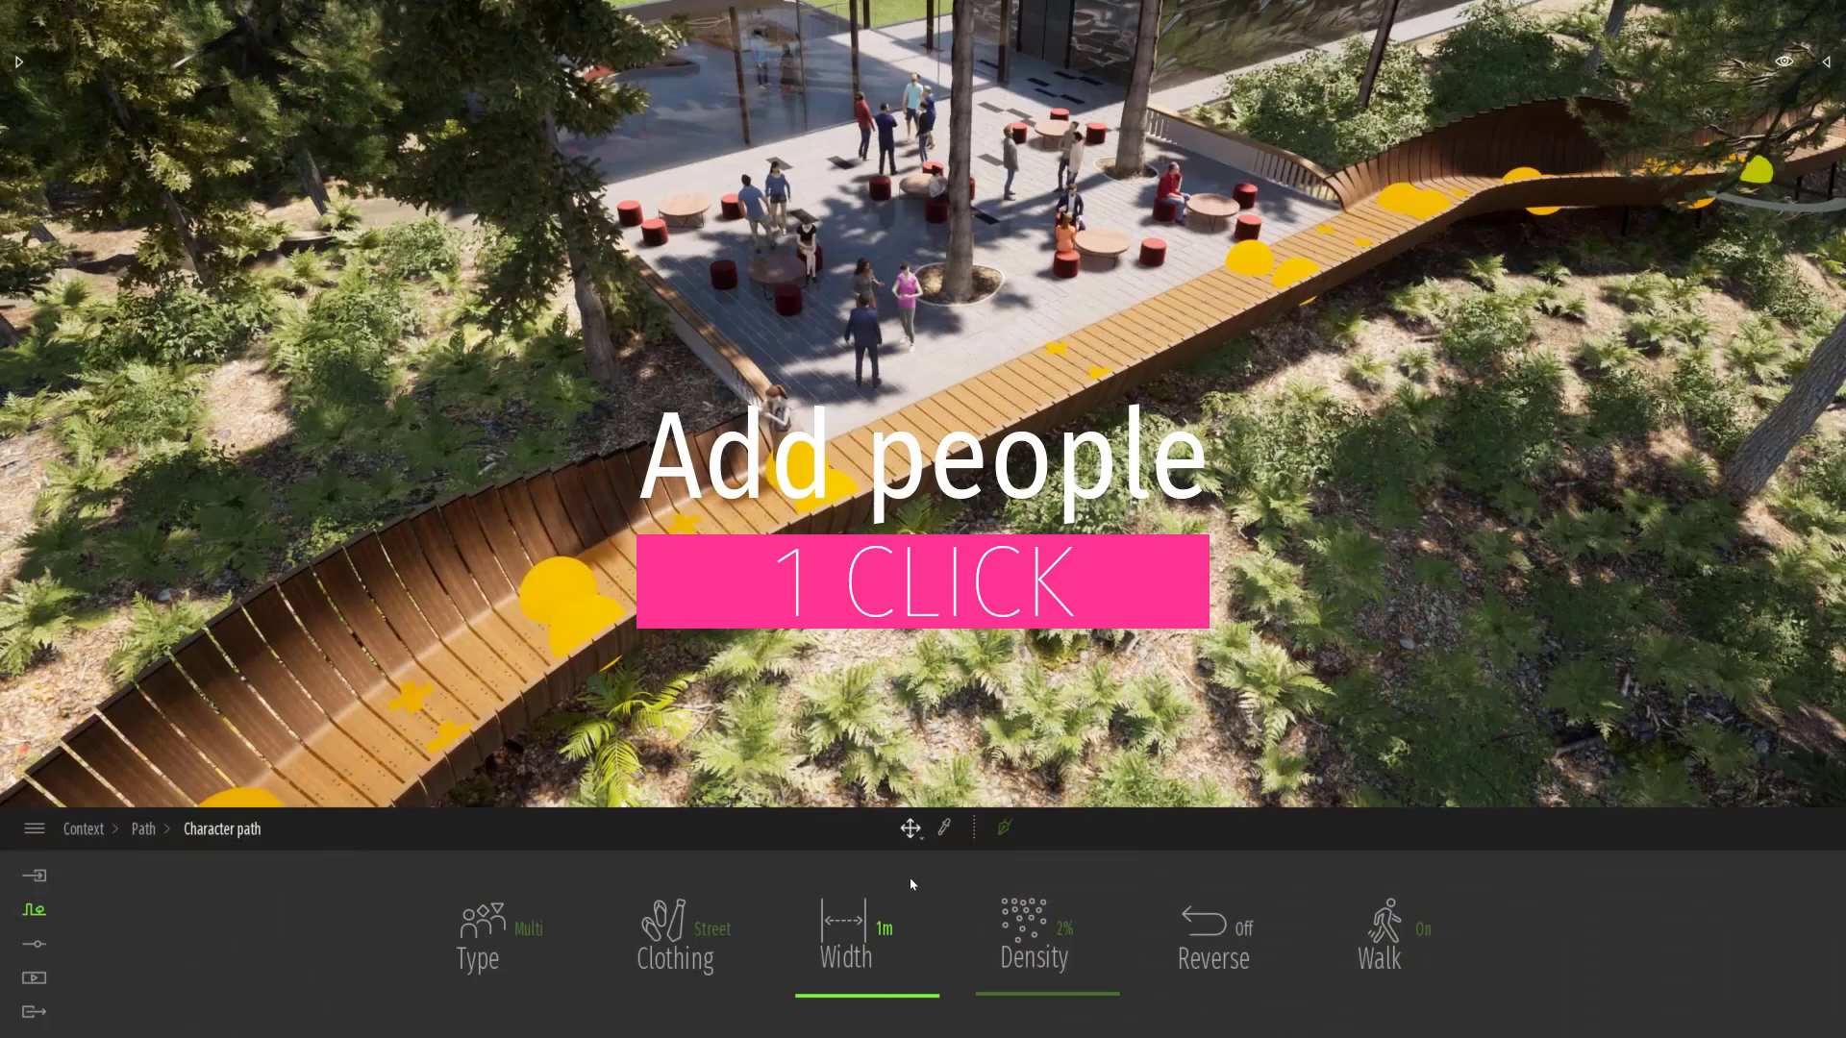
Place a Character path on the boardwalk so people walk across the plaza.
left_click(1033, 938)
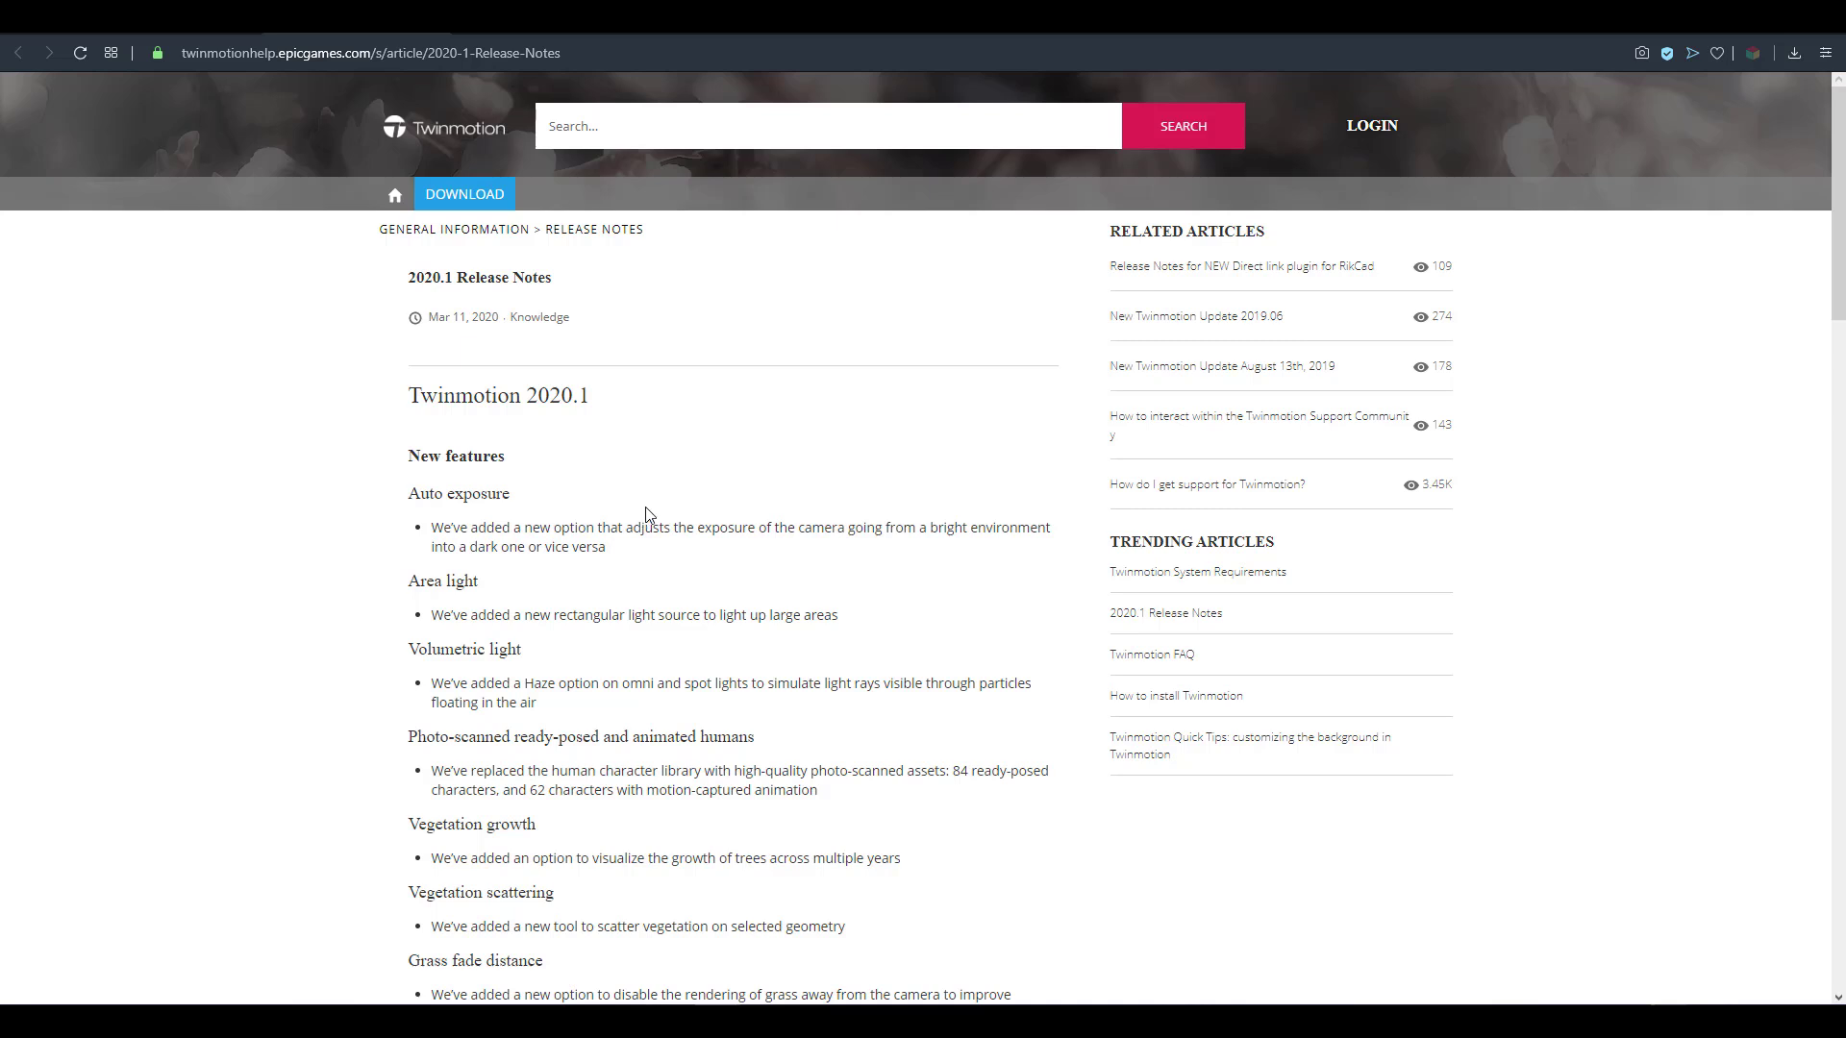
mouse_move(653, 507)
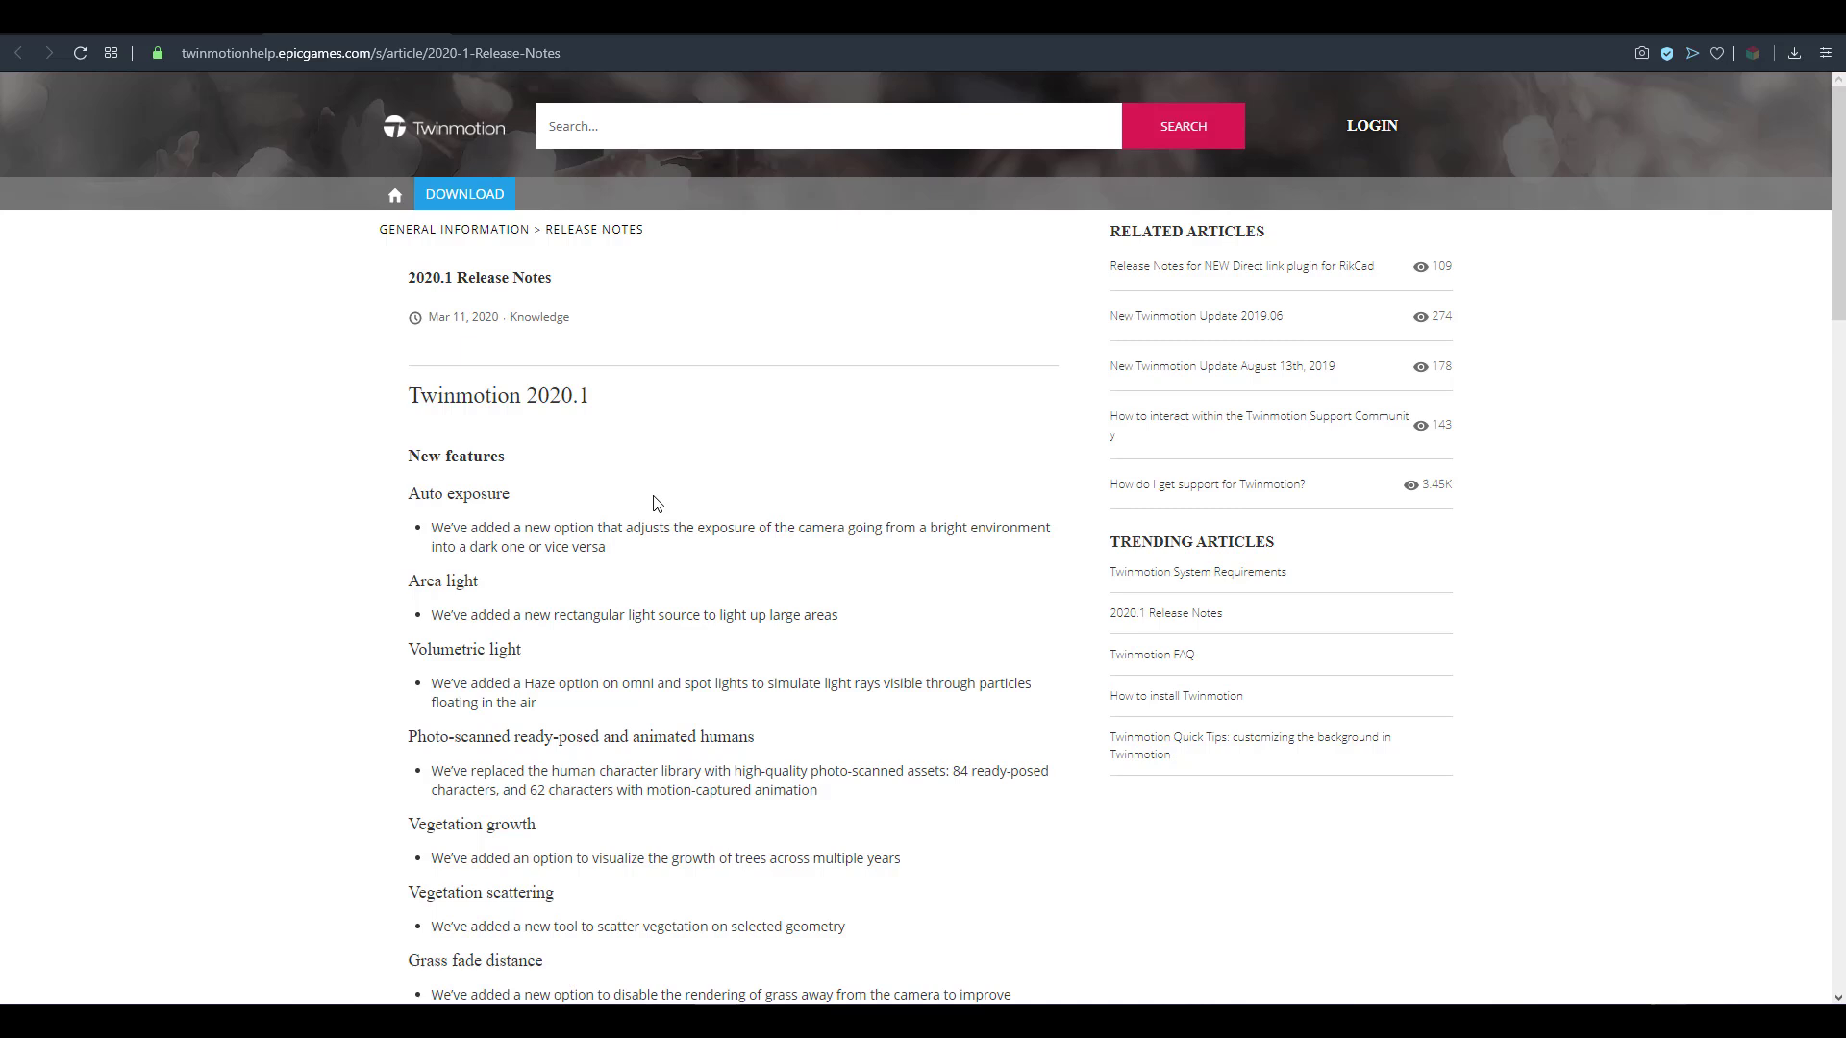
Scroll through the 2020.1 release notes' New features list: auto exposure, area light, volumetric light.
scroll("down", 3)
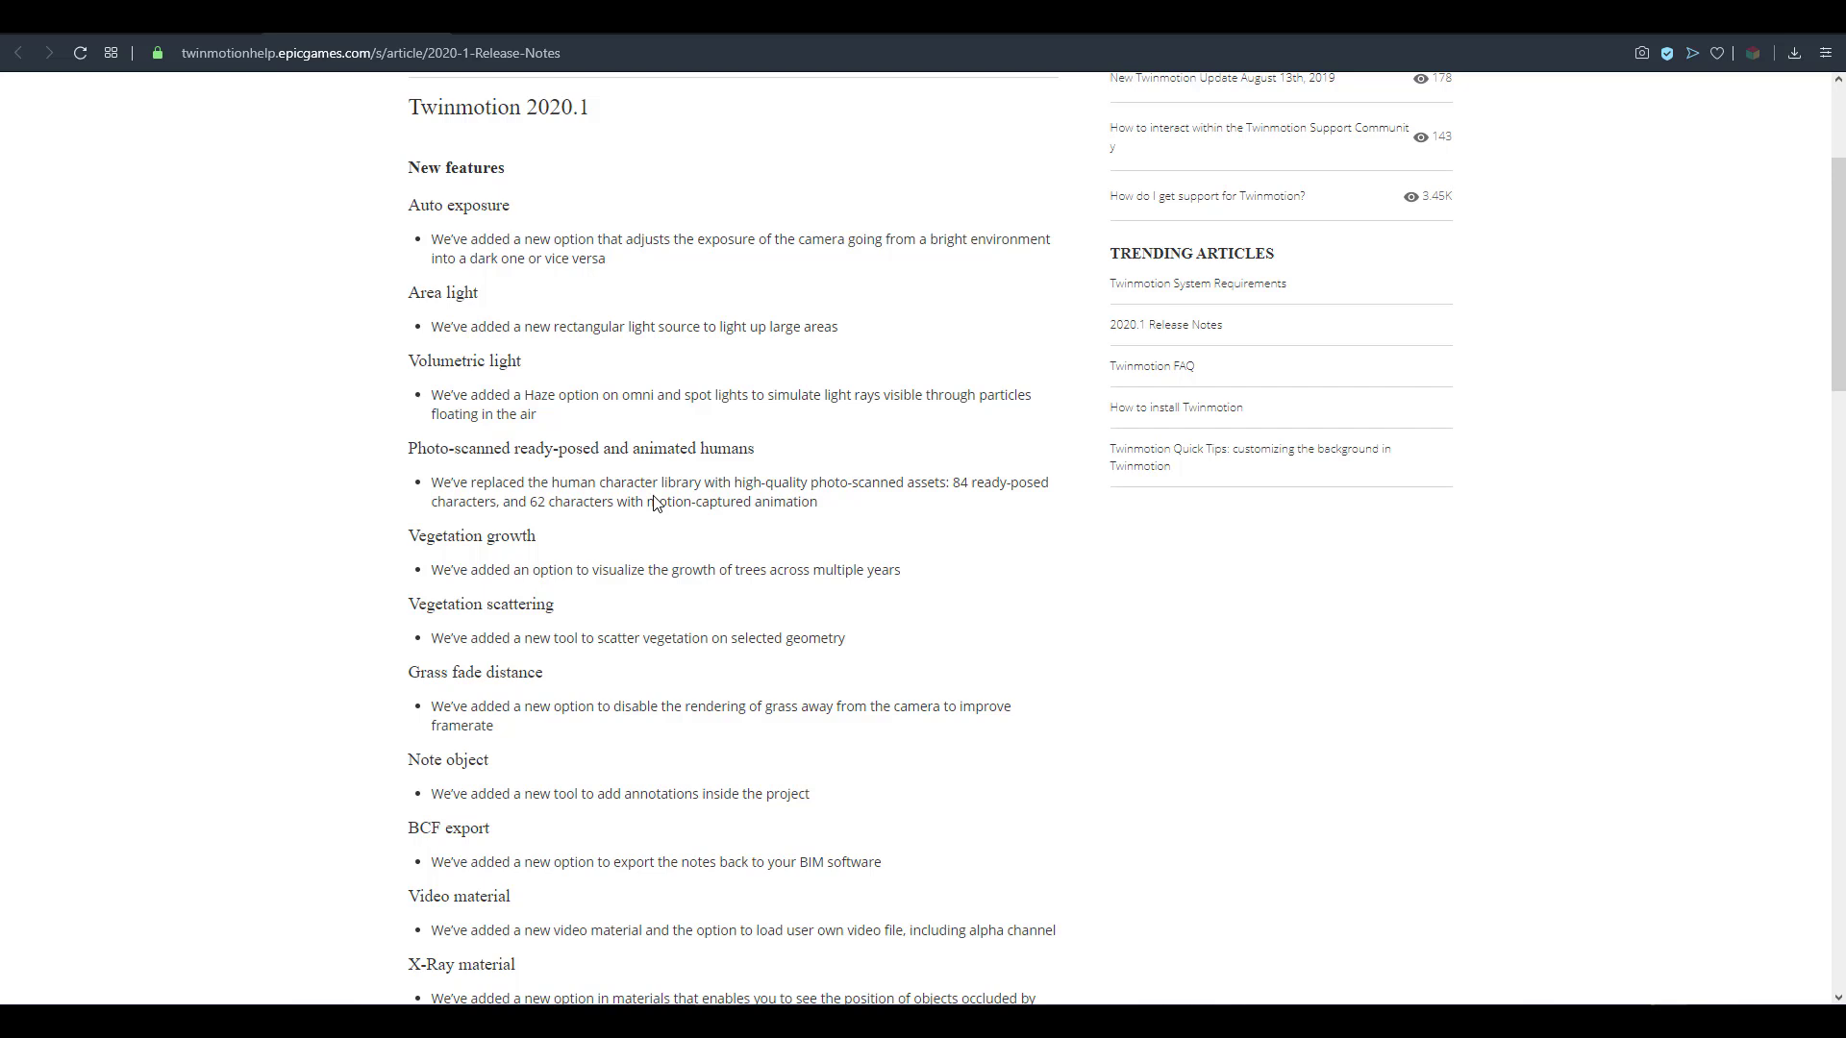
mouse_move(654, 496)
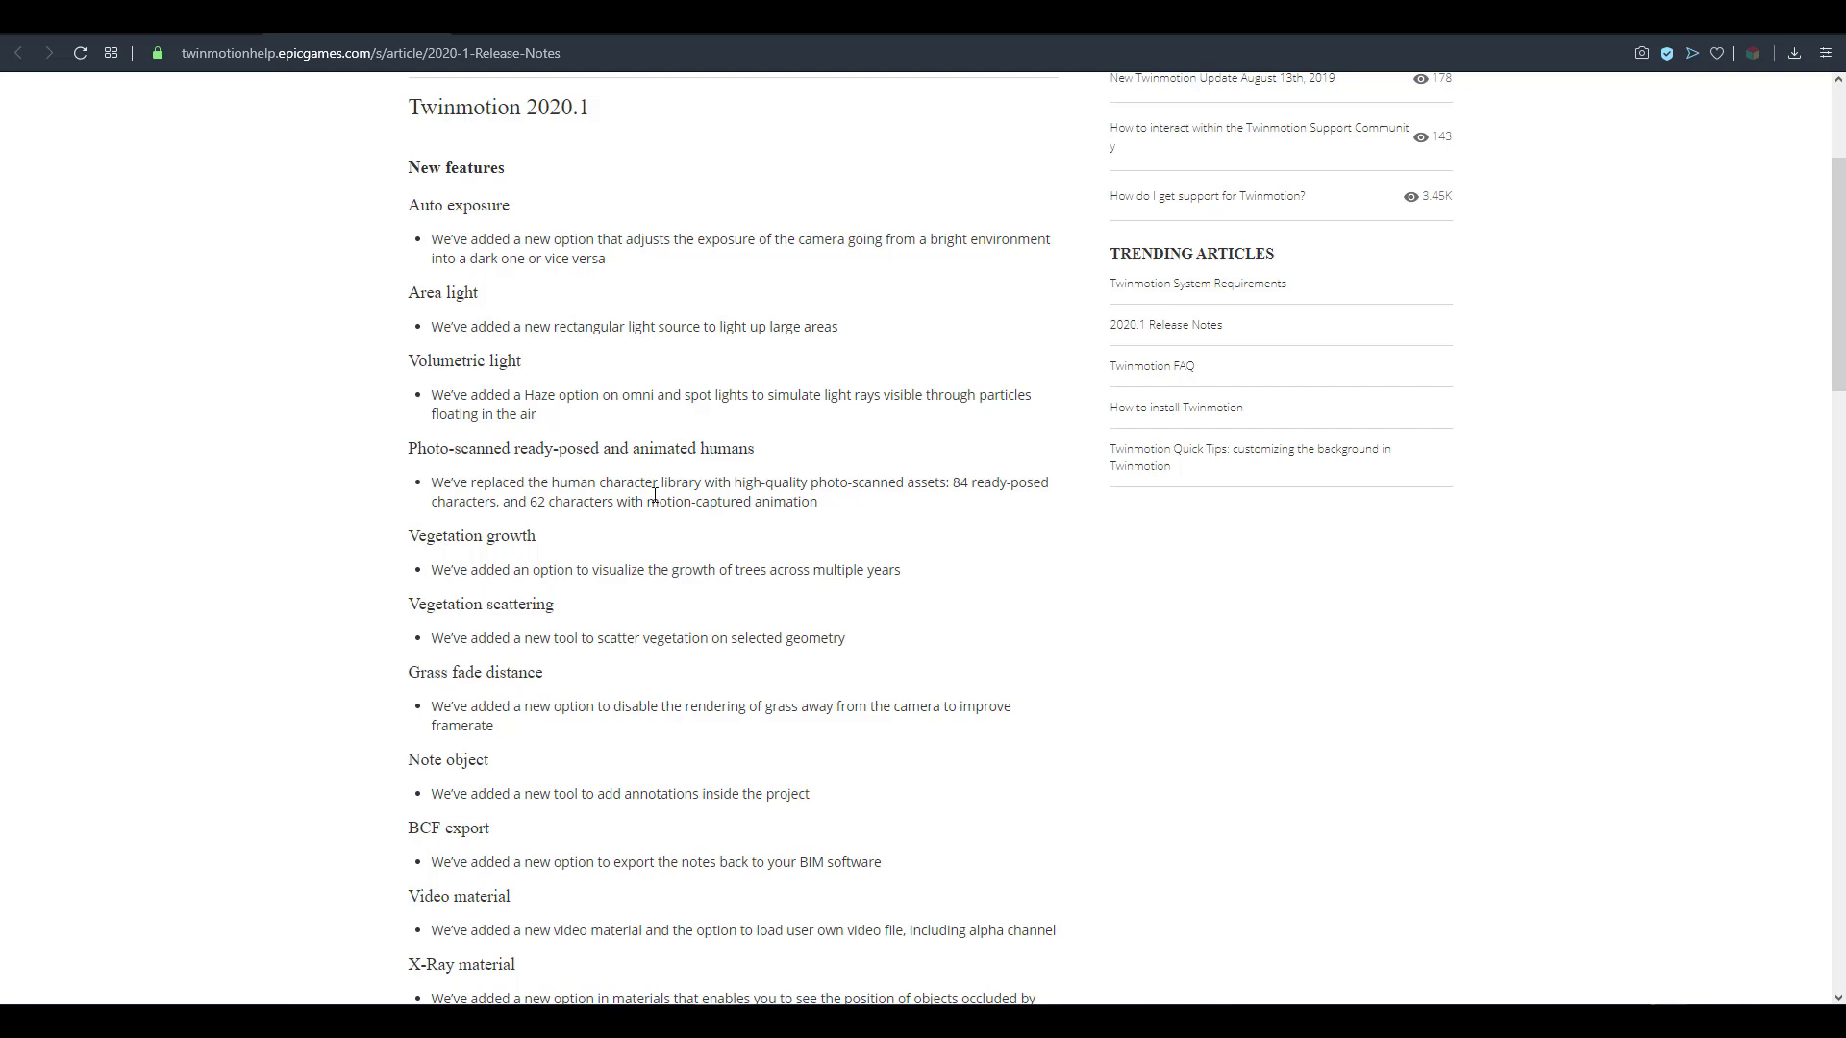
scroll("down", 3)
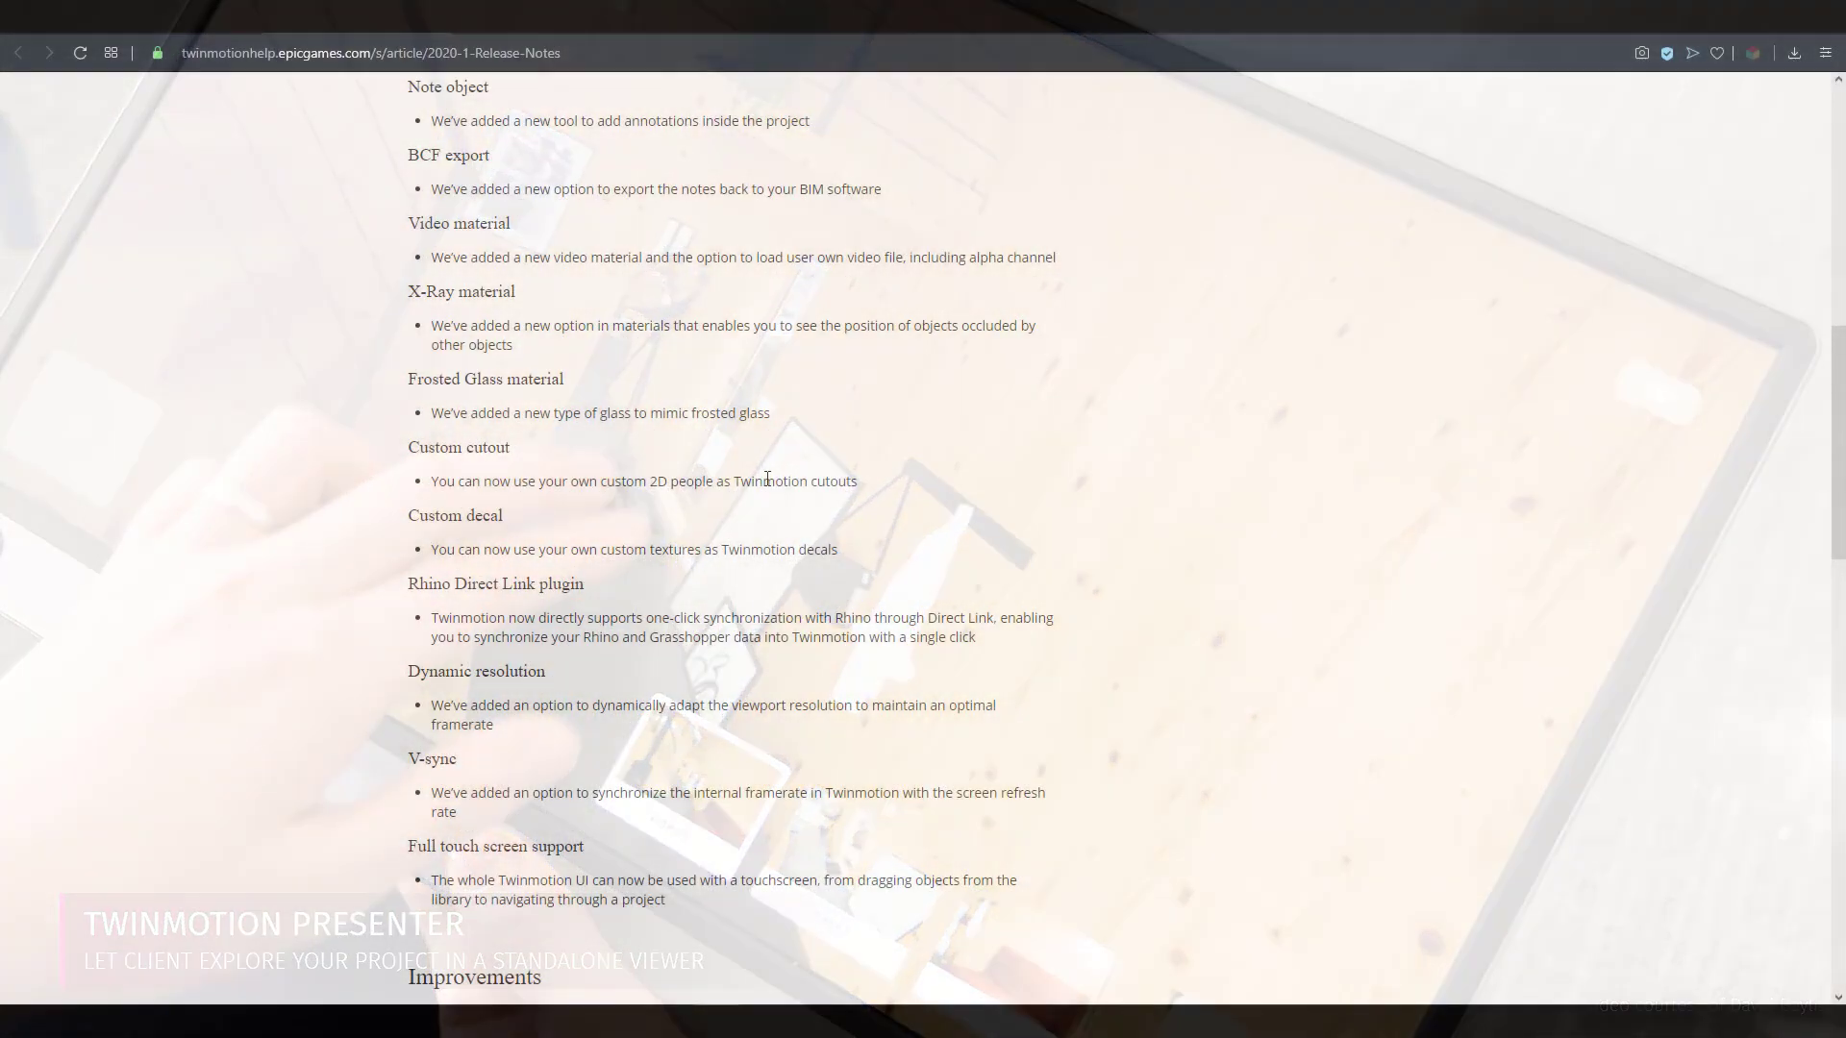
scroll("down", 3)
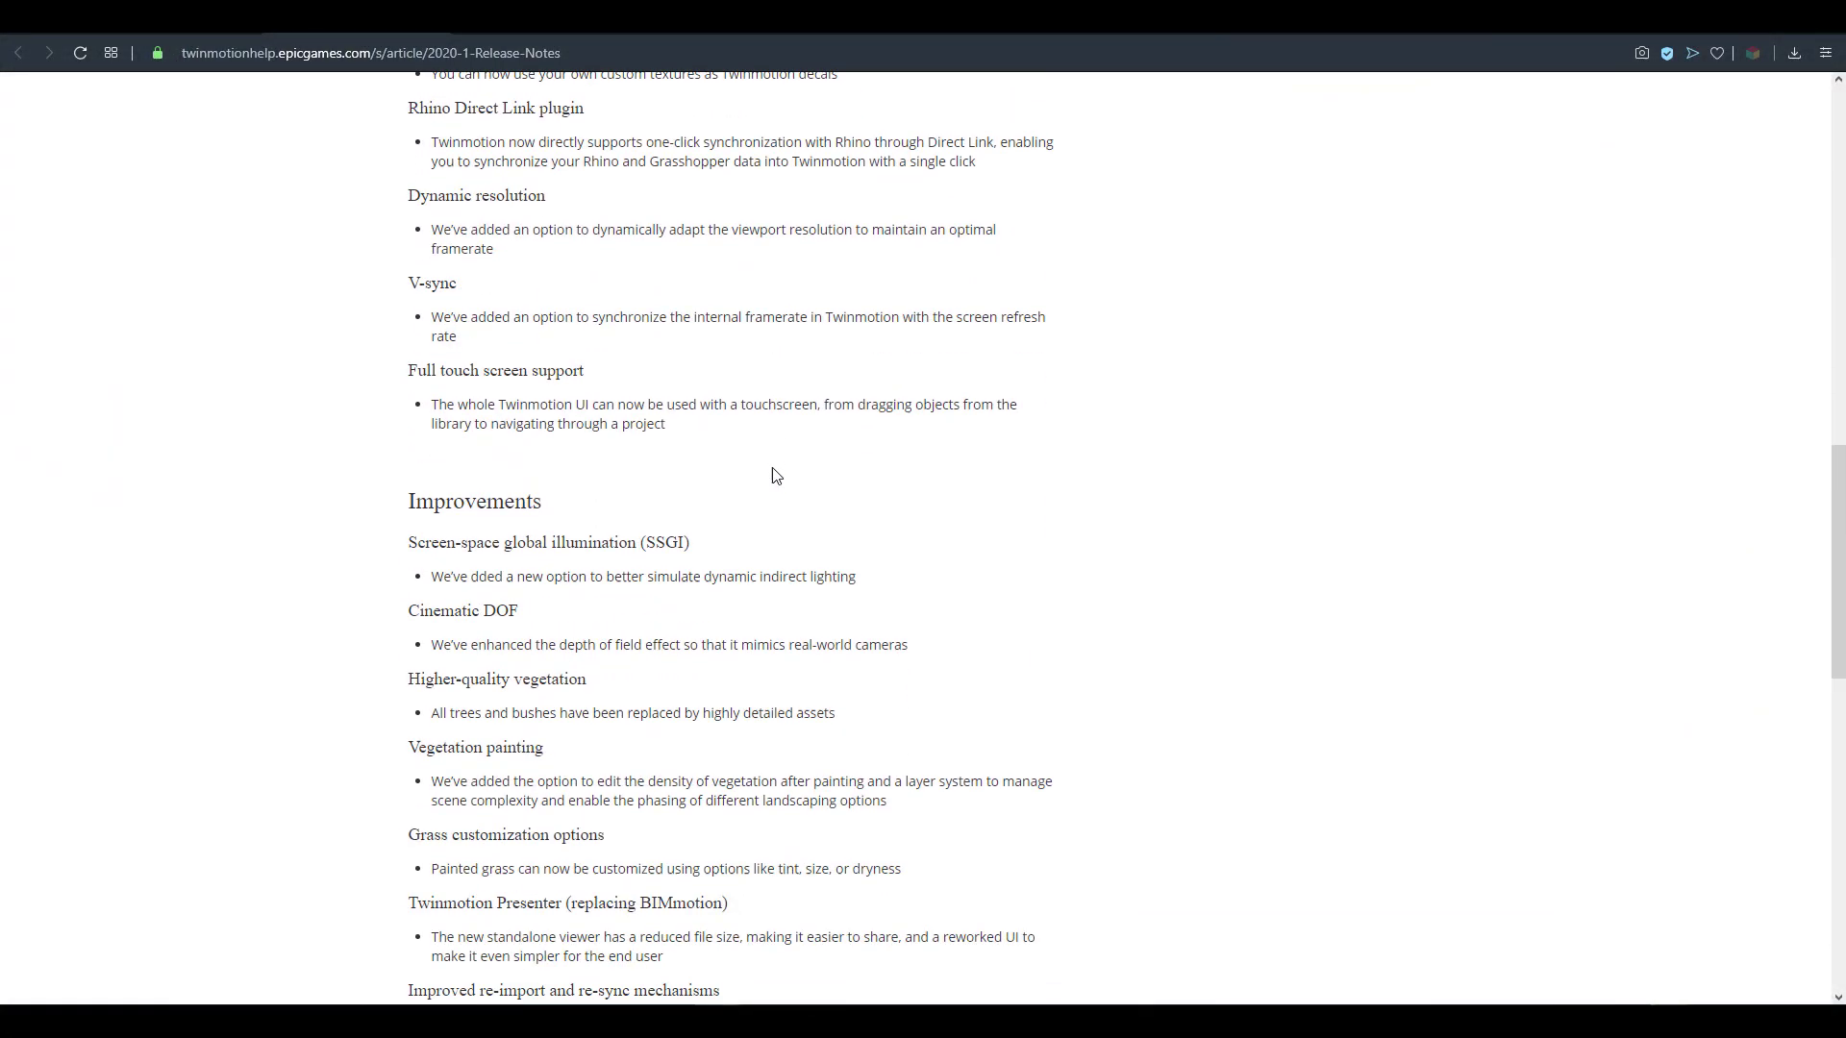
Scroll the release notes to the Improvements section with SSGI and cinematic DOF.
scroll("down", 3)
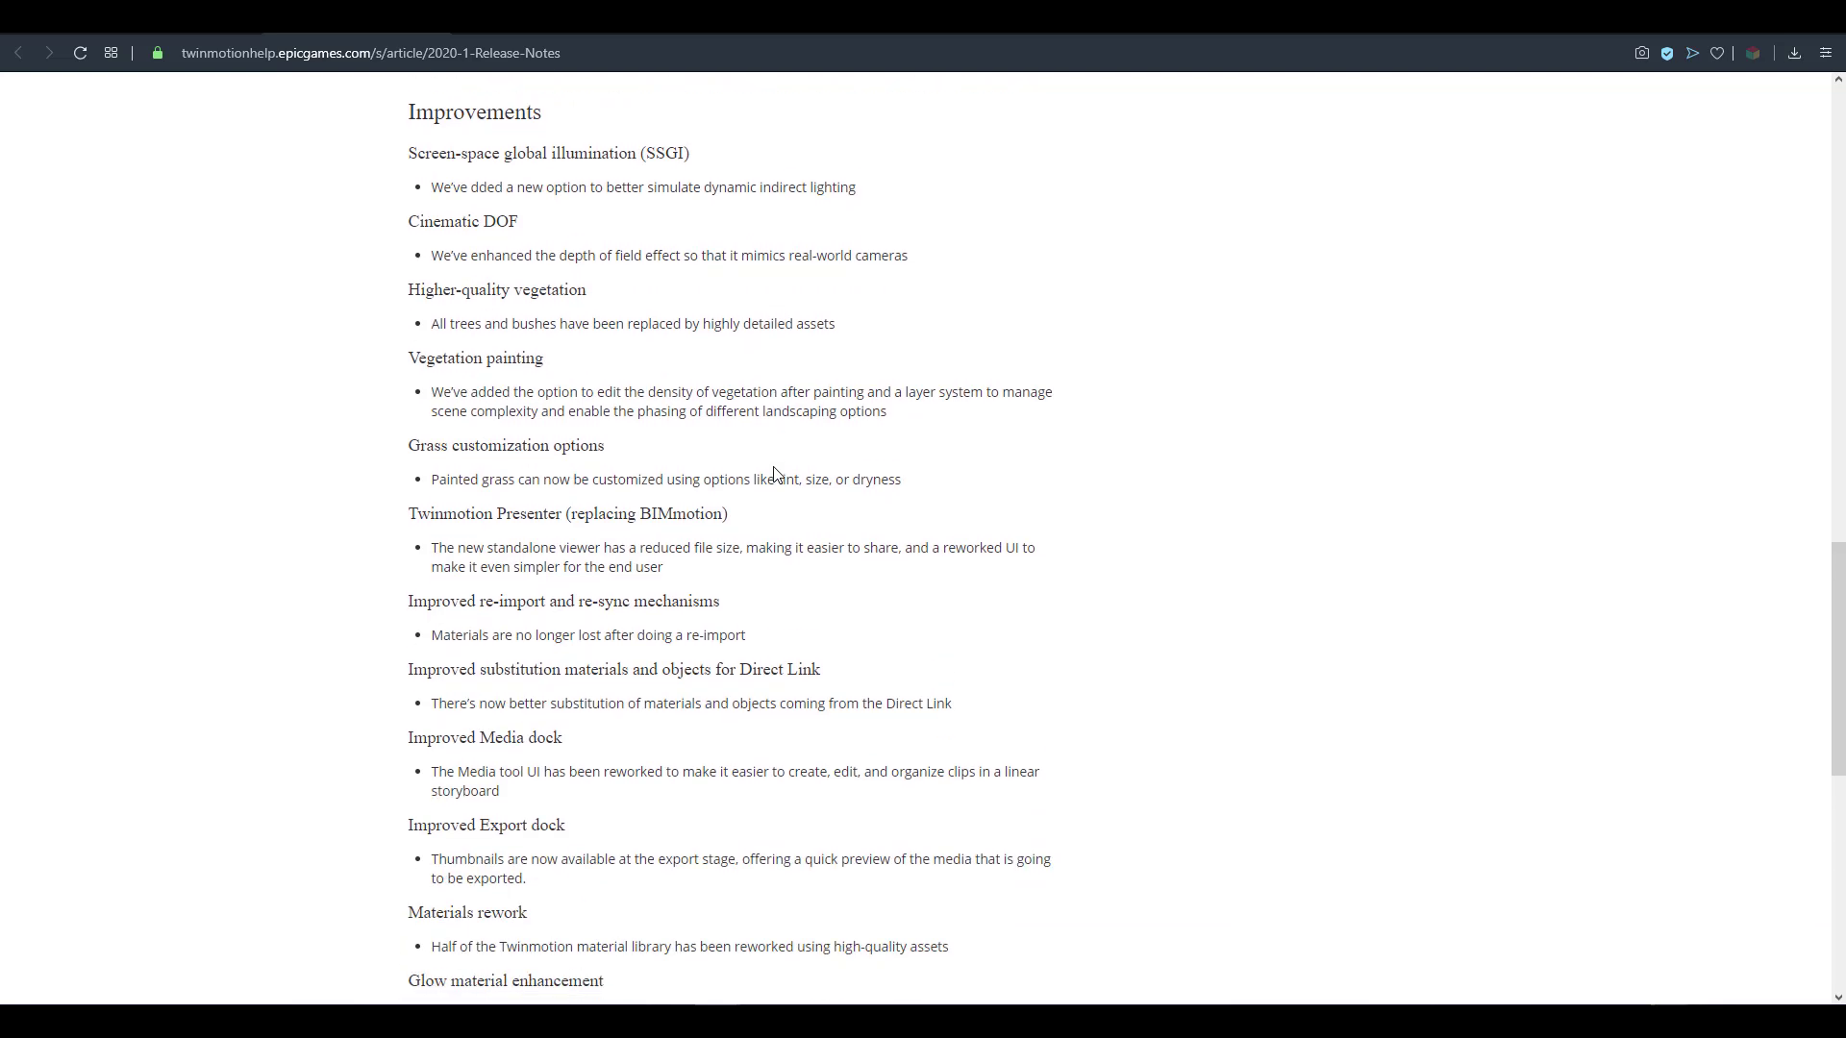
scroll("down", 3)
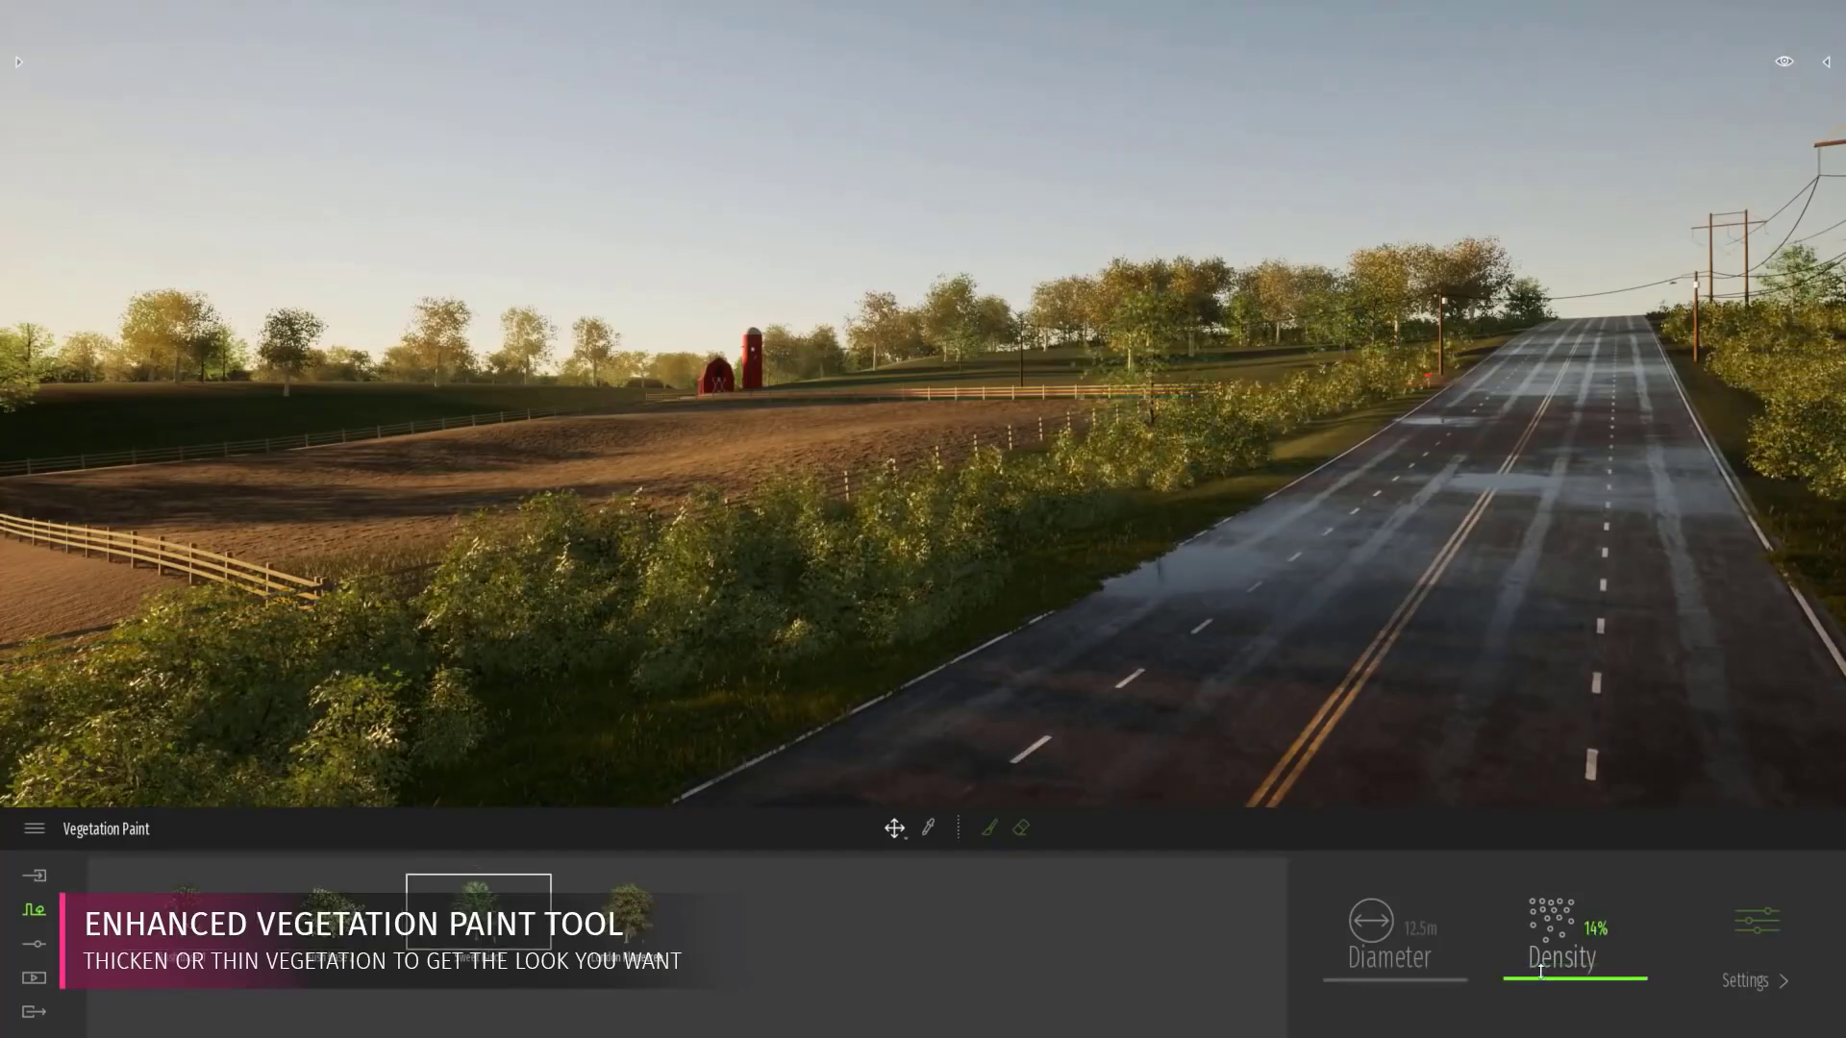
Lower the Vegetation Paint Density to about 14% to thin the roadside bushes.
left_click_drag(1575, 965, 1502, 965)
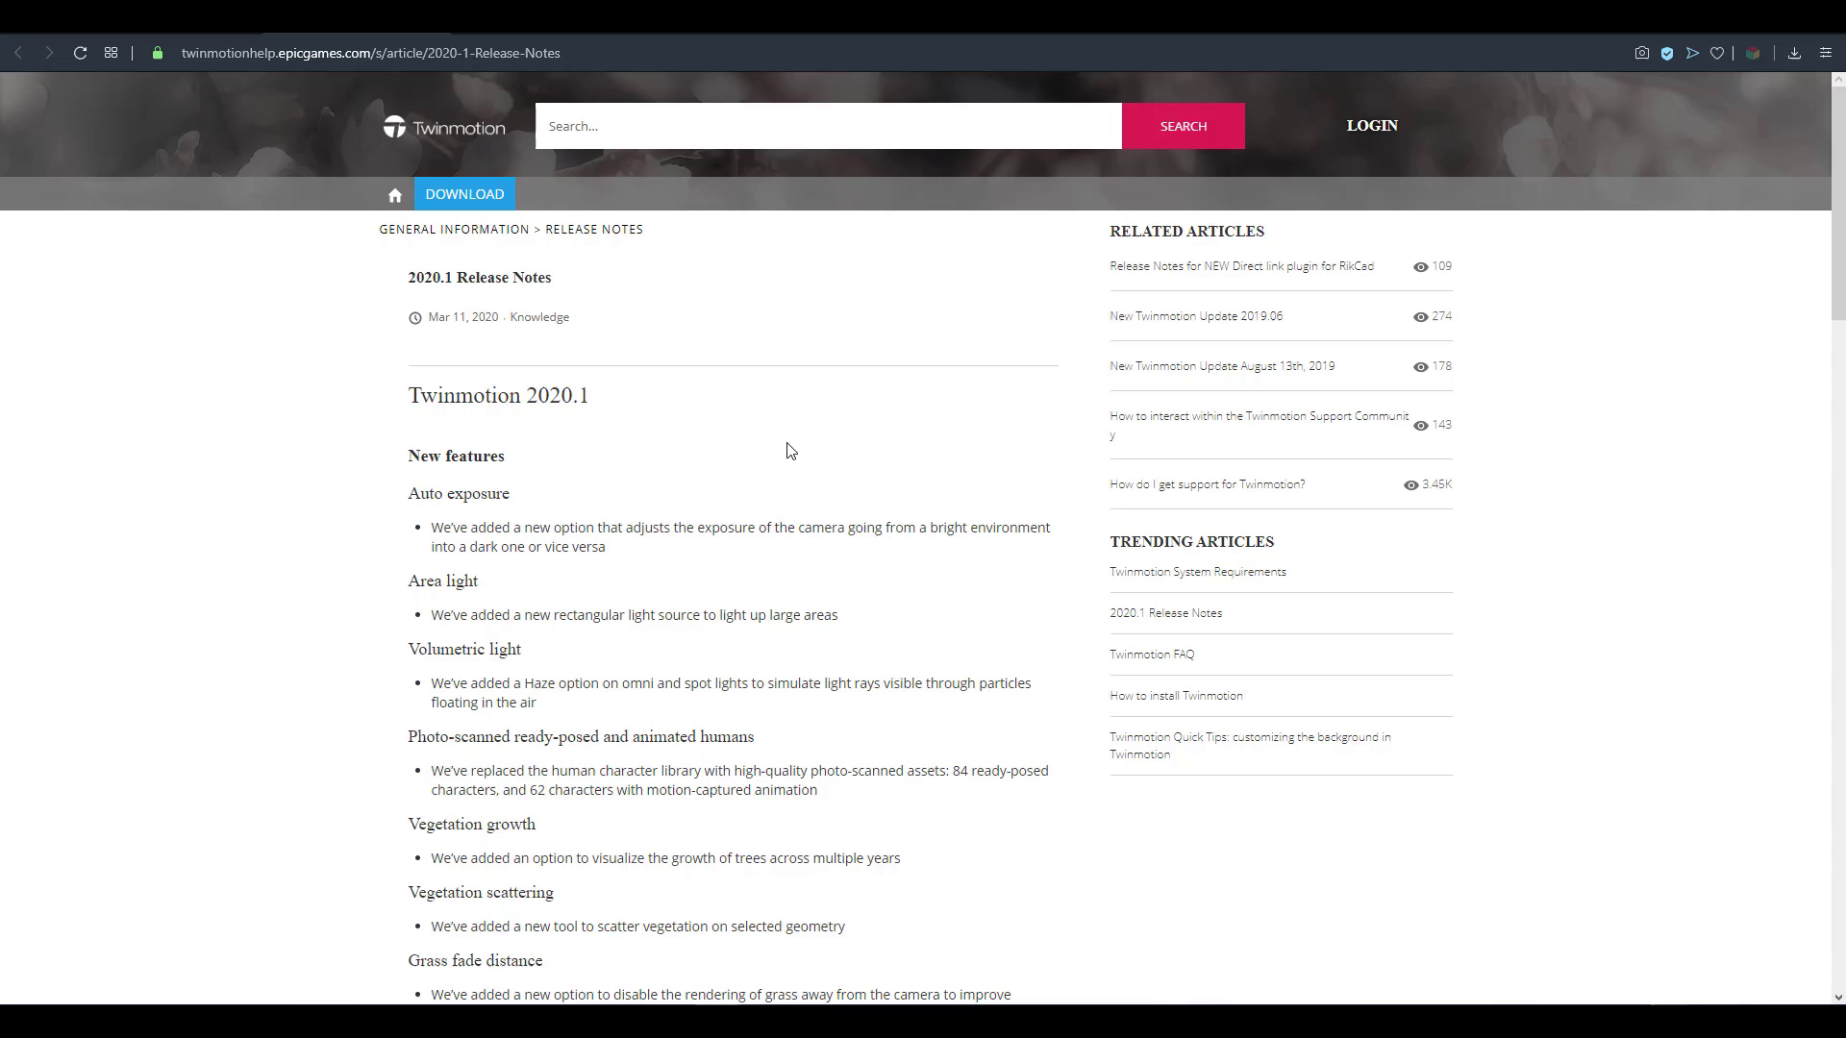
mouse_move(1320, 642)
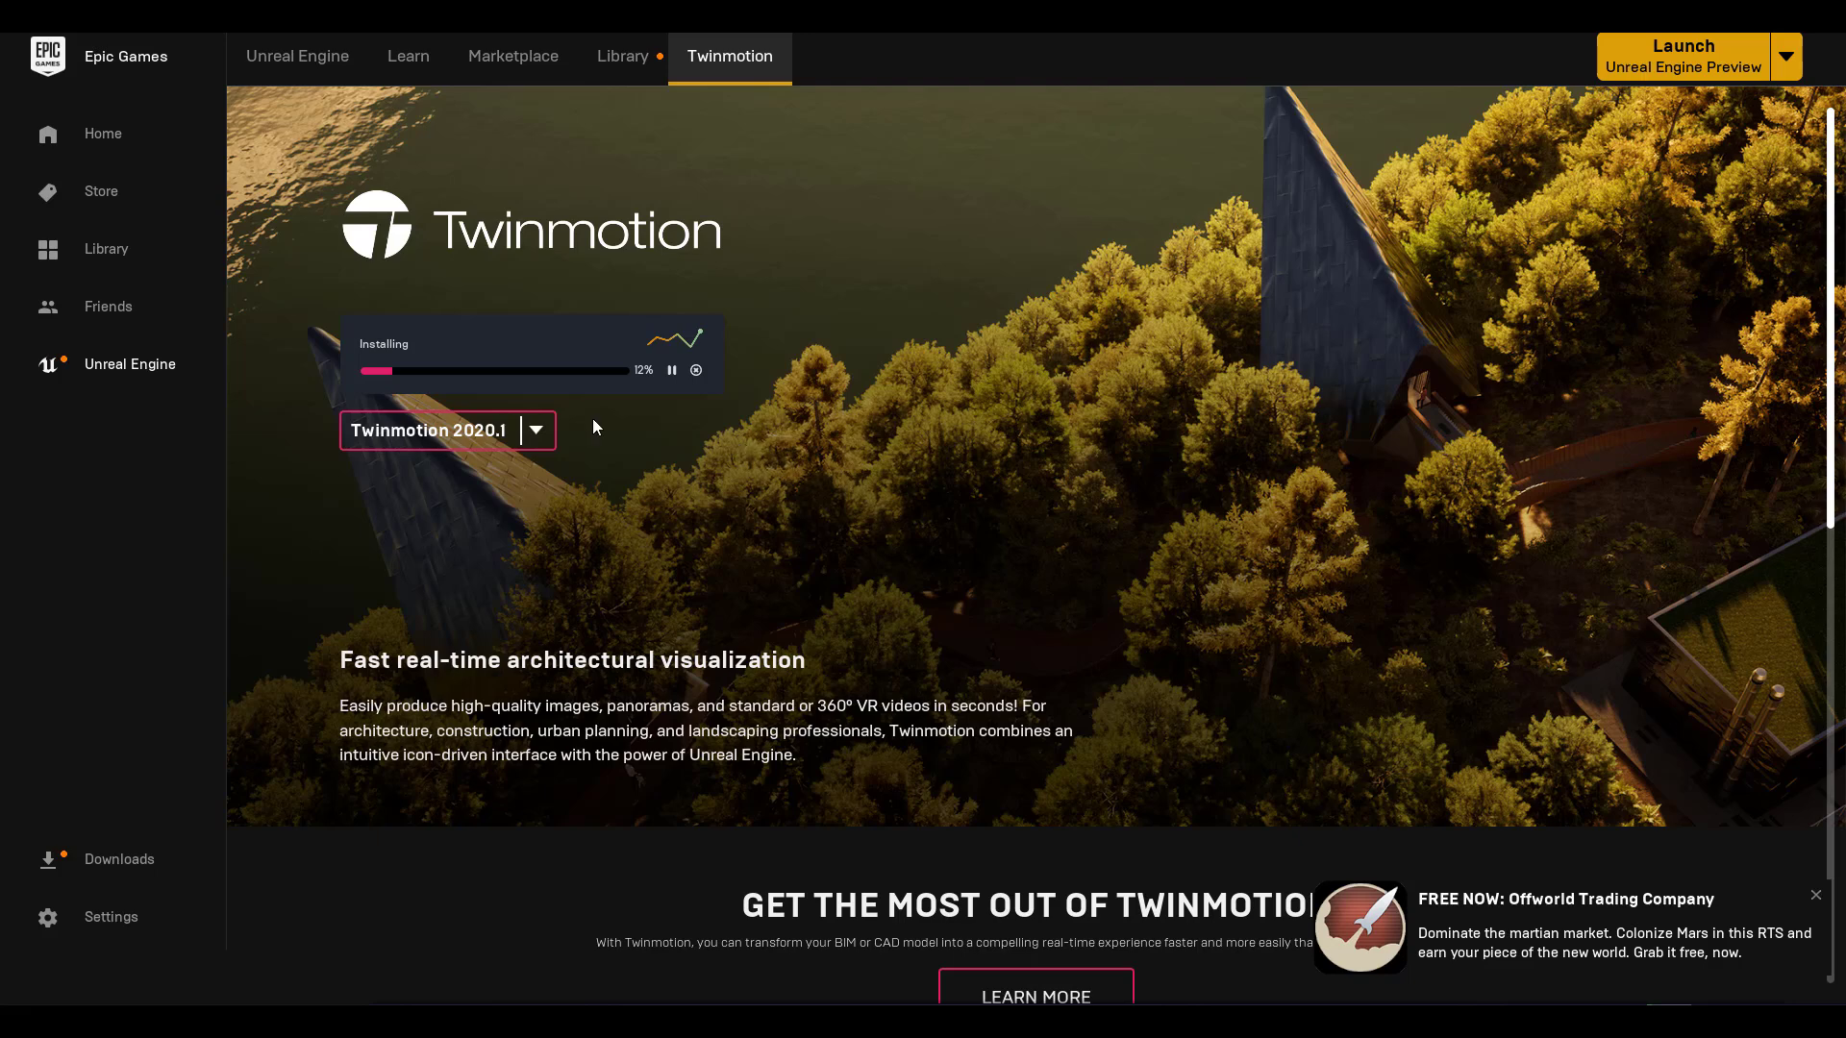
mouse_move(565, 463)
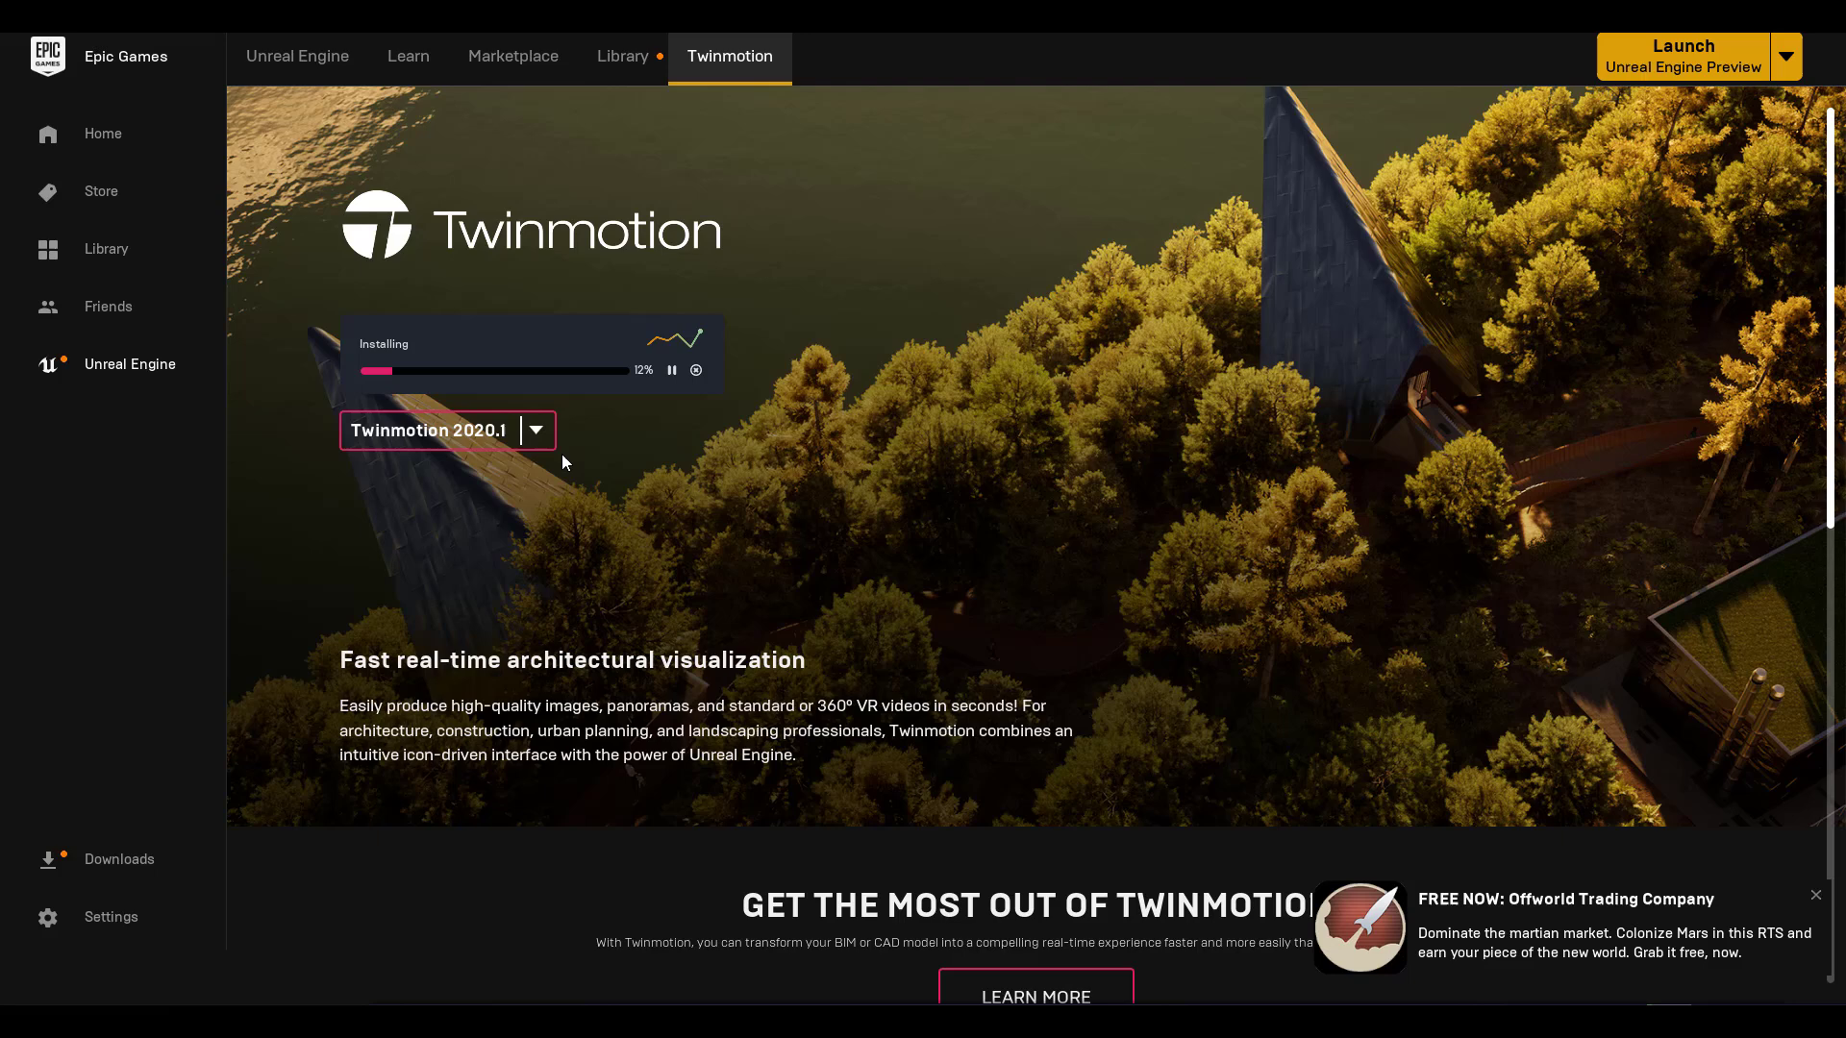
mouse_move(536, 440)
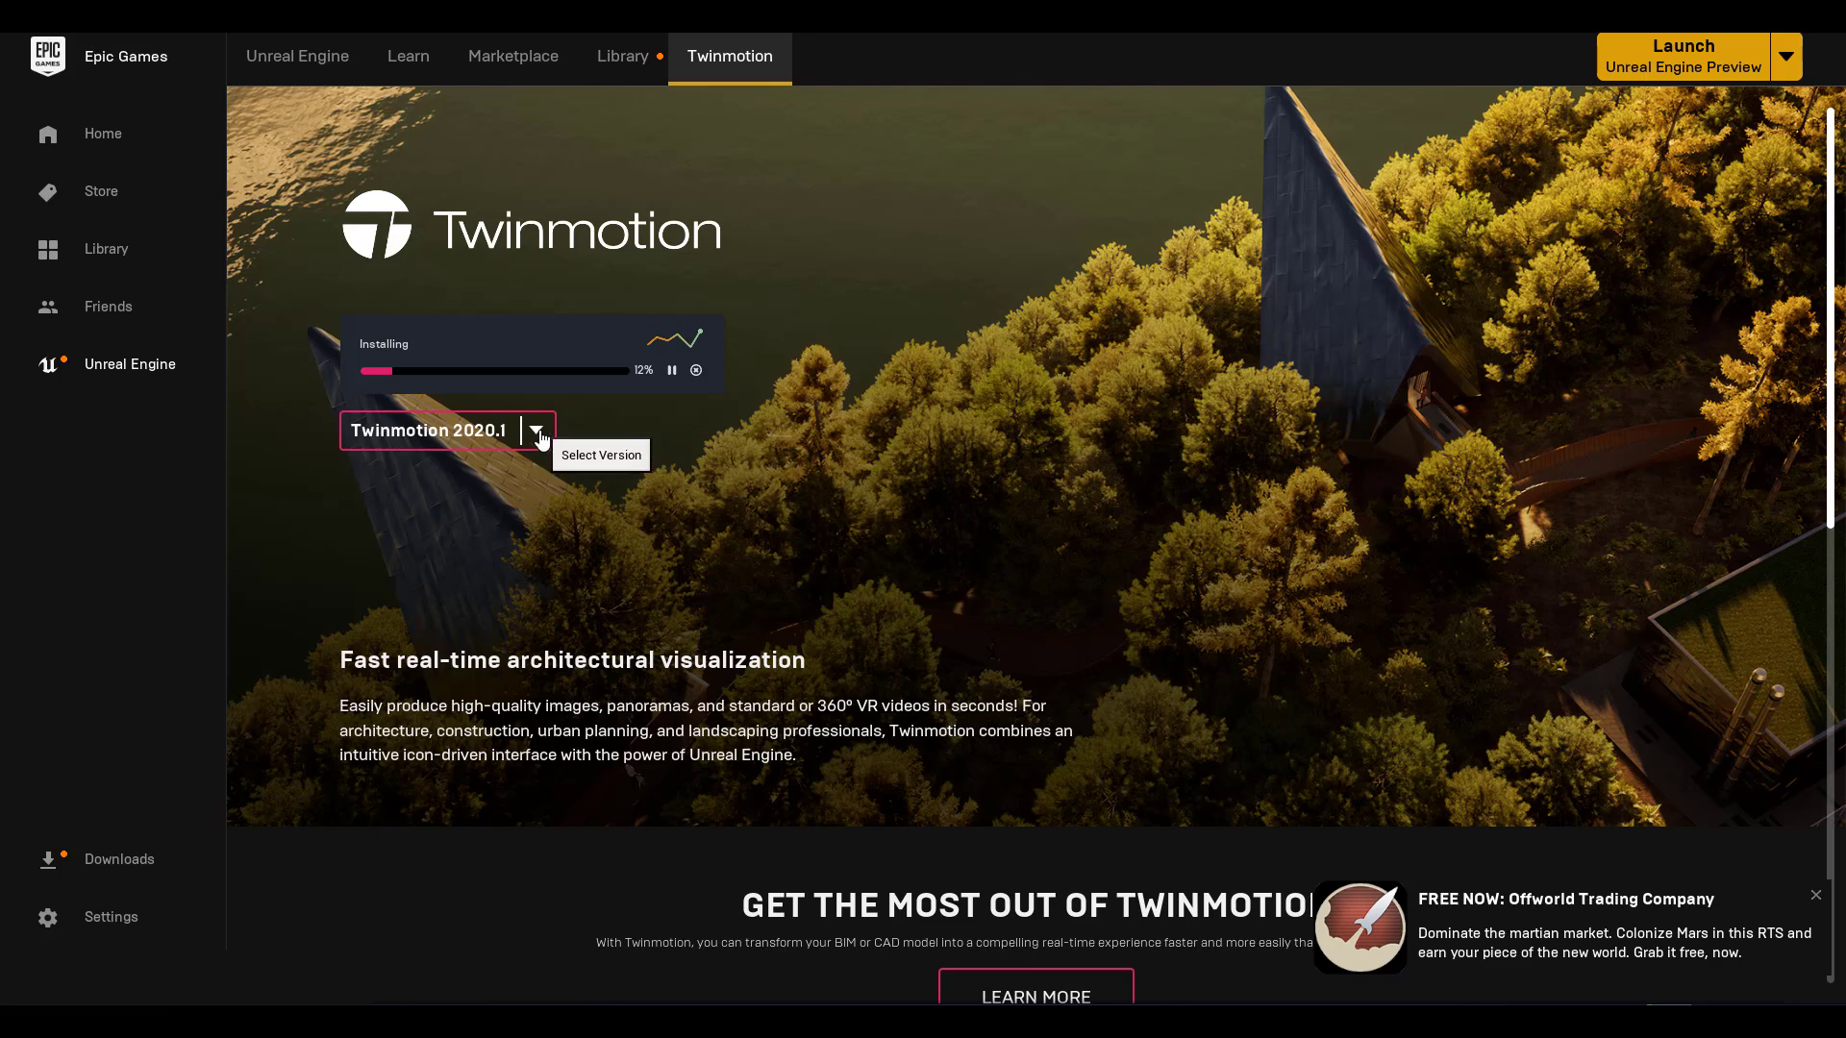
Expand the Twinmotion version list showing 2019, 2020.1 and Trial 2020.1.
left_click(537, 431)
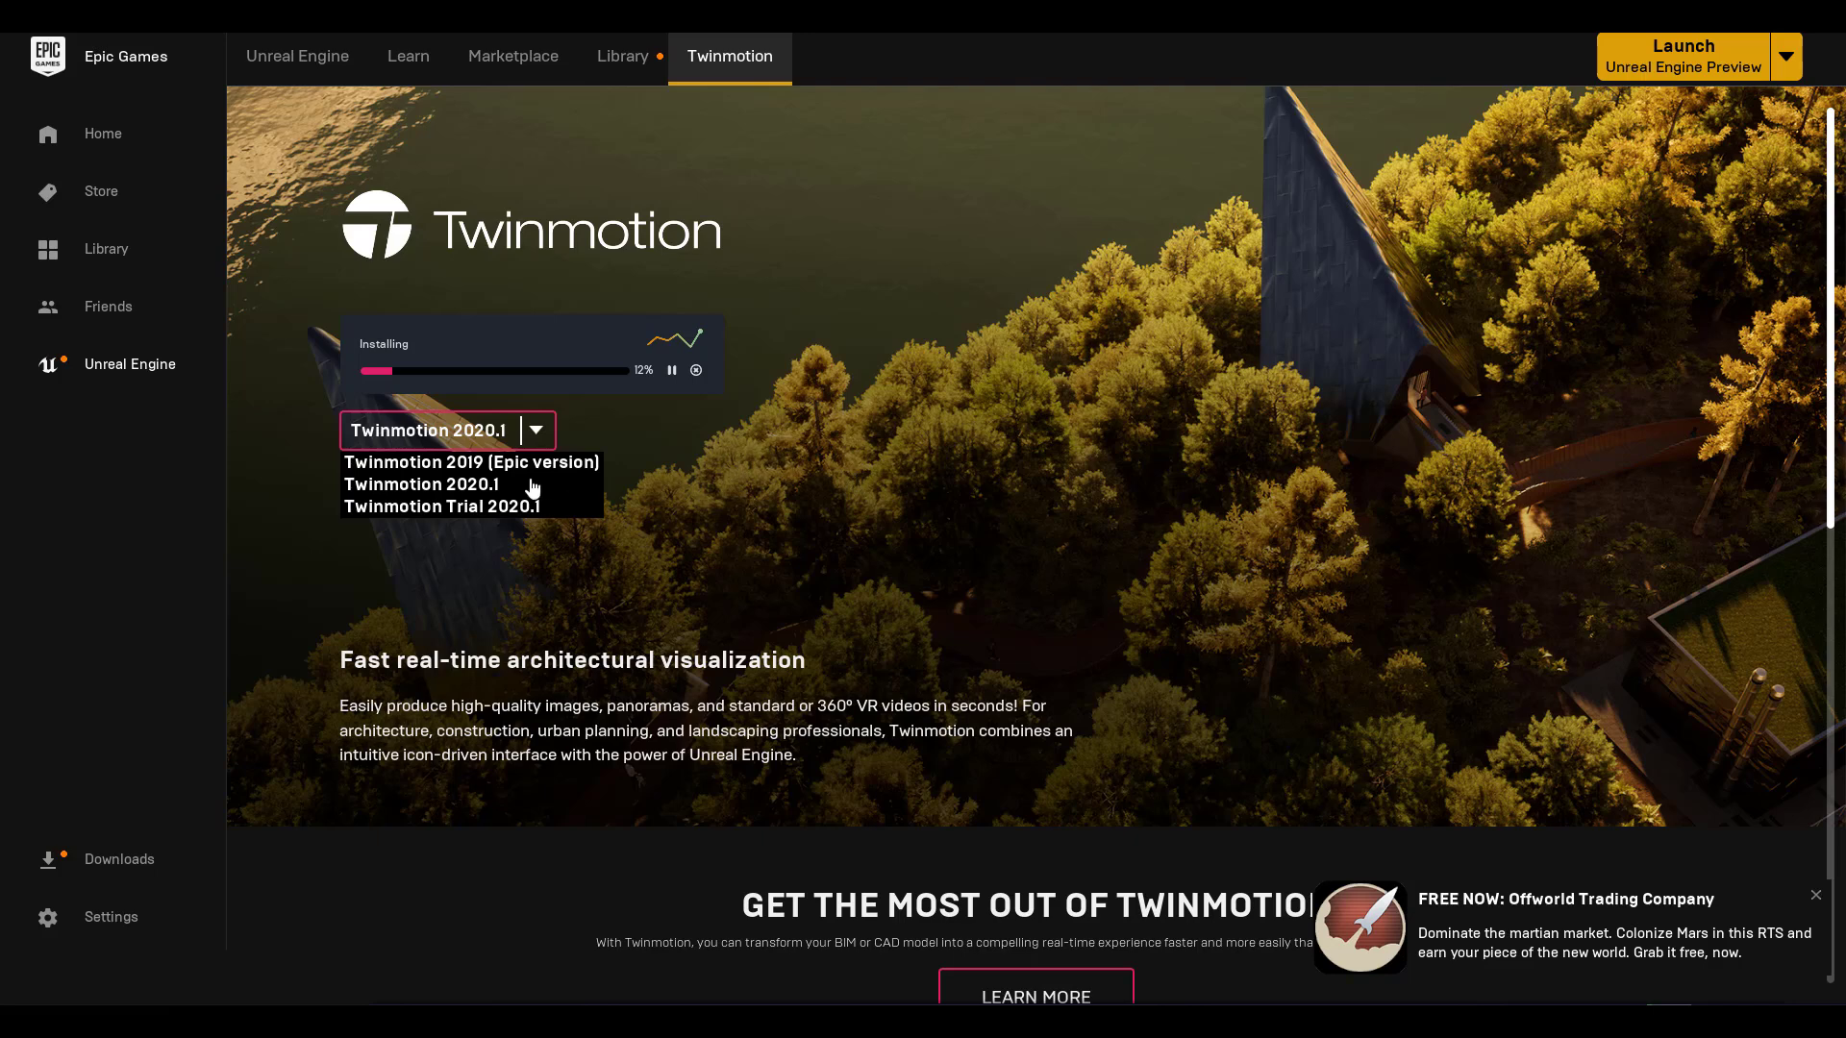
mouse_move(471, 485)
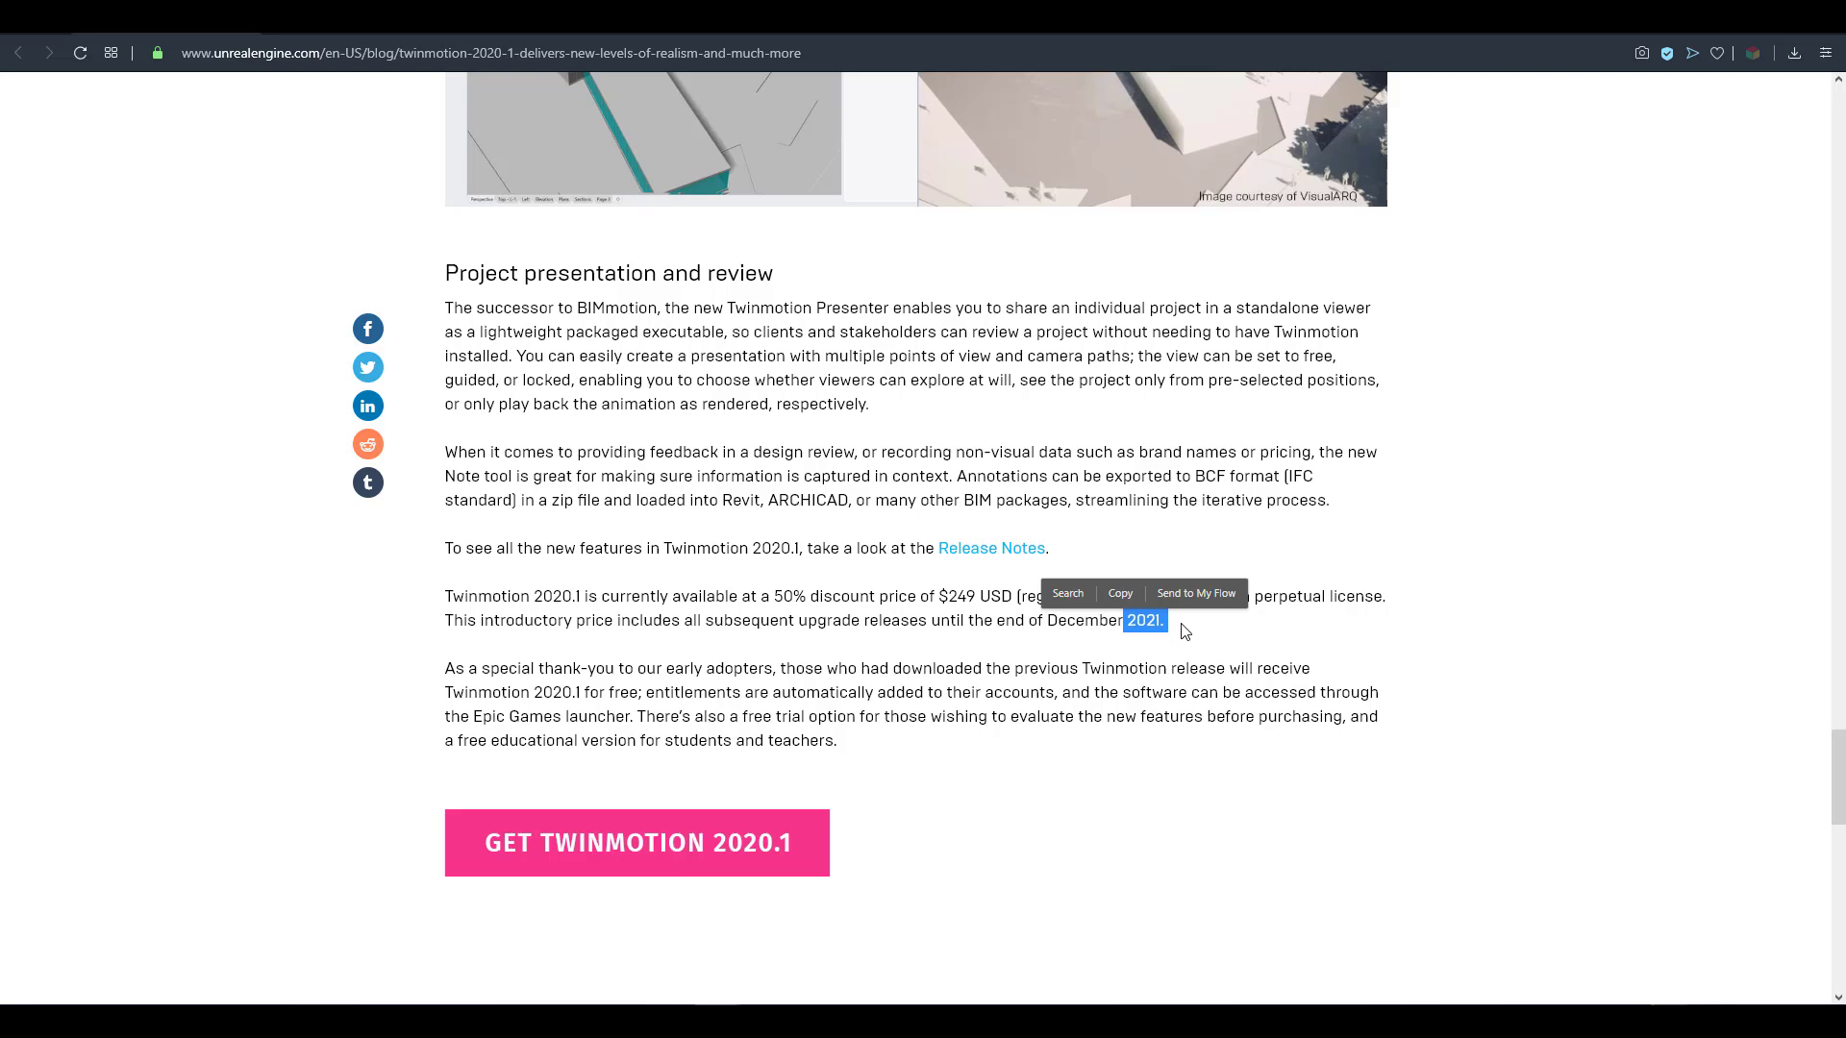
mouse_move(1048, 619)
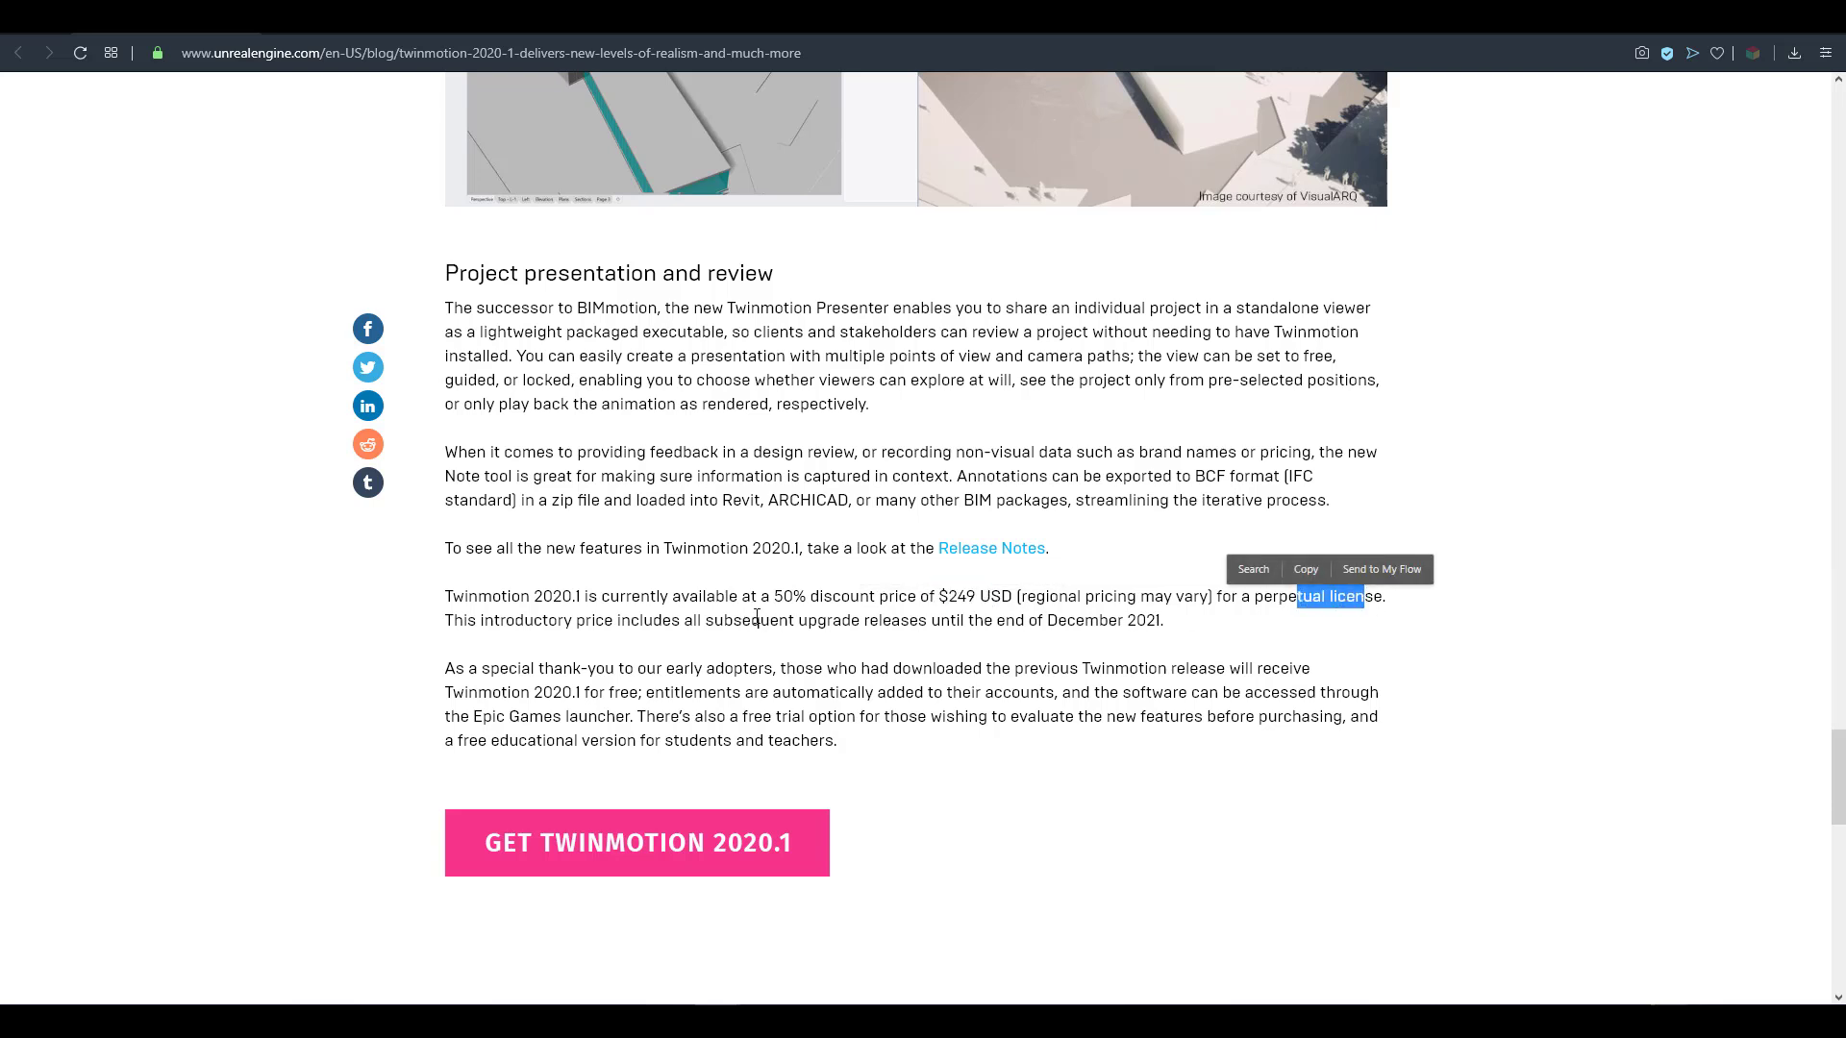
left_click(955, 638)
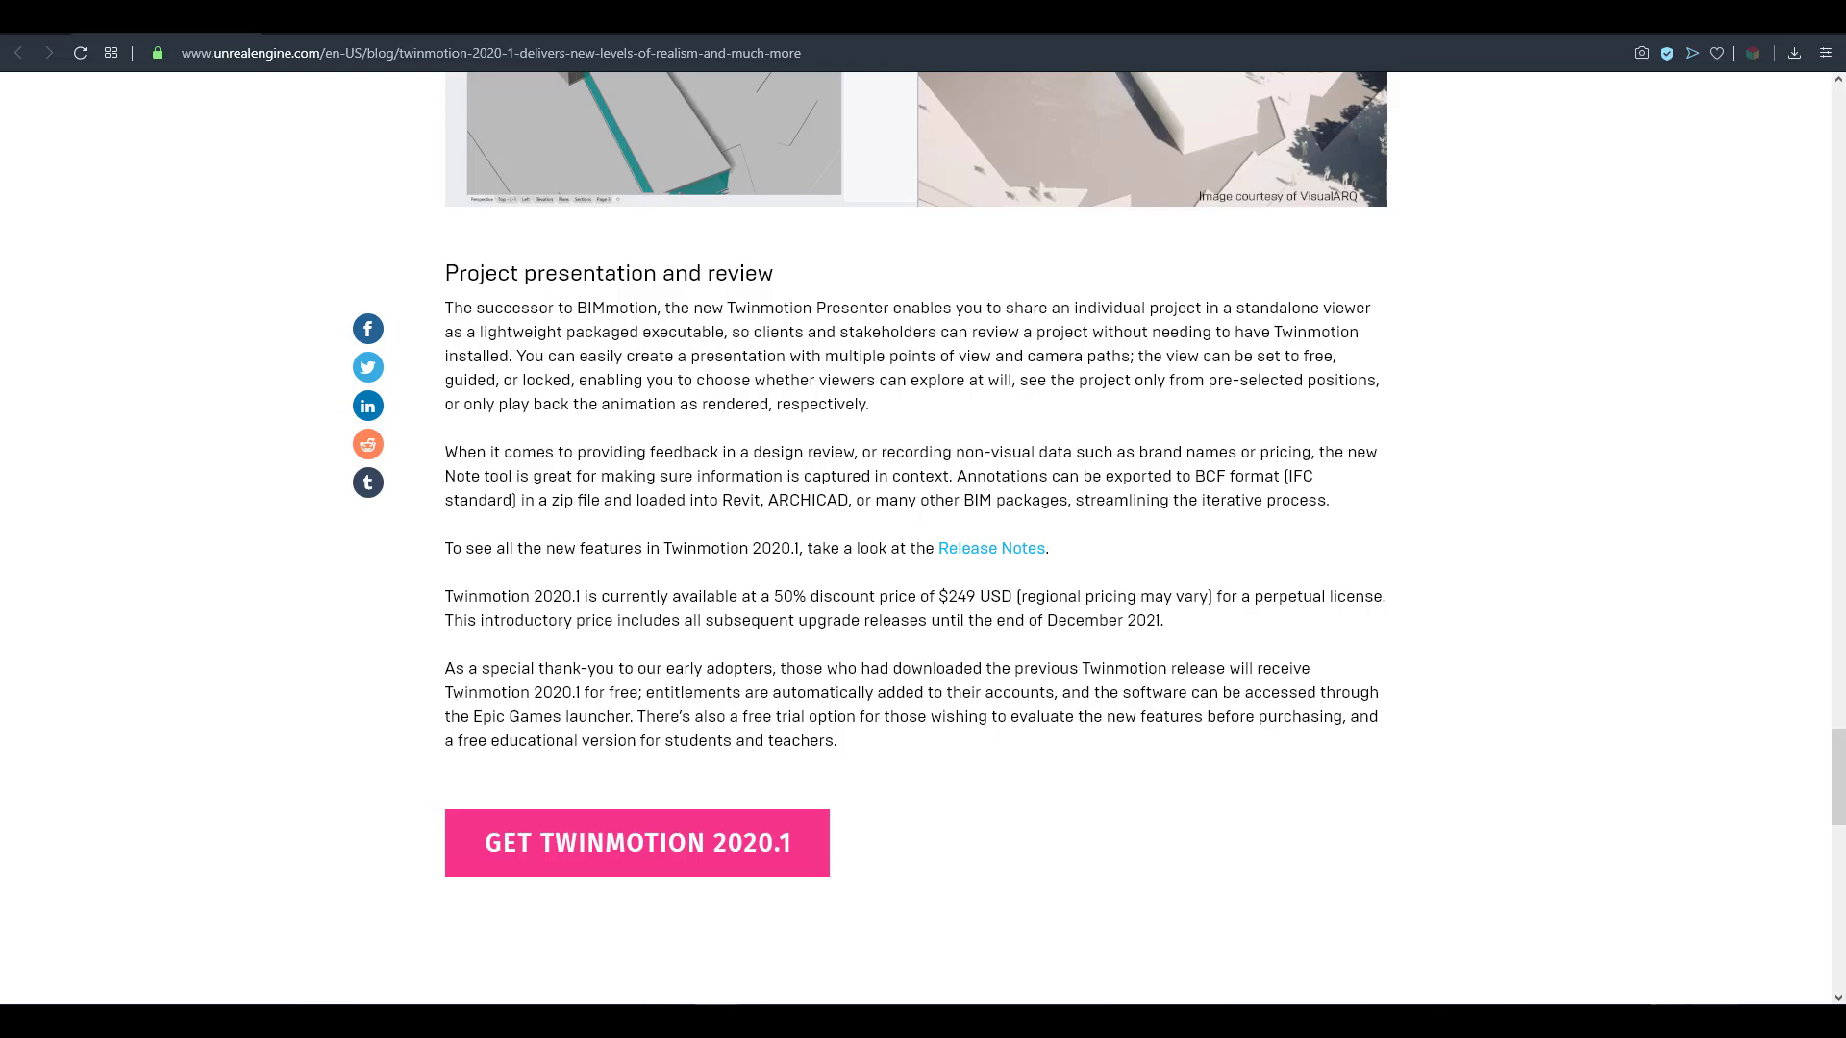
left_click(637, 842)
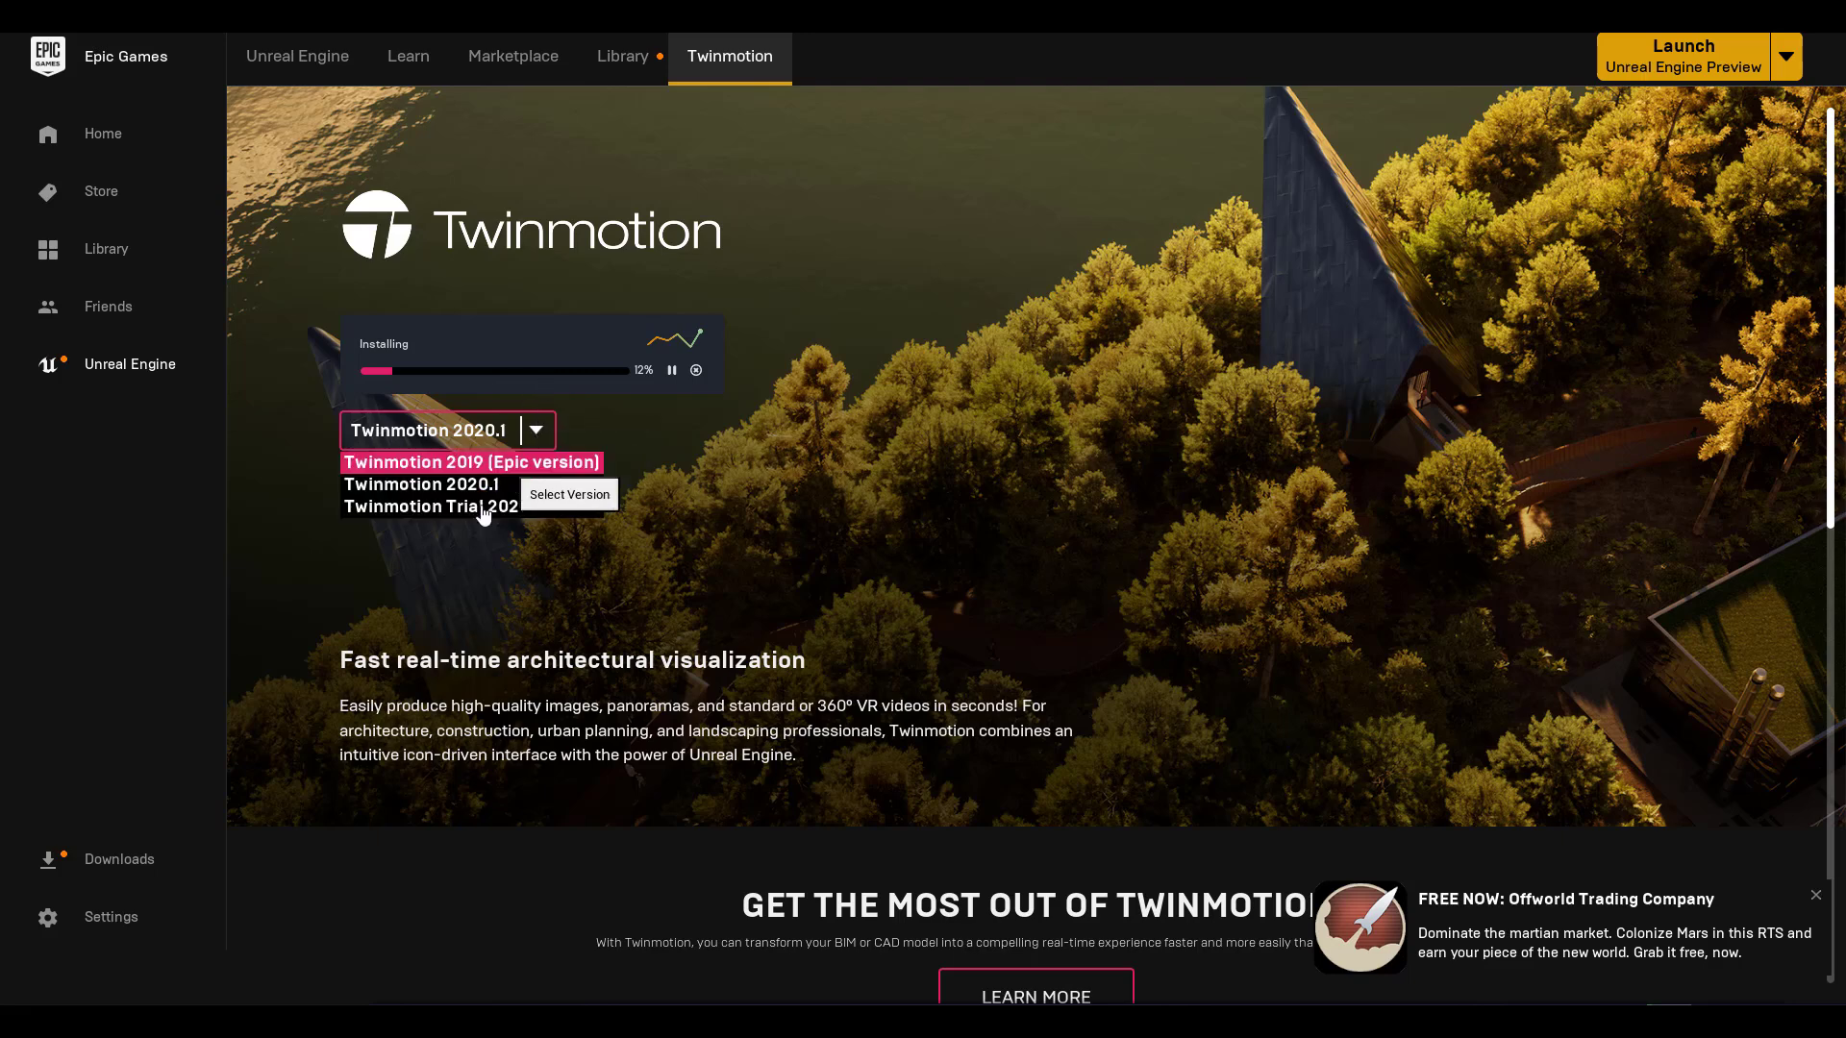
mouse_move(463, 529)
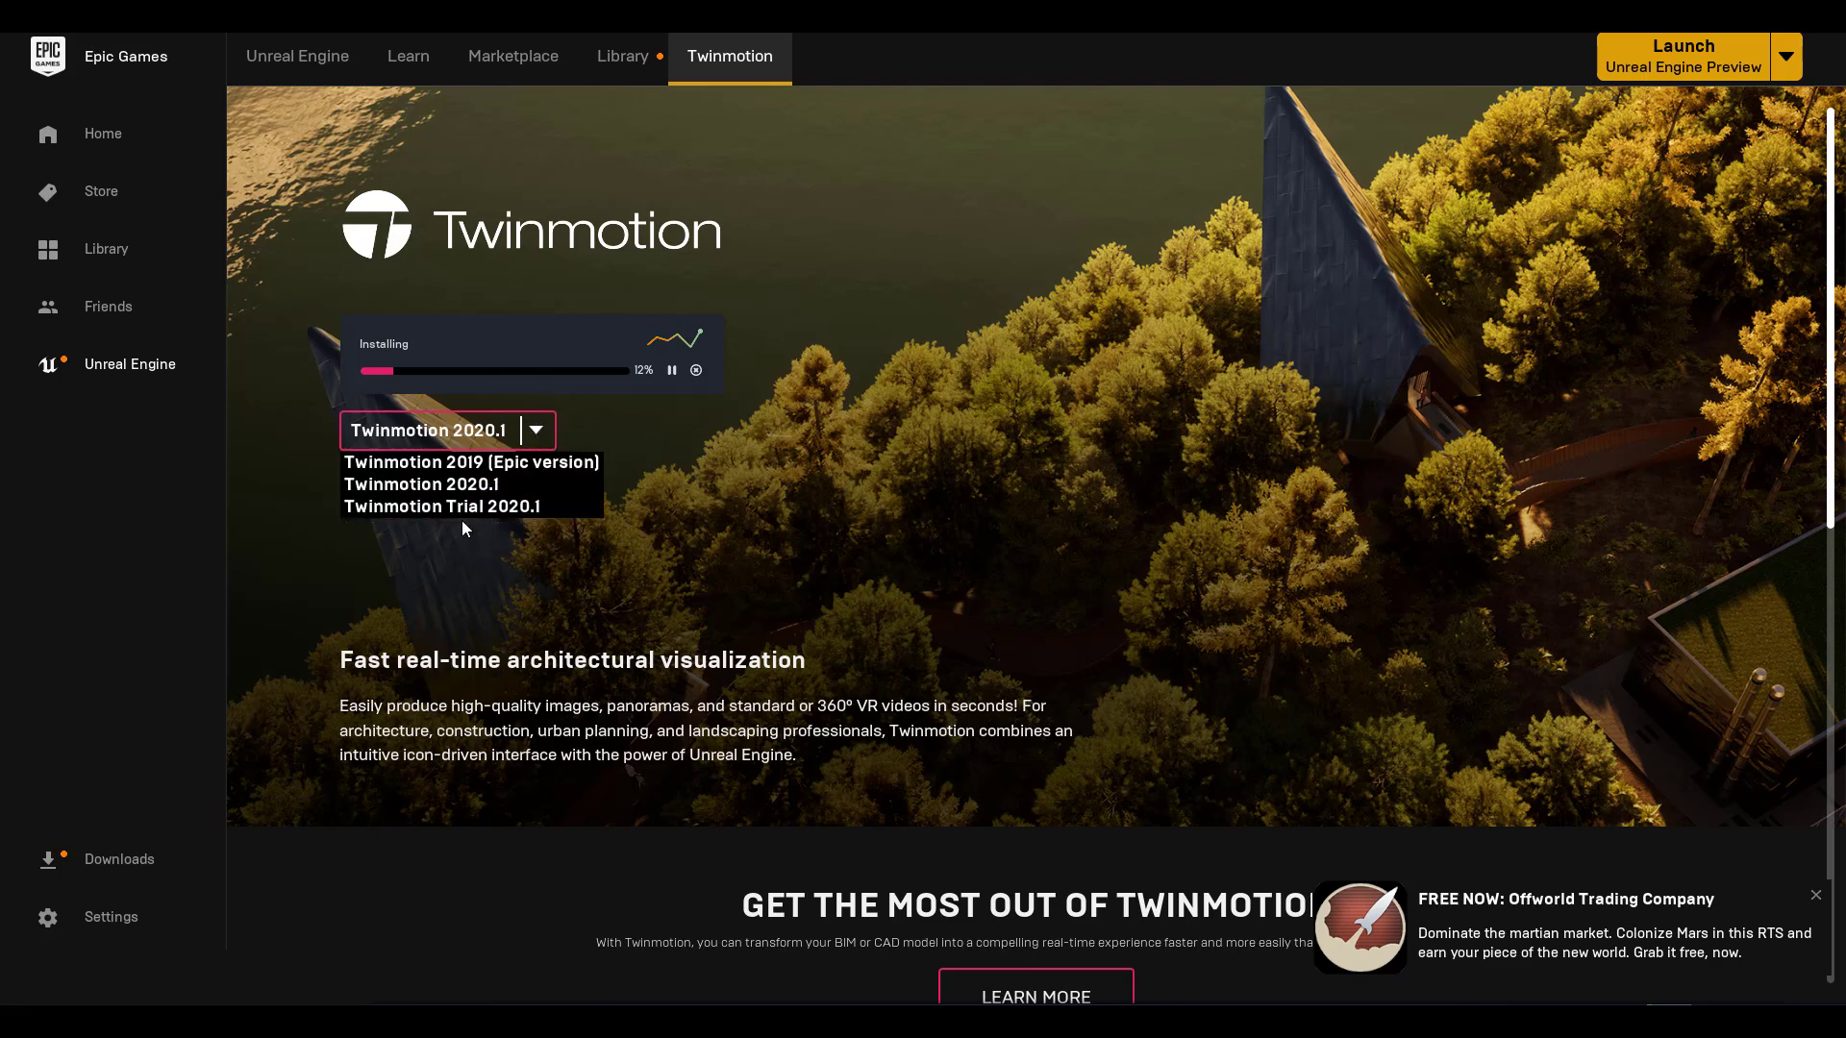
mouse_move(443, 505)
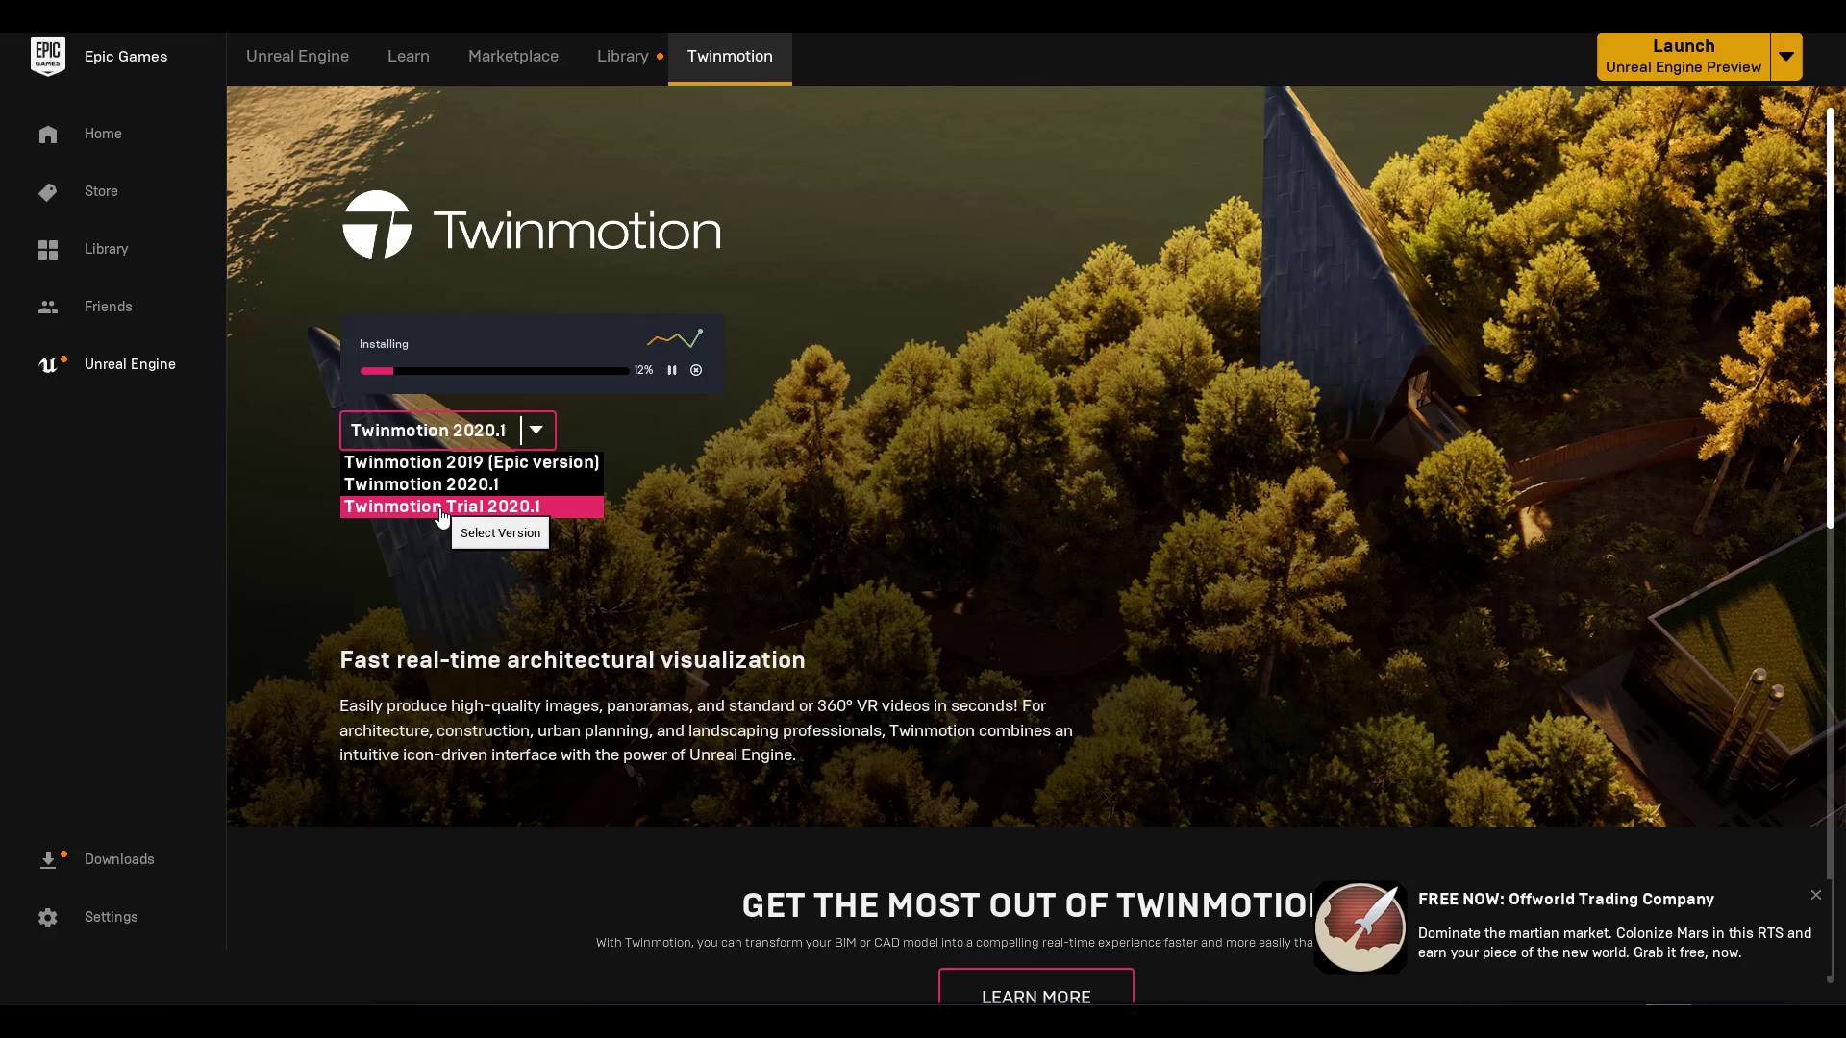
mouse_move(1536, 332)
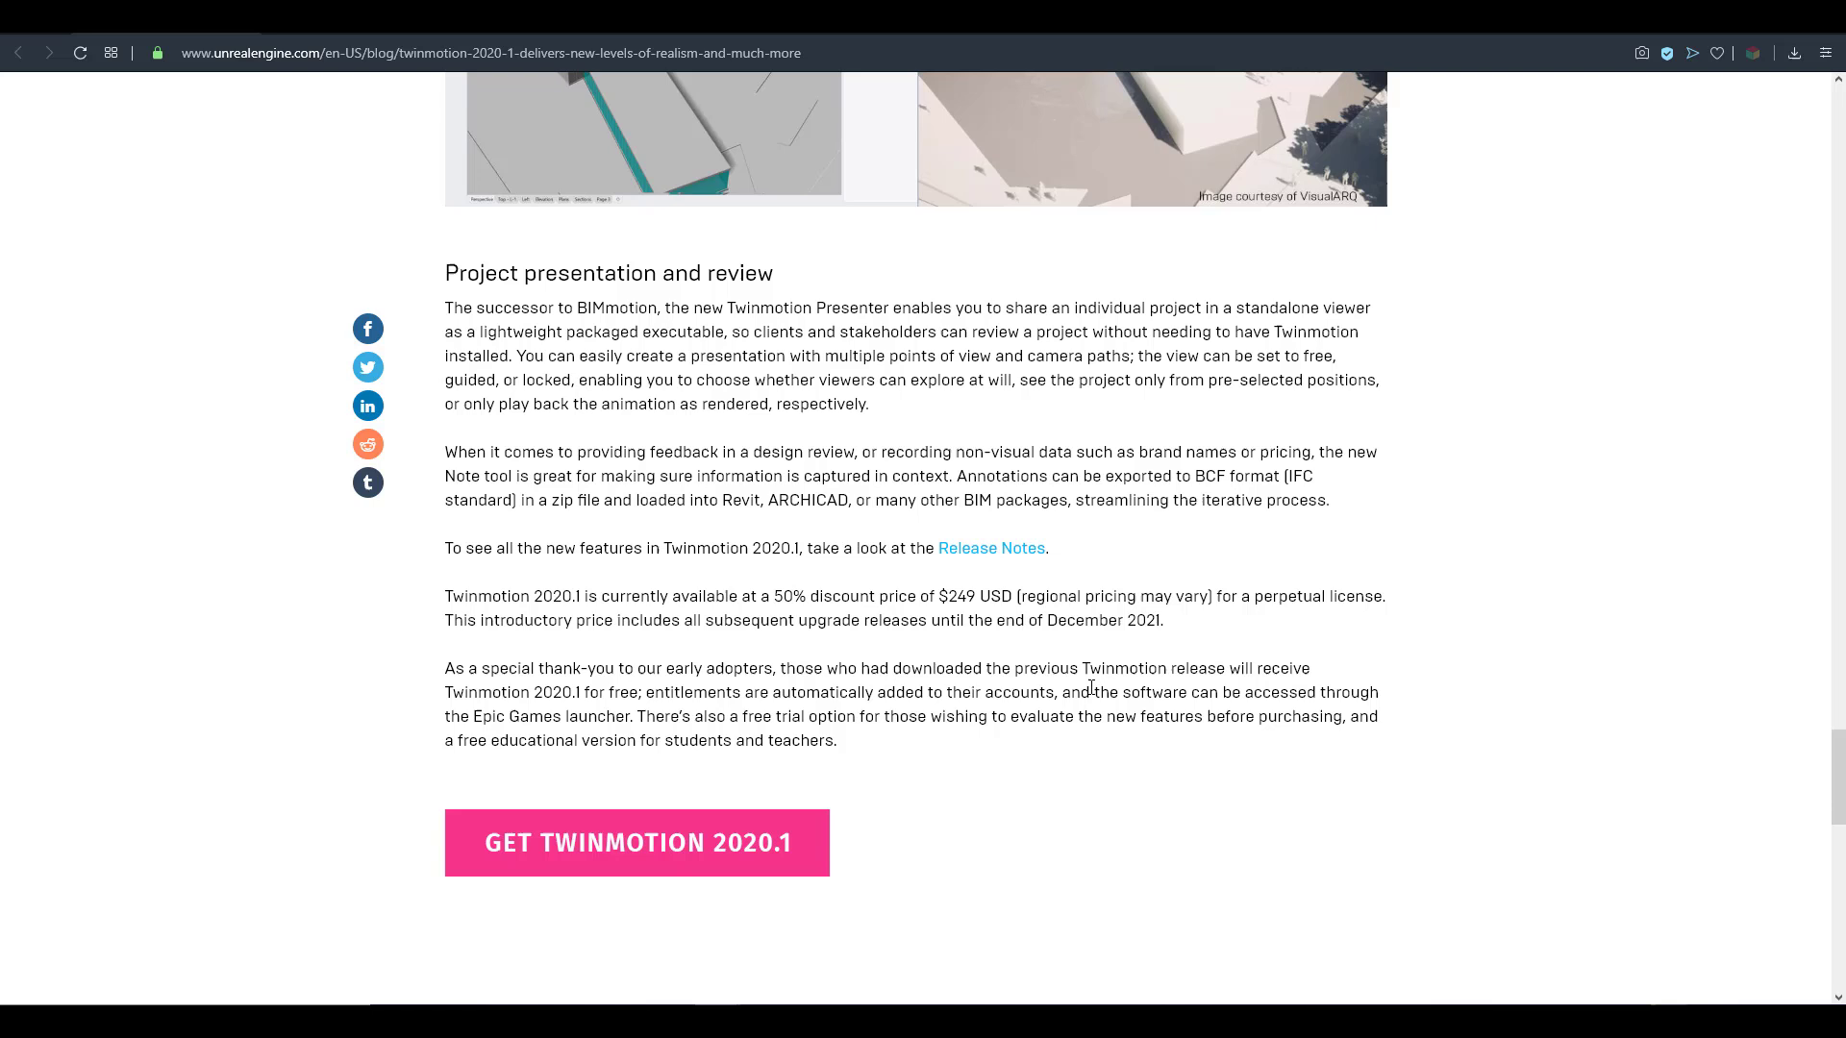
left_click_drag(694, 715, 751, 715)
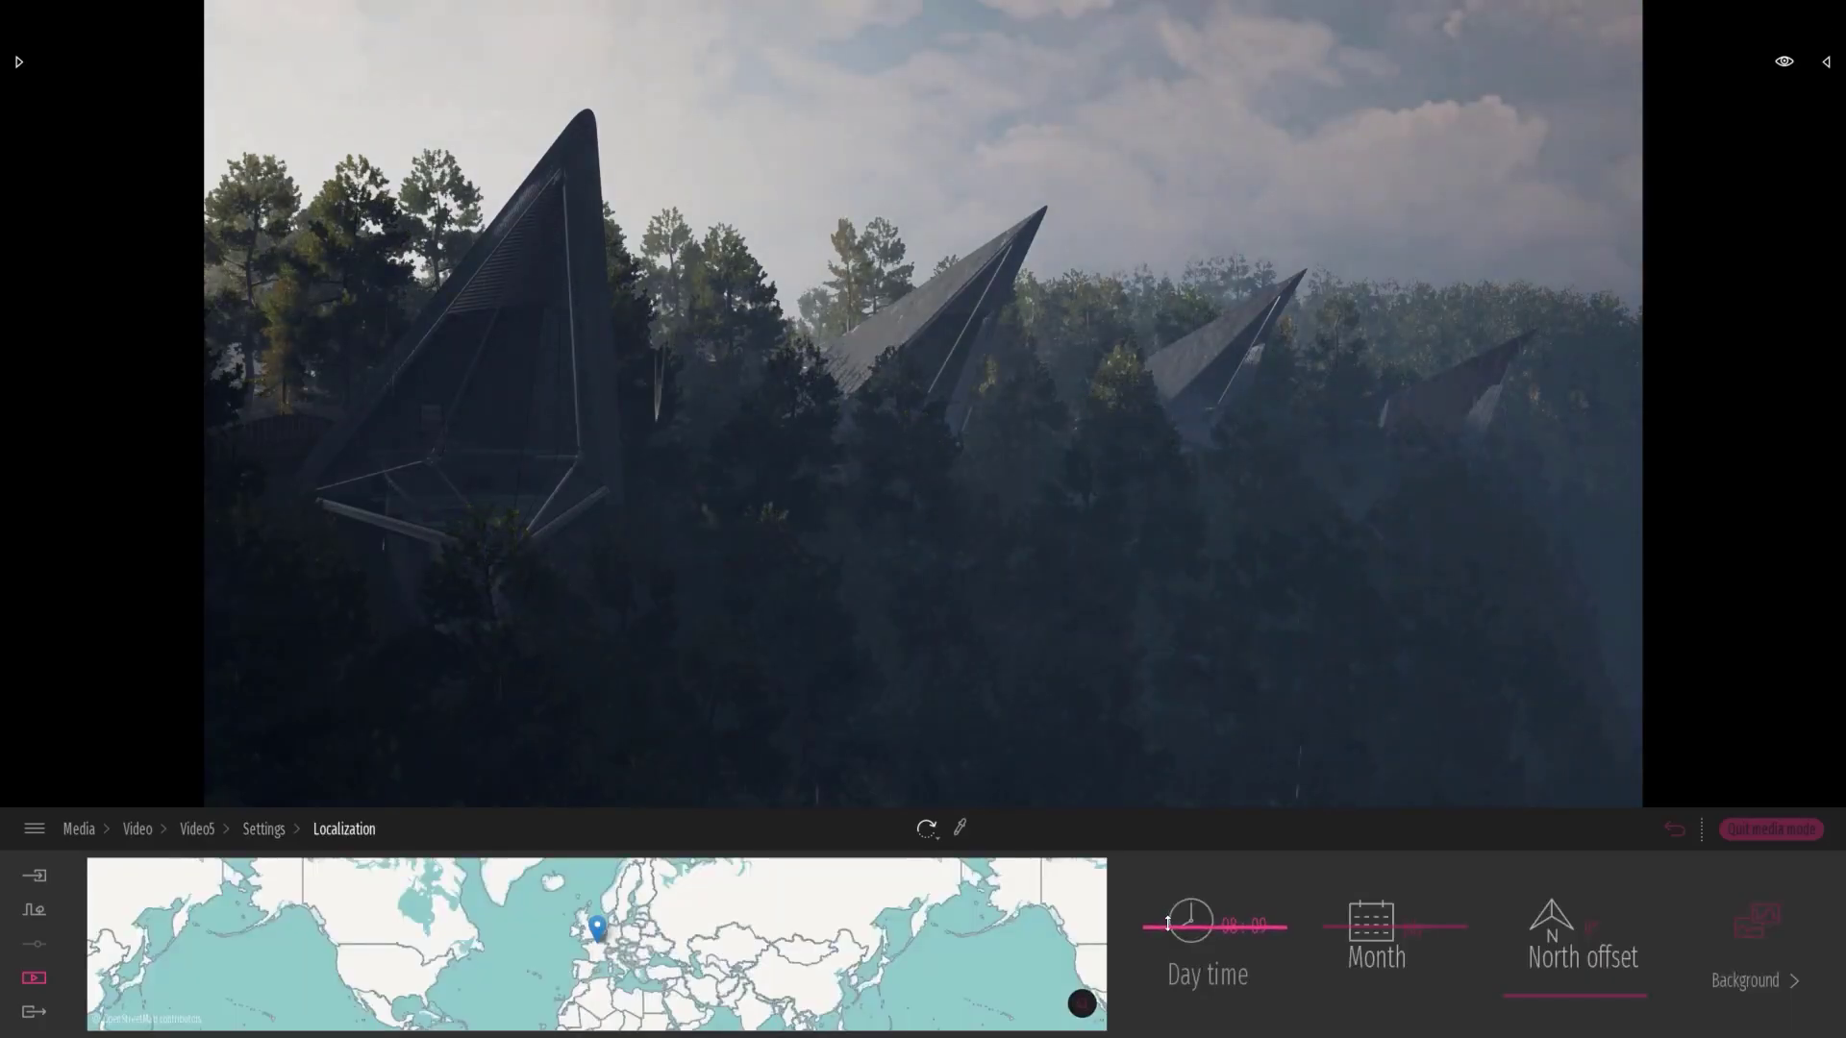
Move the Localization Day time slider from morning to about 21:03 for warm evening light.
left_click_drag(1171, 931, 1151, 940)
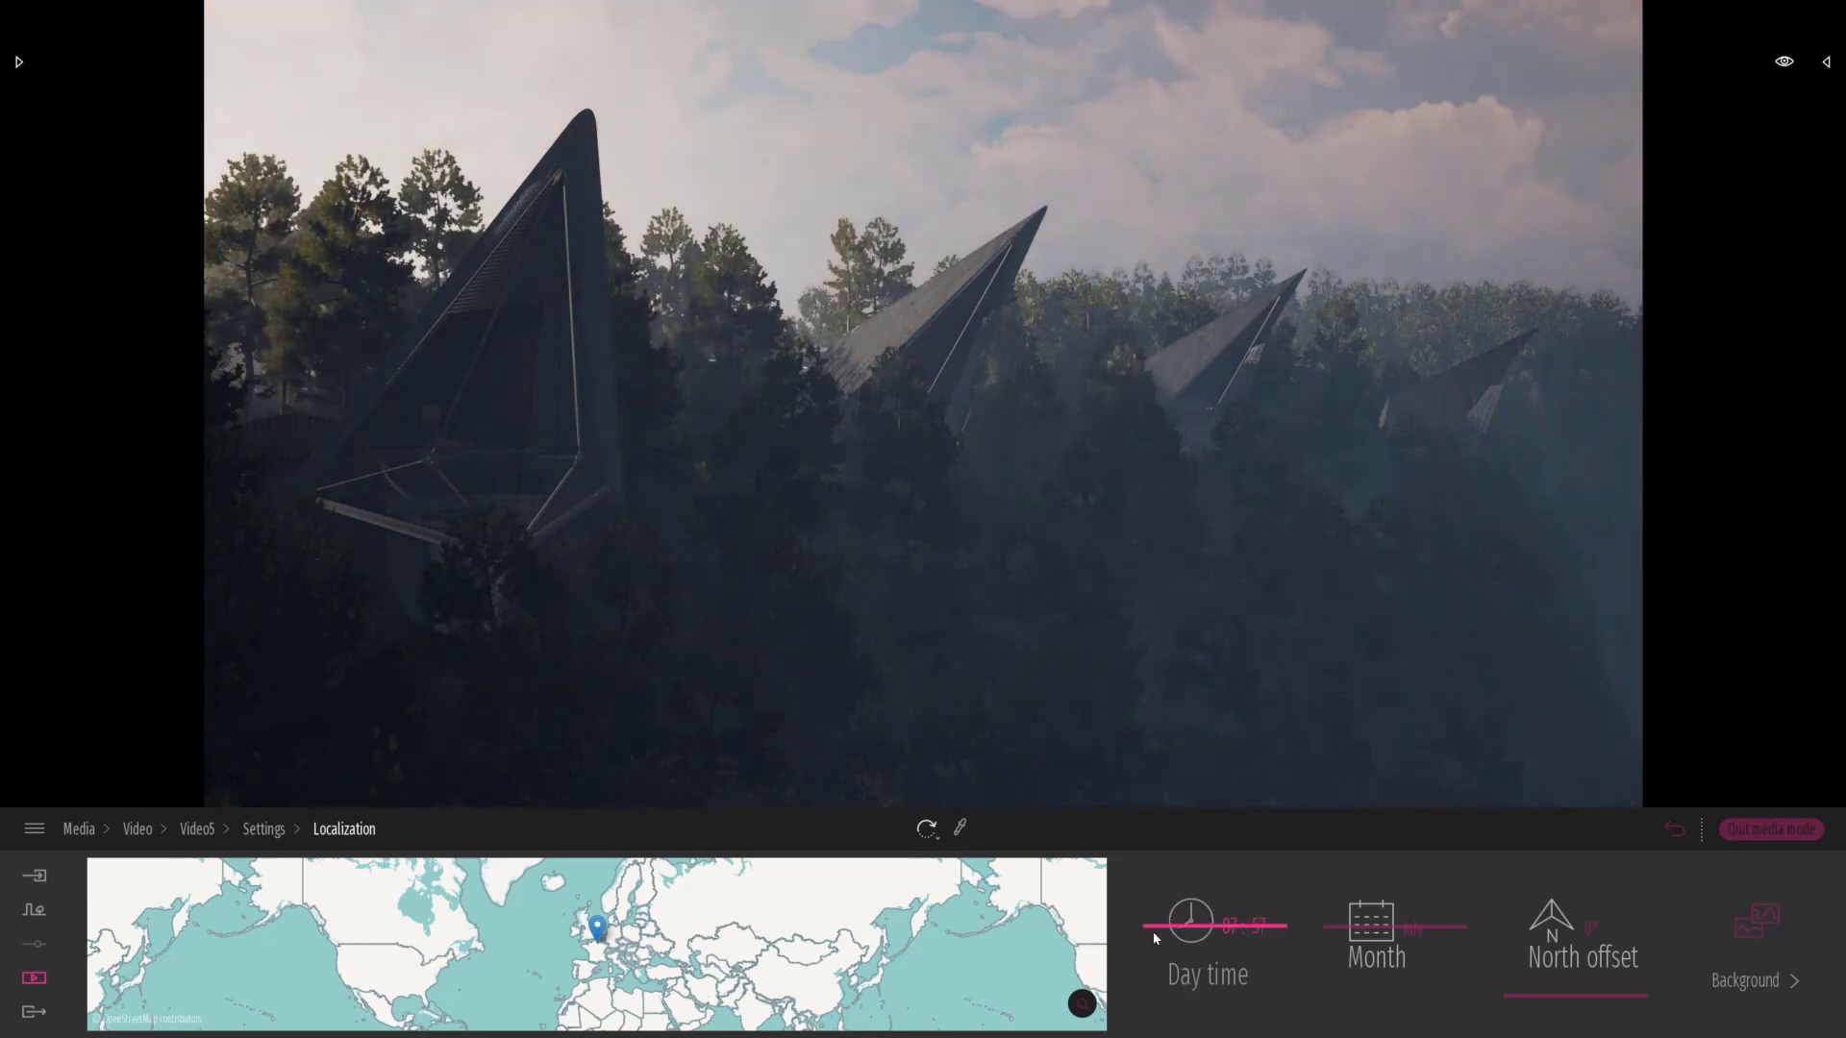
left_click(196, 828)
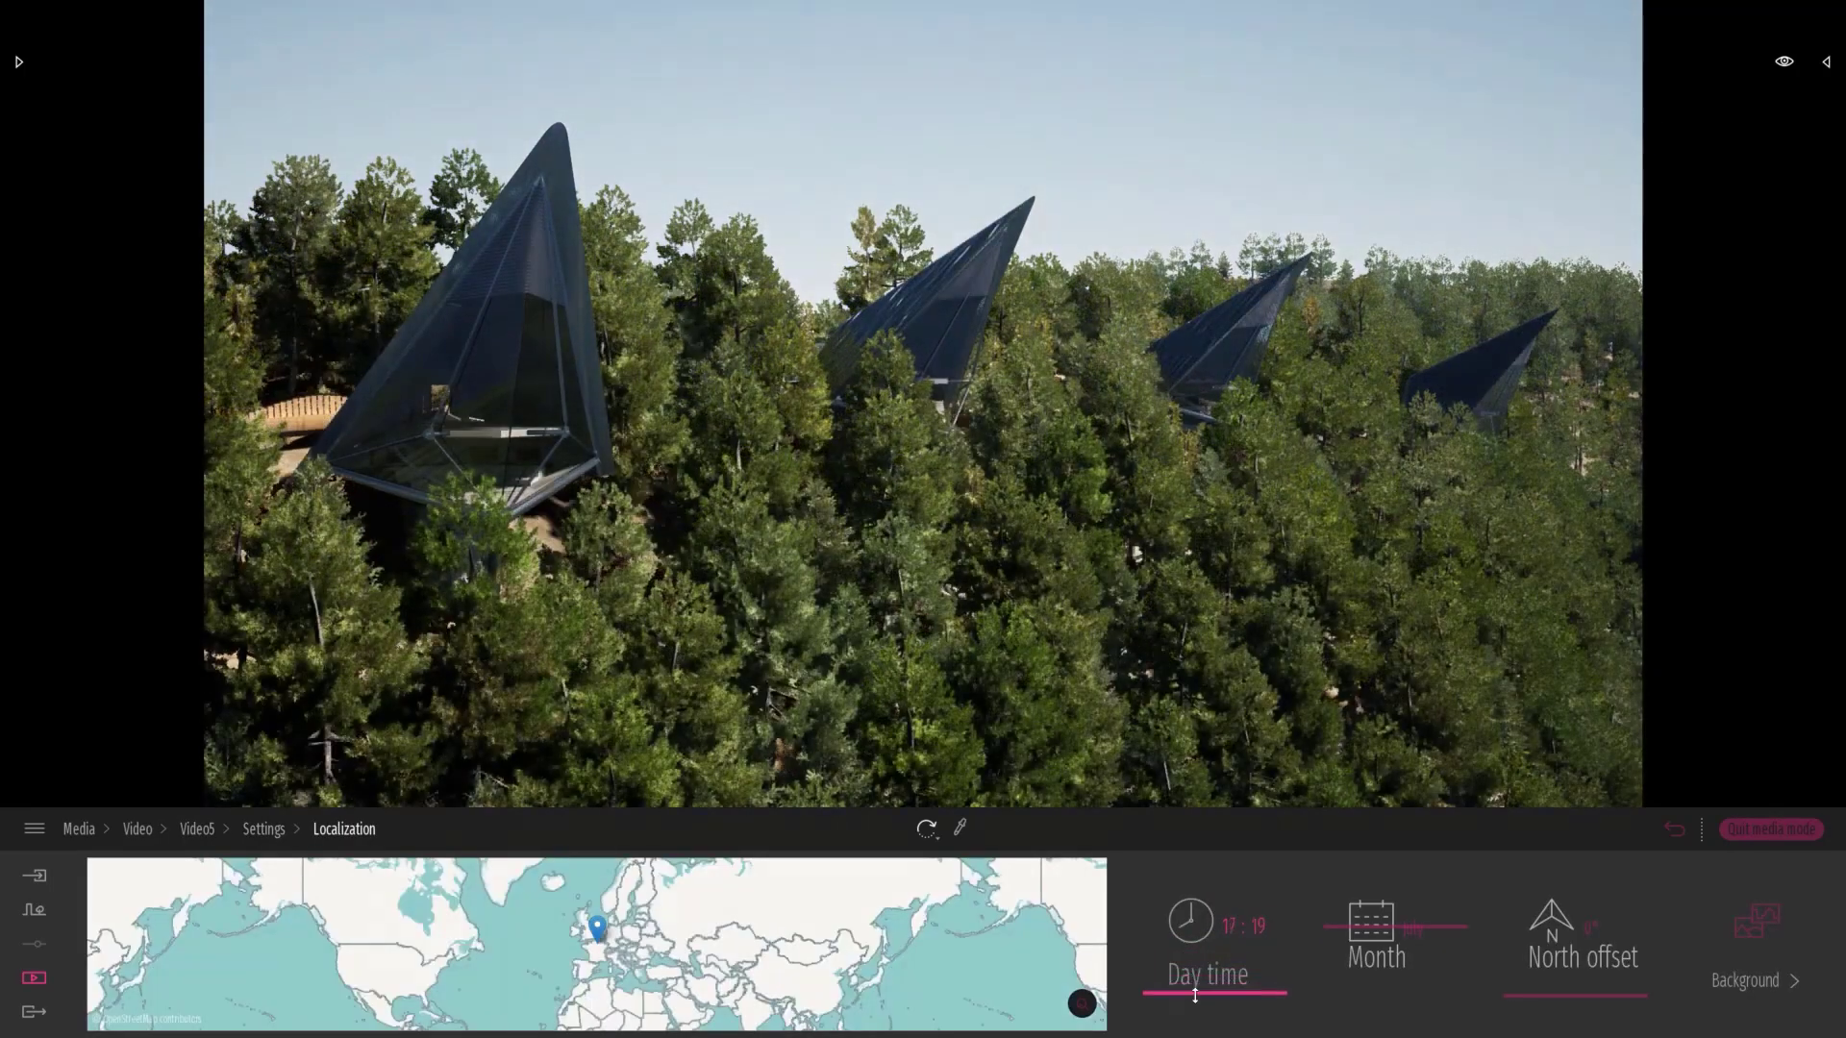
left_click_drag(1192, 994, 1199, 1020)
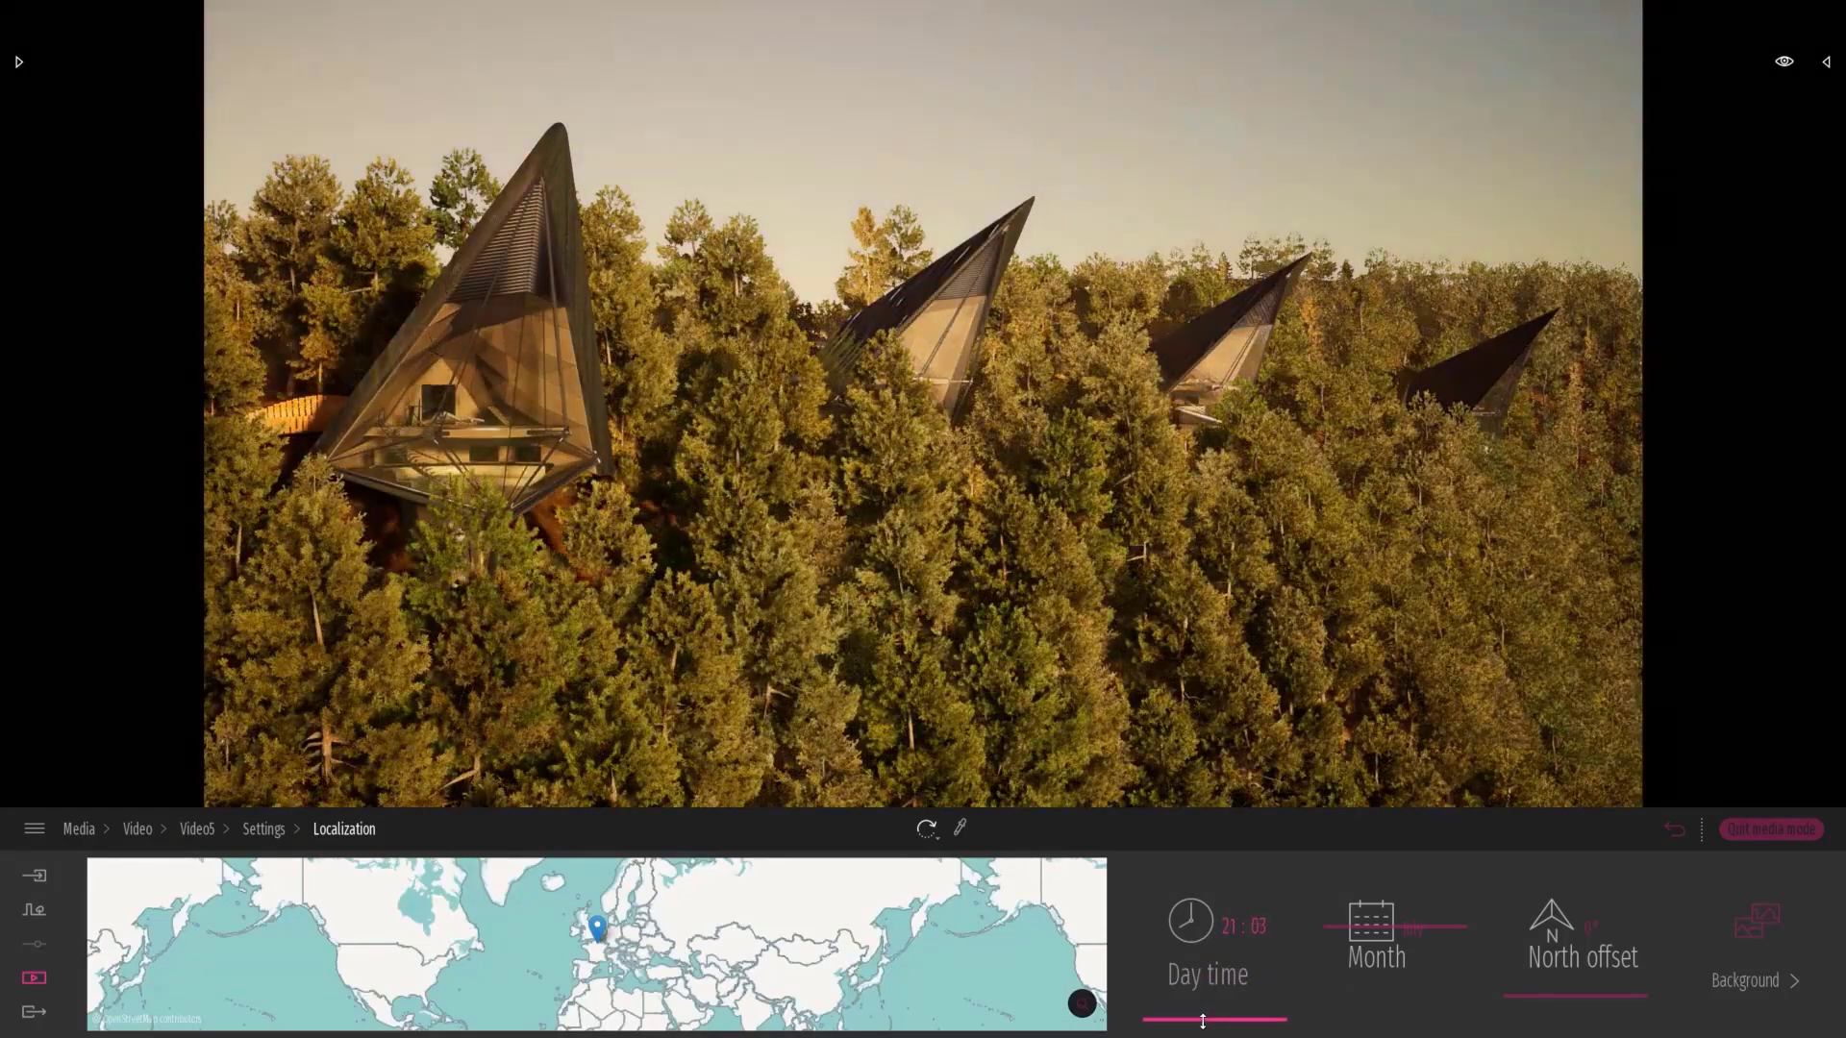
mouse_move(263, 829)
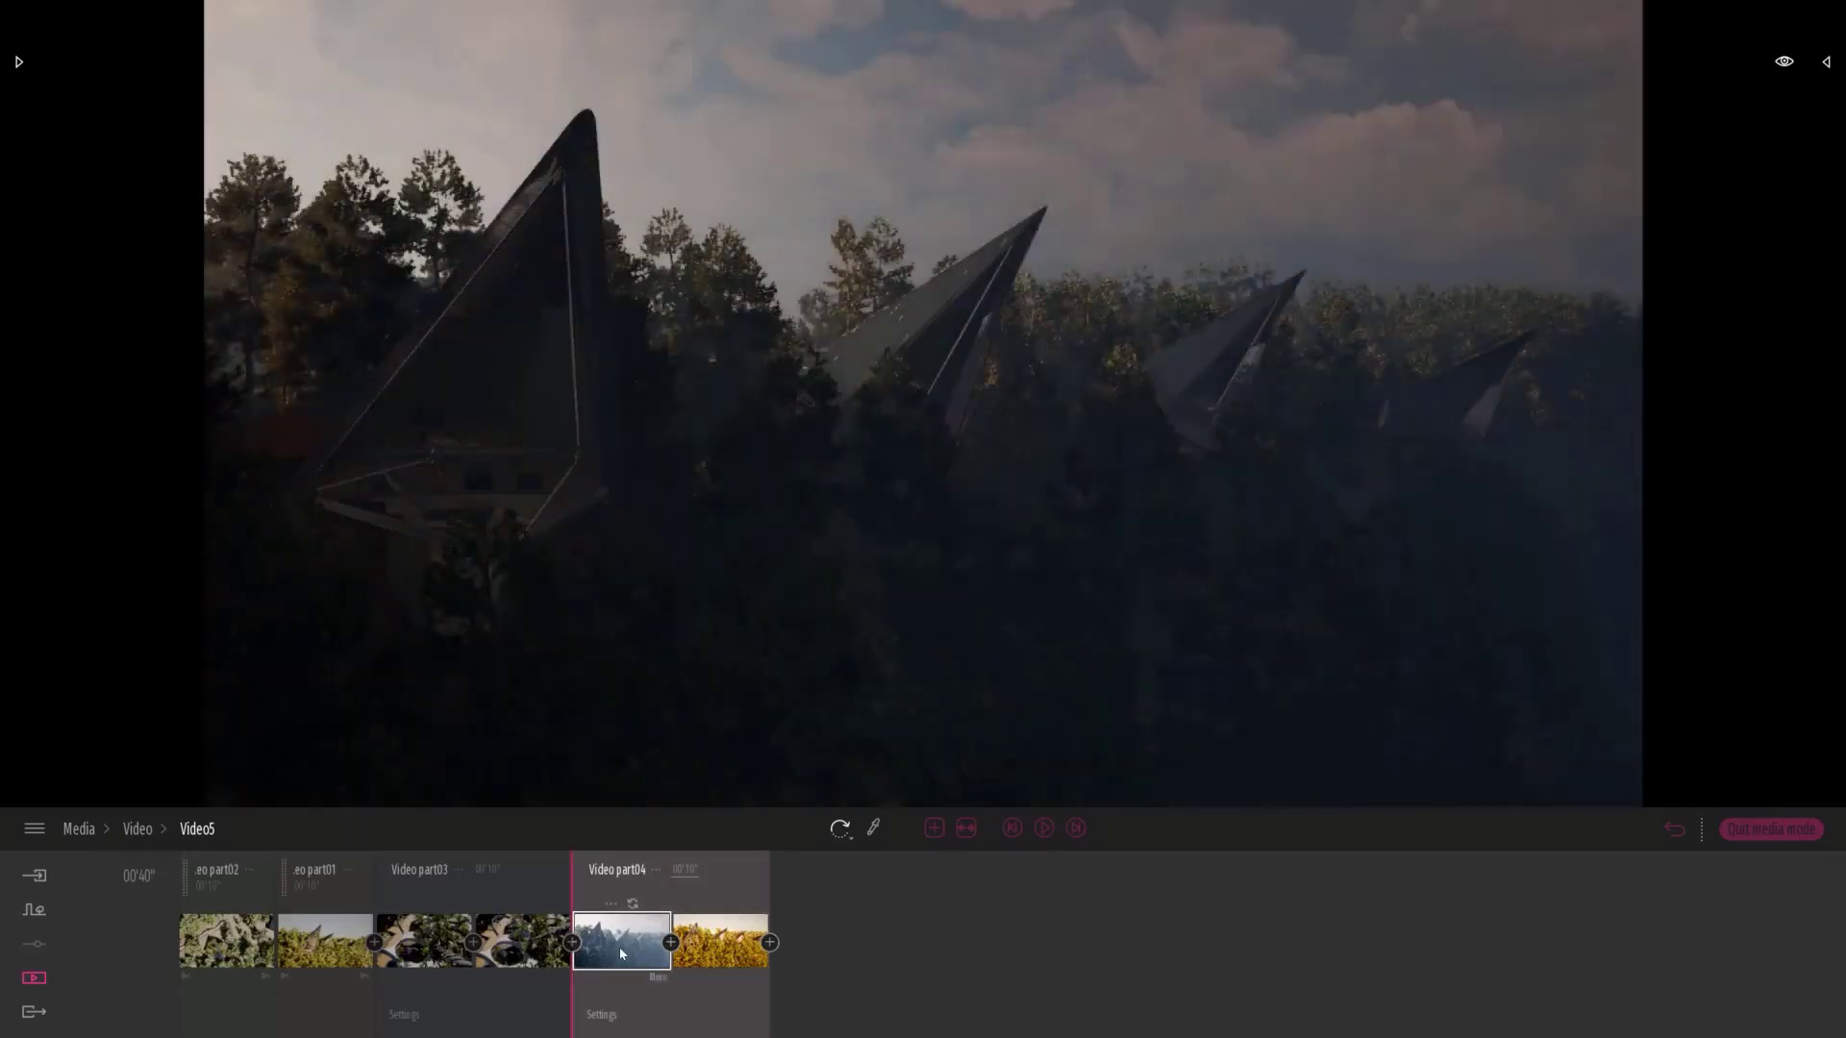
Select the misty forest Video part04 clip in Video5 and play the sequence.
left_click(1042, 827)
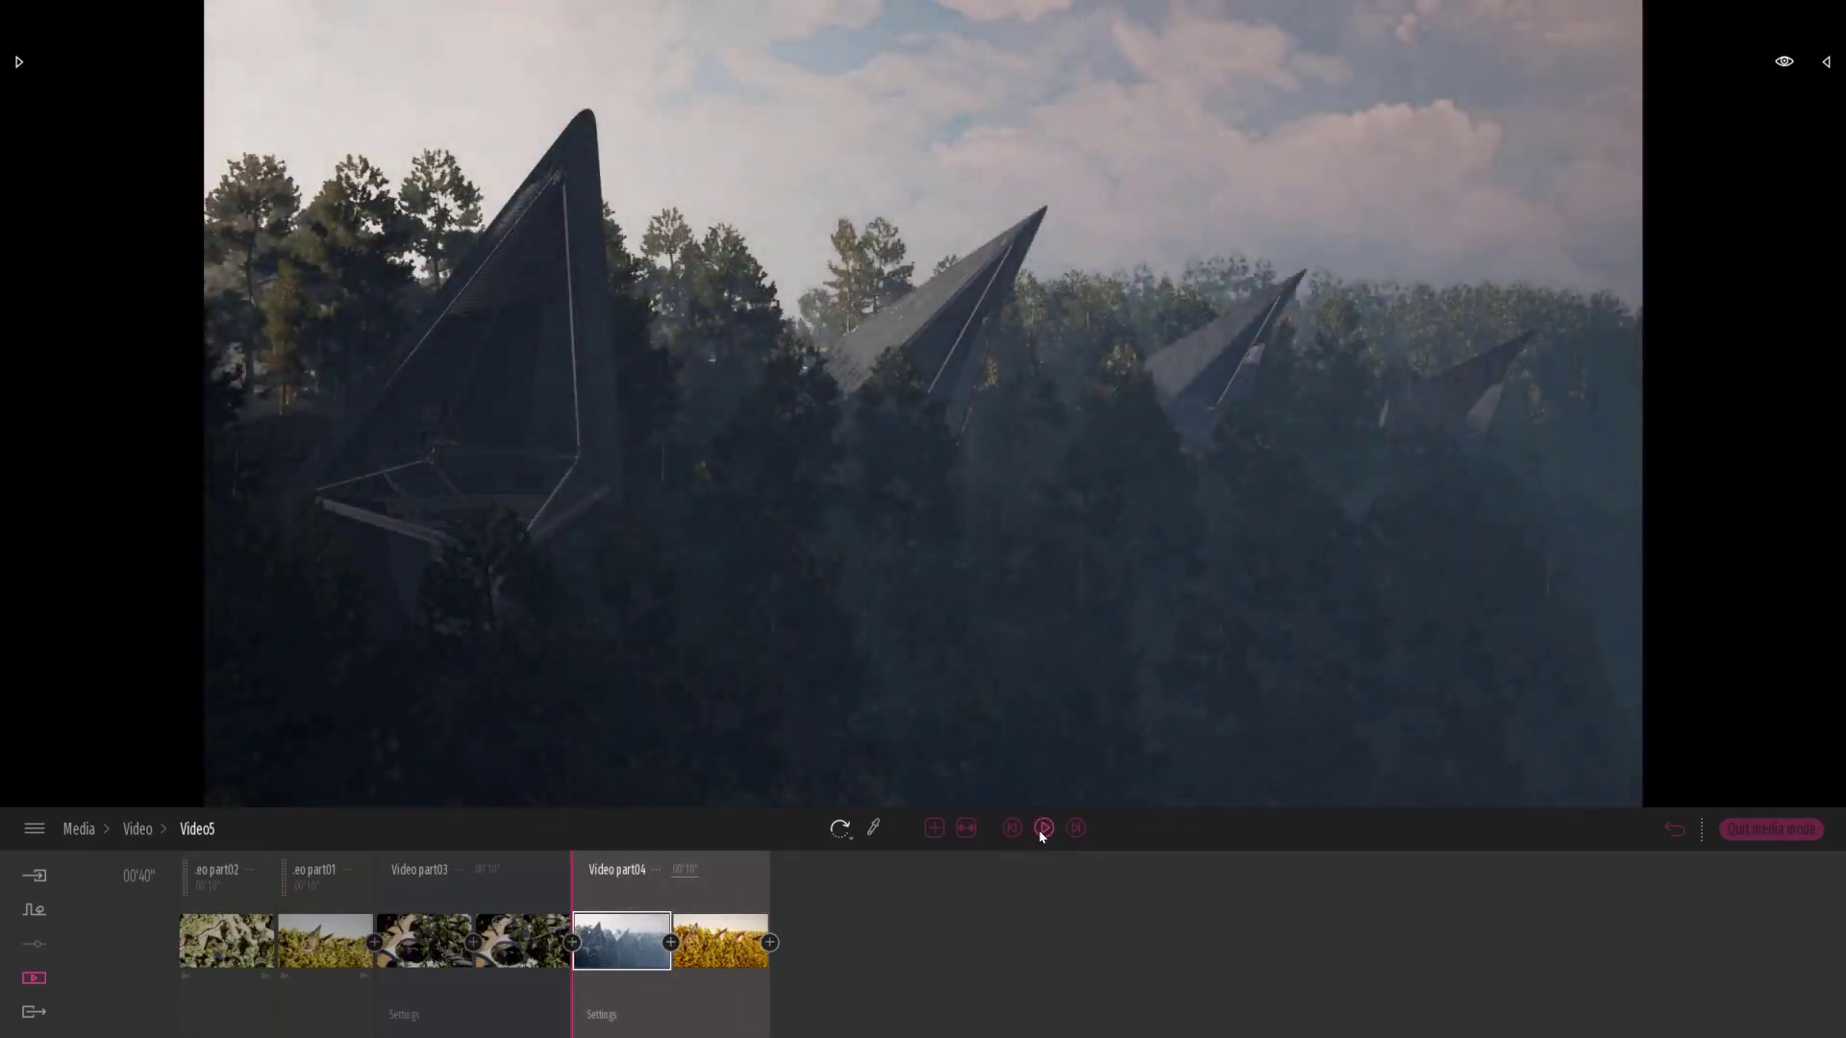
left_click(1042, 827)
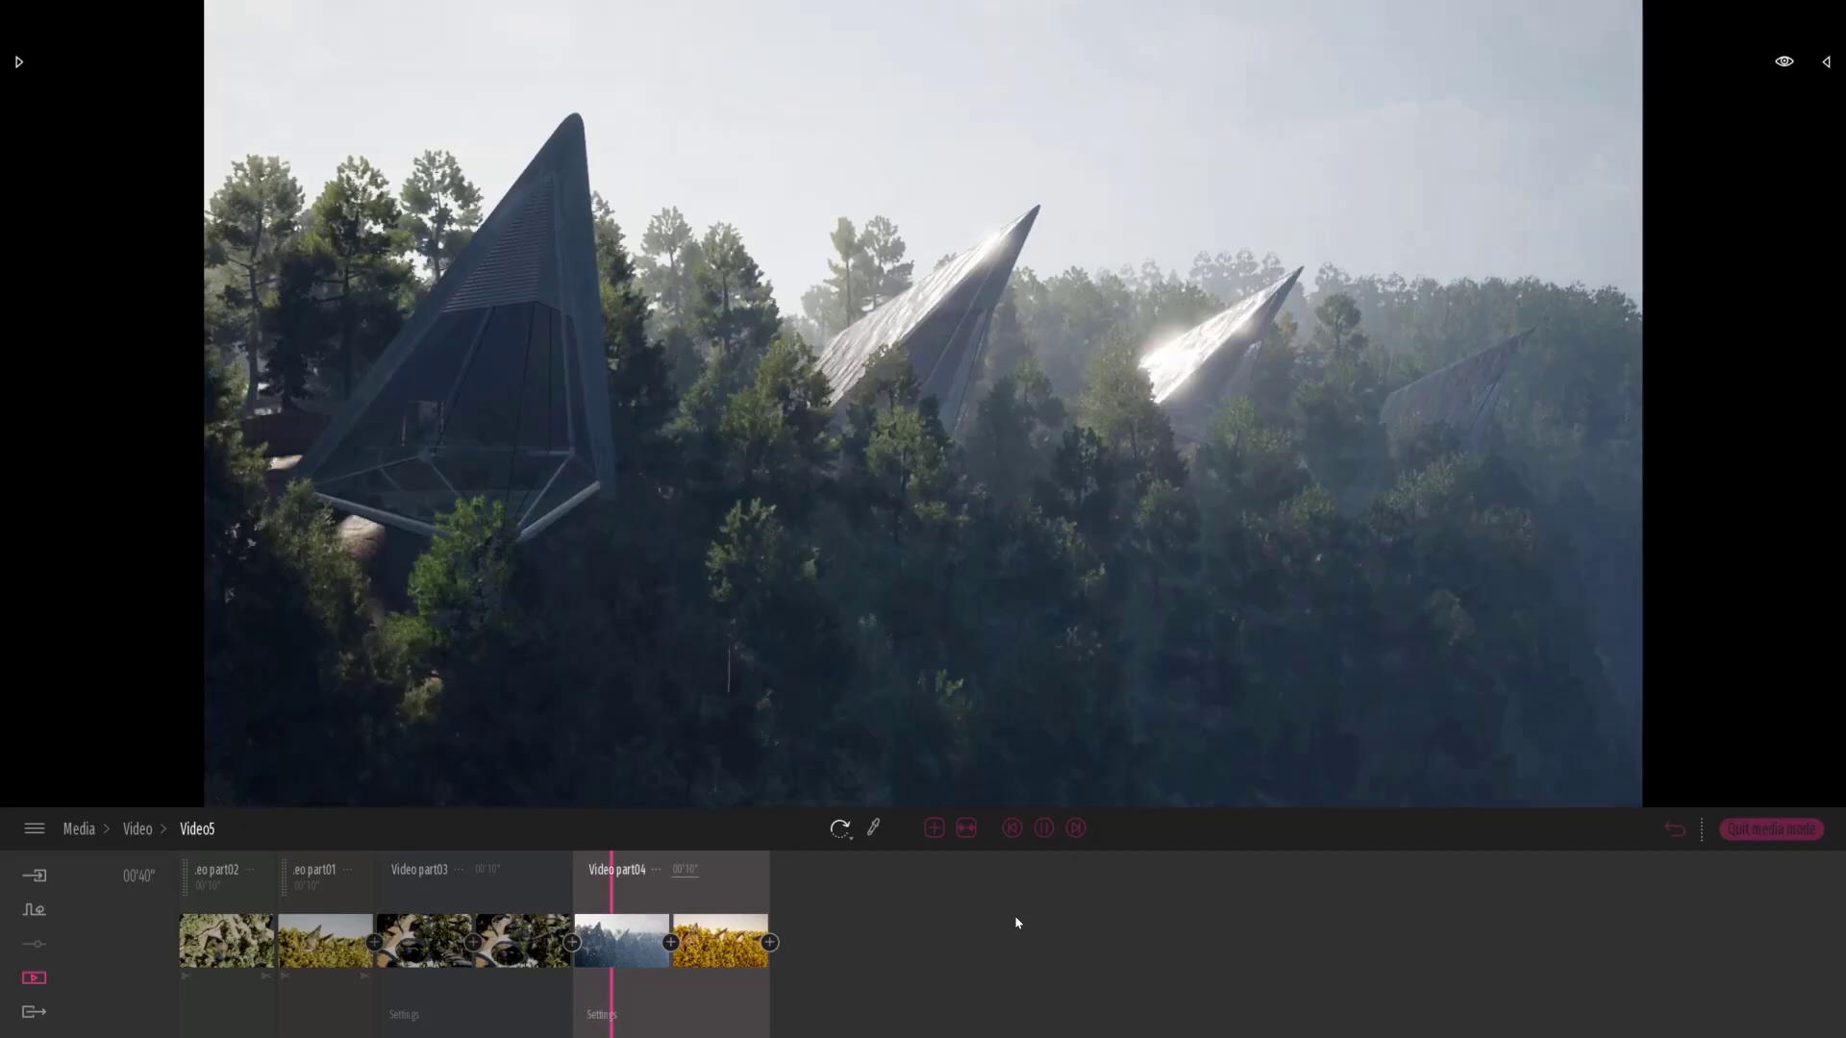